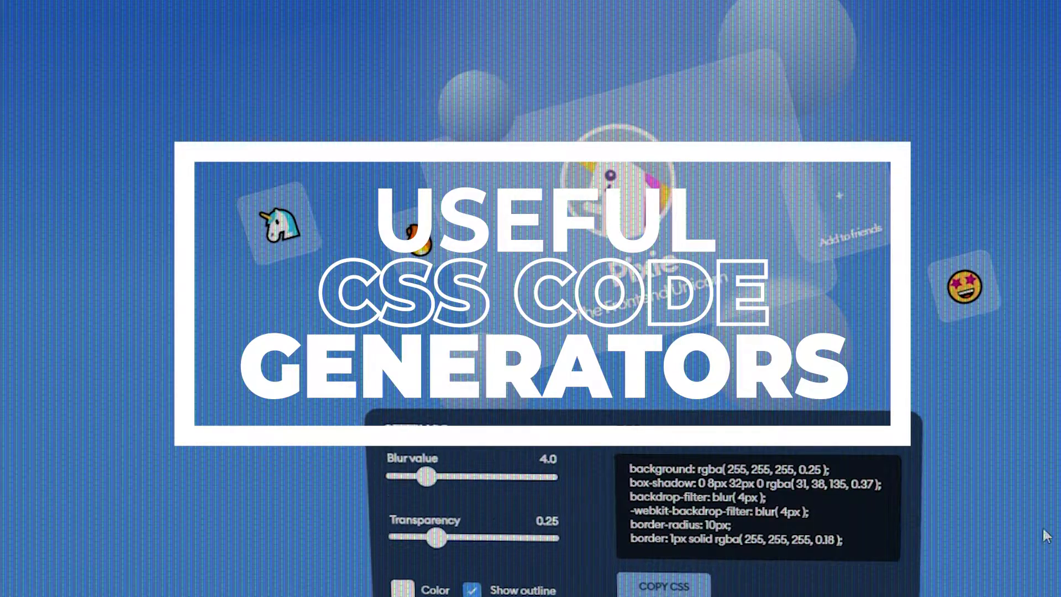
- Zoom the CSS Bud page to 110% and scroll down to the shadow sliders
drag(424, 476, 504, 475)
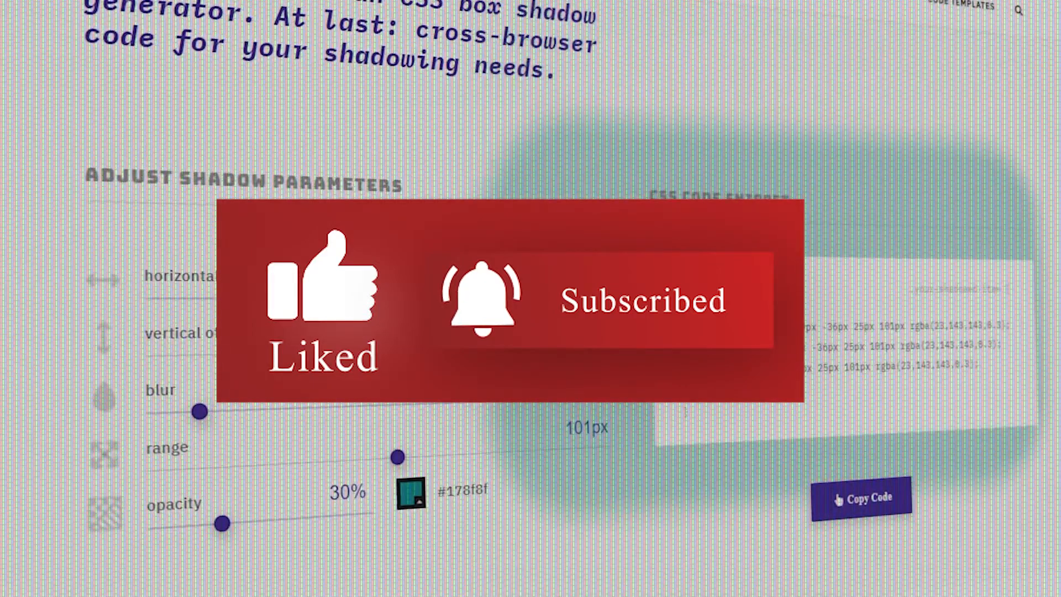
drag(223, 523, 157, 523)
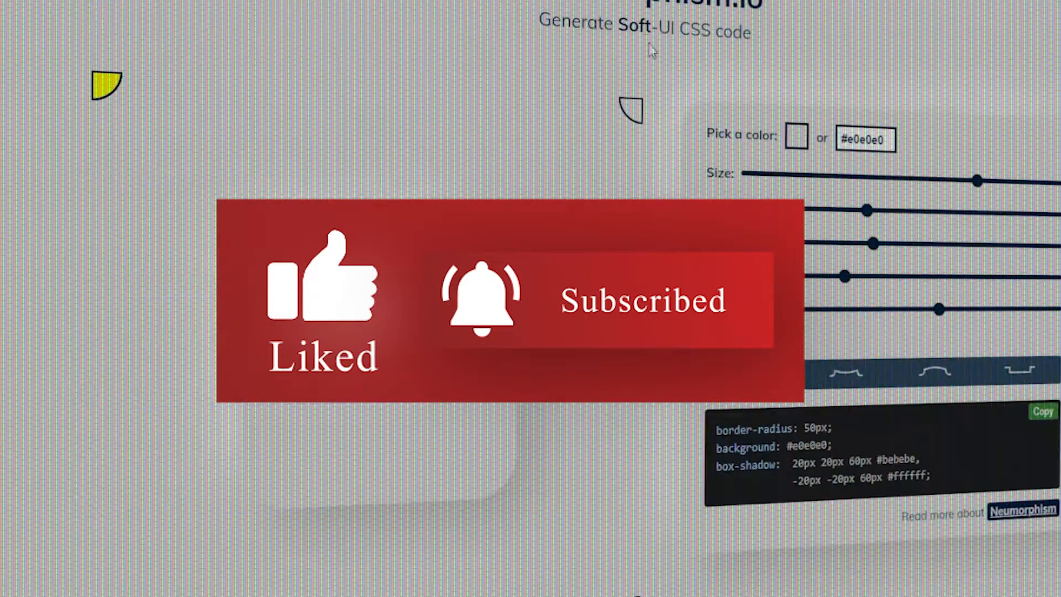
scroll(down, 3)
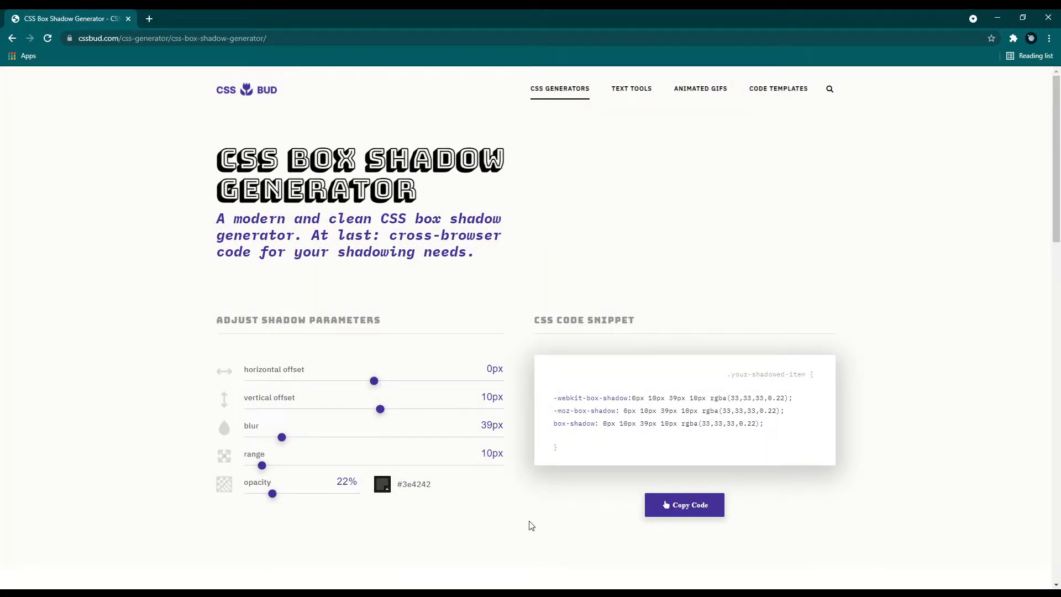
key(ctrl+plus)
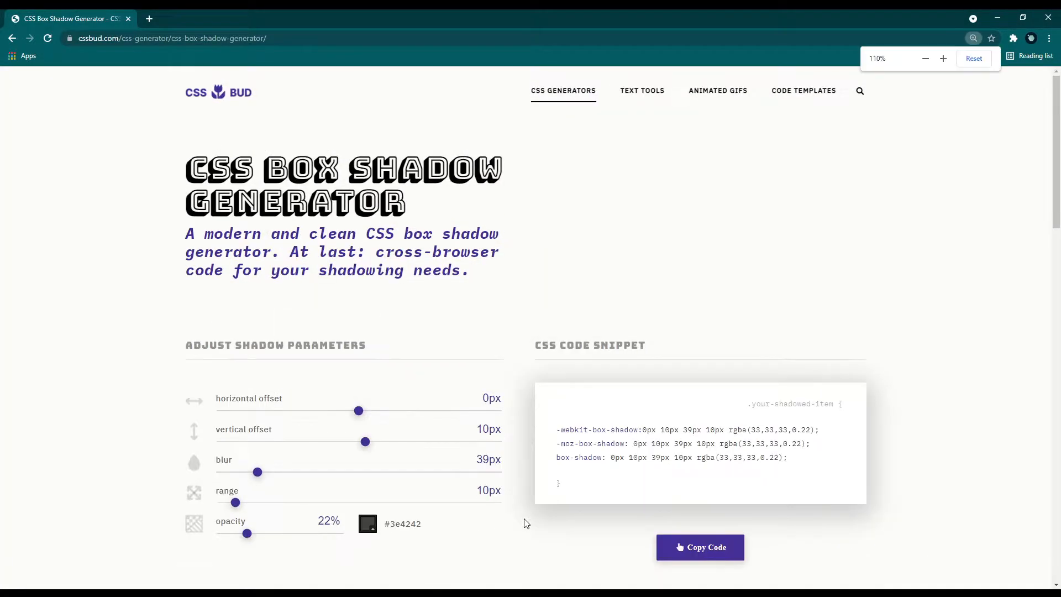
scroll(down, 3)
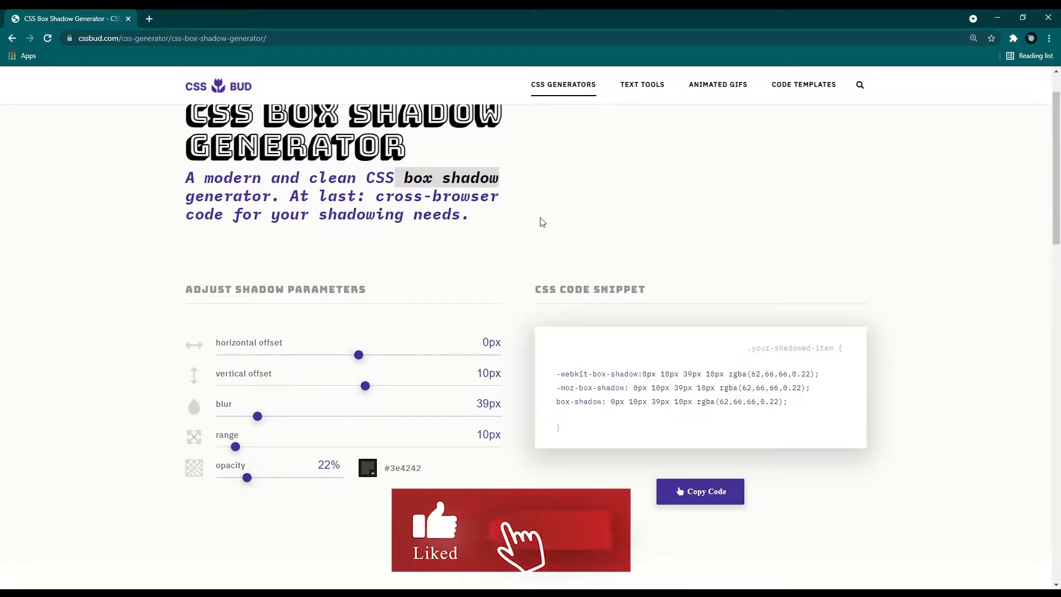
scroll(down, 3)
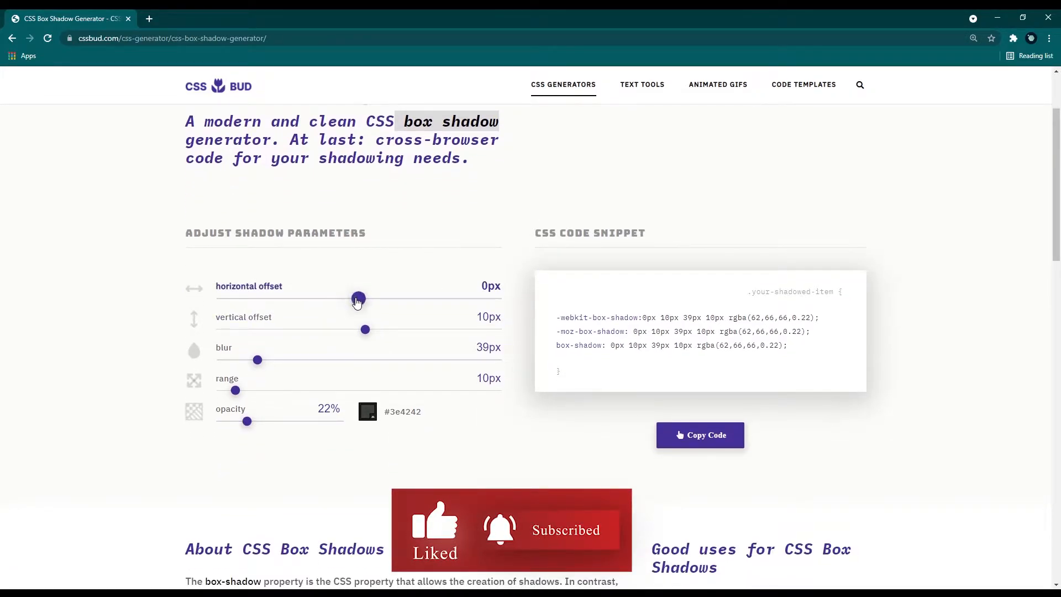
- Offset the shadow up and left, blur it heavily, with 101px range and 30% opacity
drag(358, 299, 283, 298)
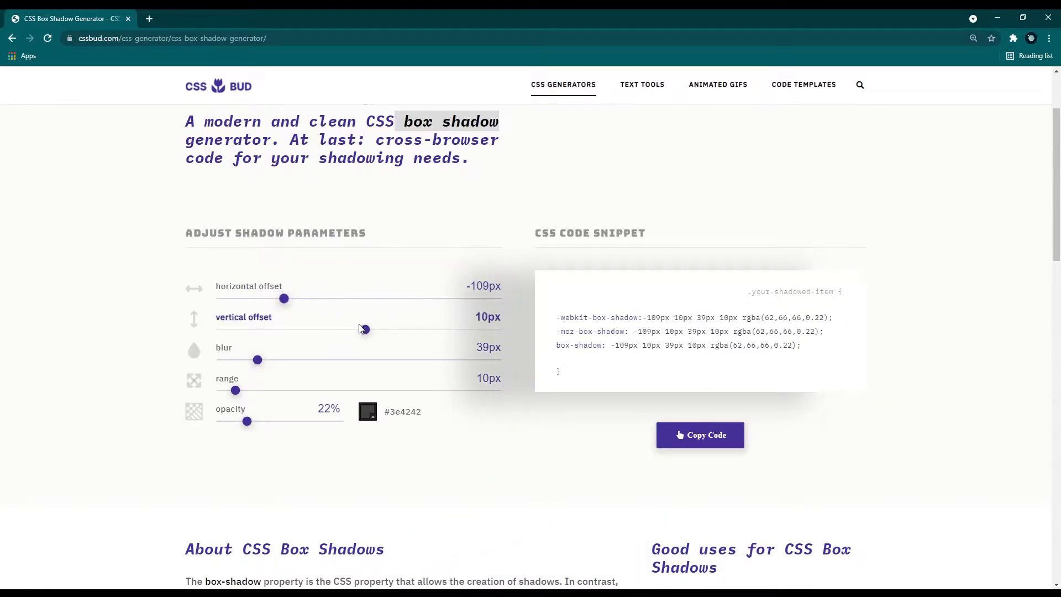
drag(364, 330, 311, 330)
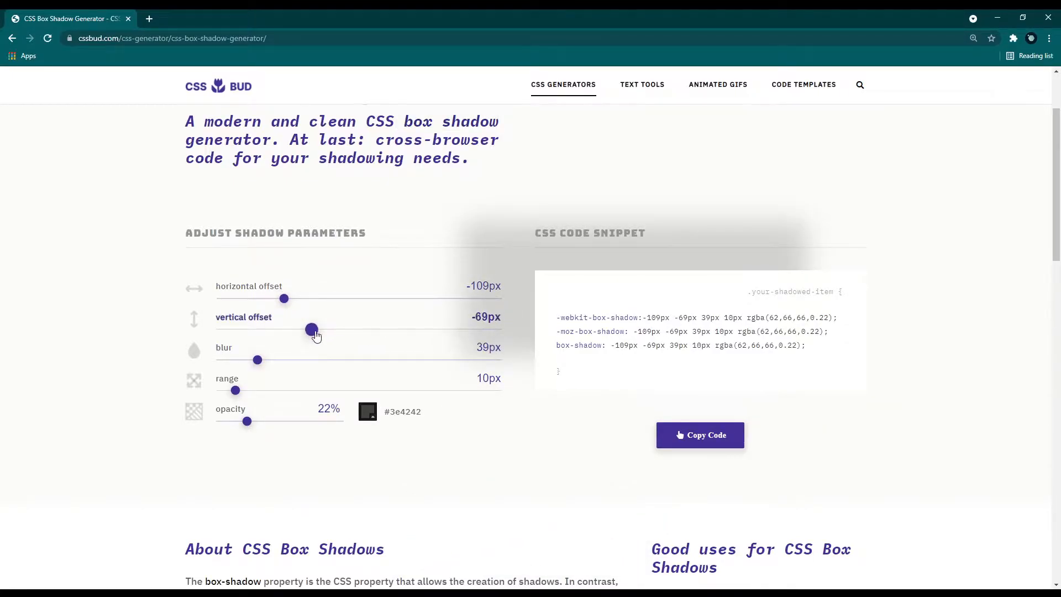
drag(256, 360, 341, 359)
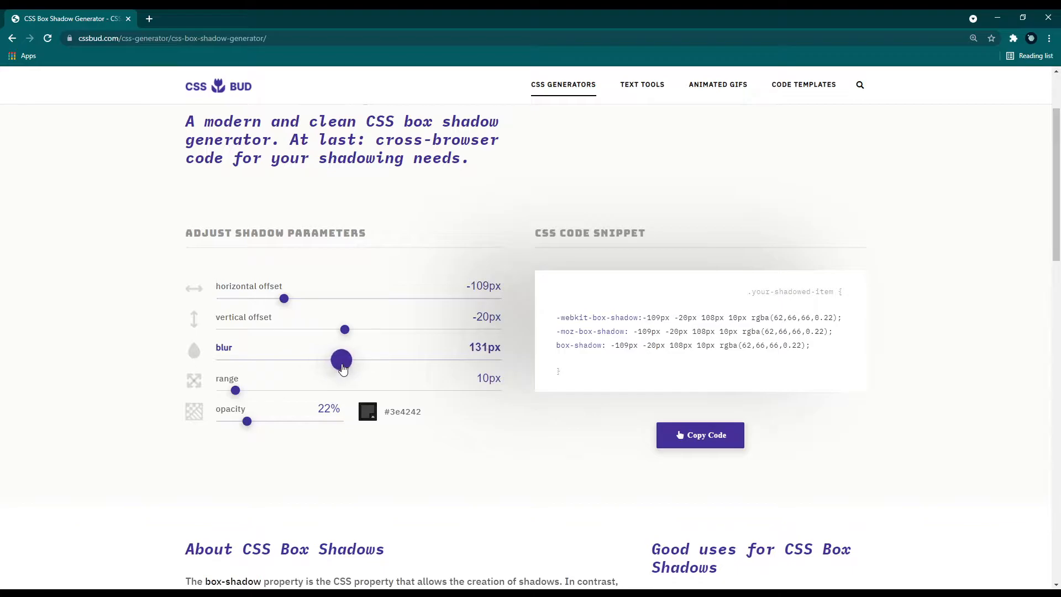
drag(236, 389, 359, 390)
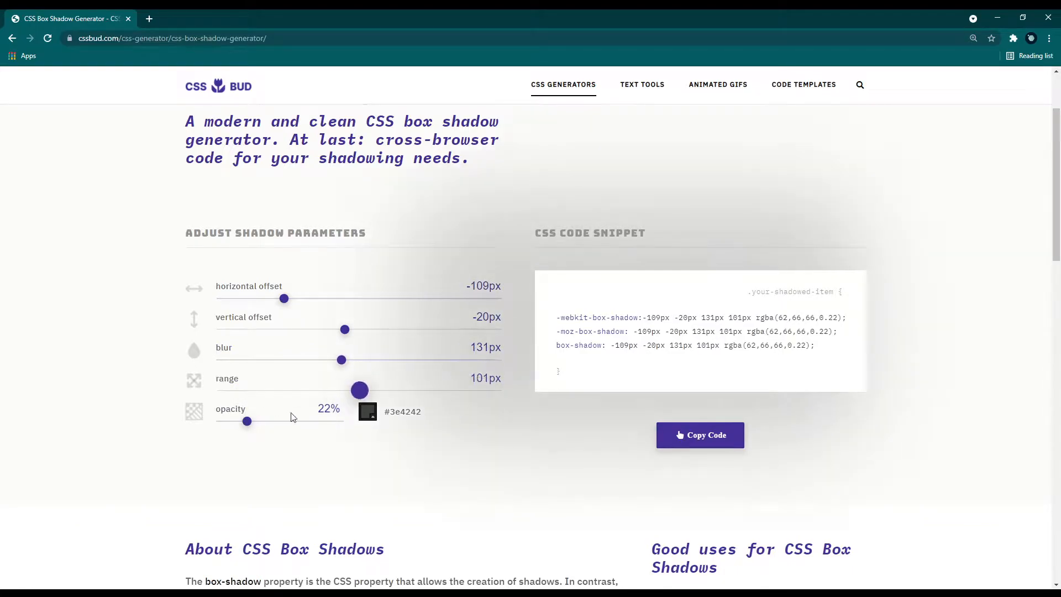
drag(247, 420, 255, 420)
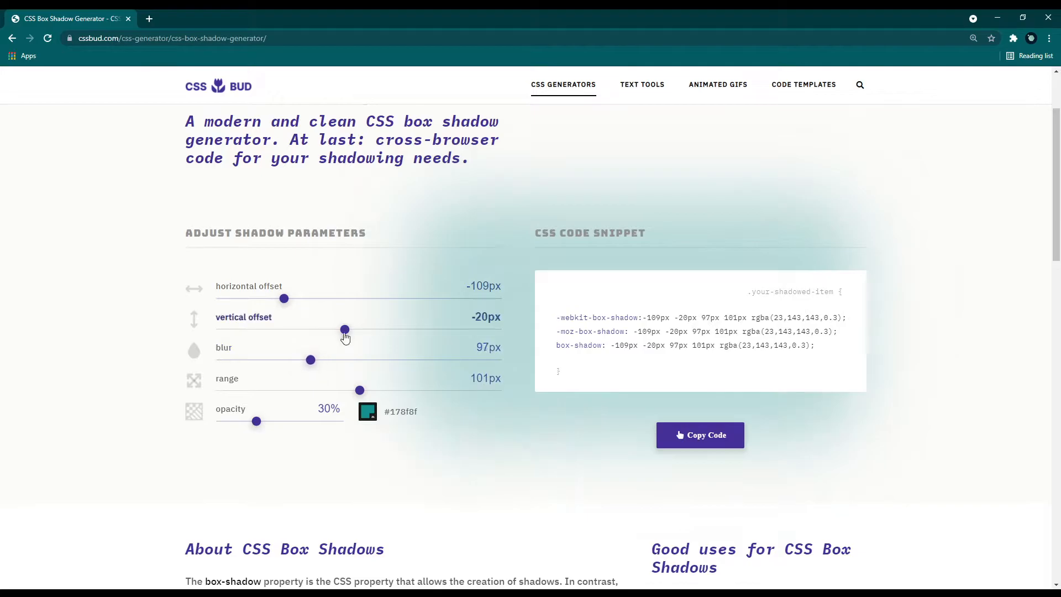
- Fine-tune the offsets to -89px -36px and select the generated box-shadow code
drag(344, 330, 305, 330)
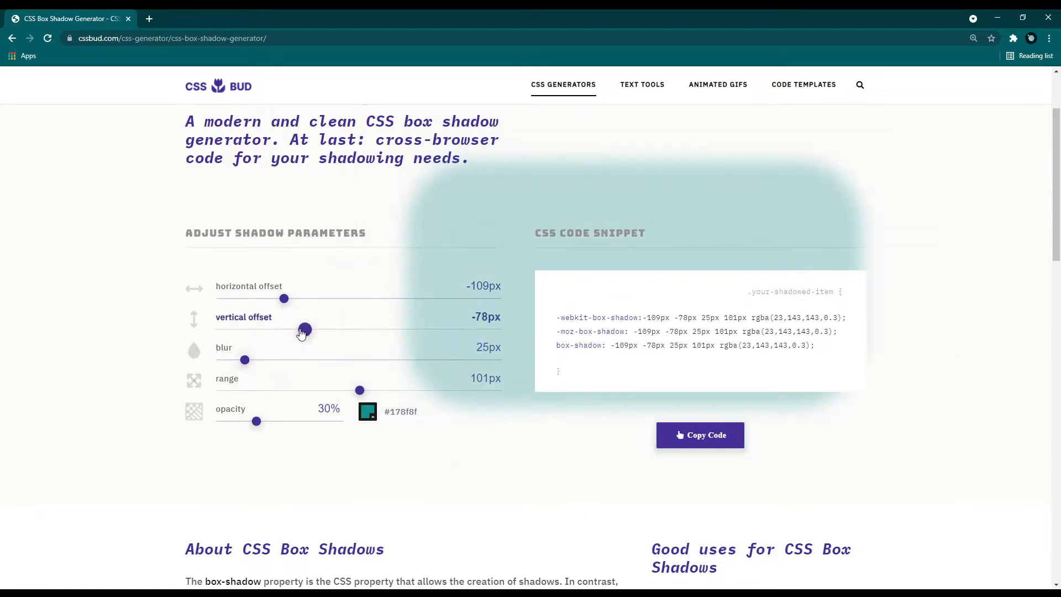
drag(305, 330, 266, 329)
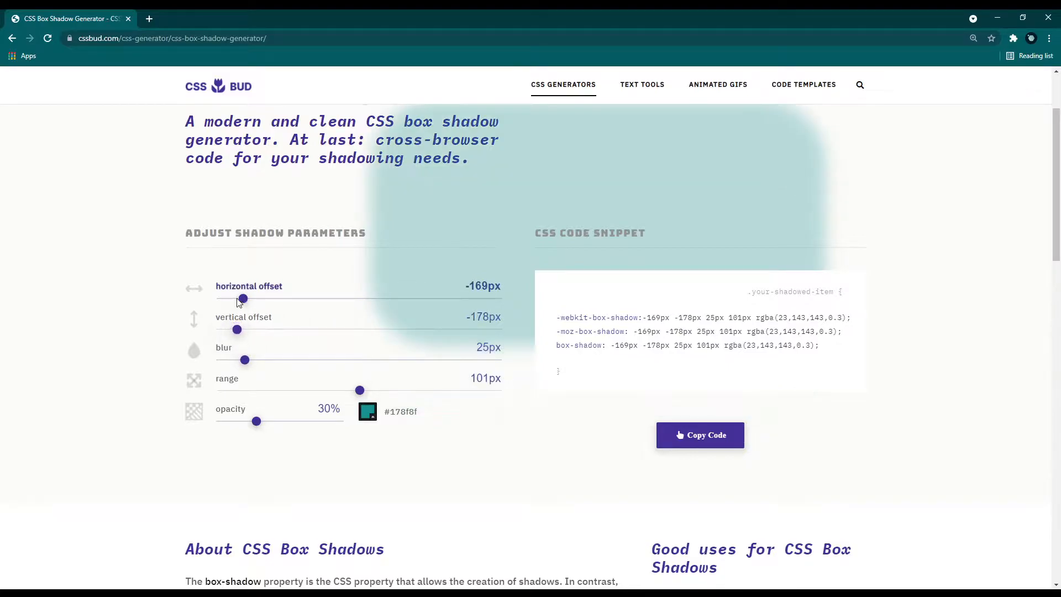
drag(242, 298, 297, 299)
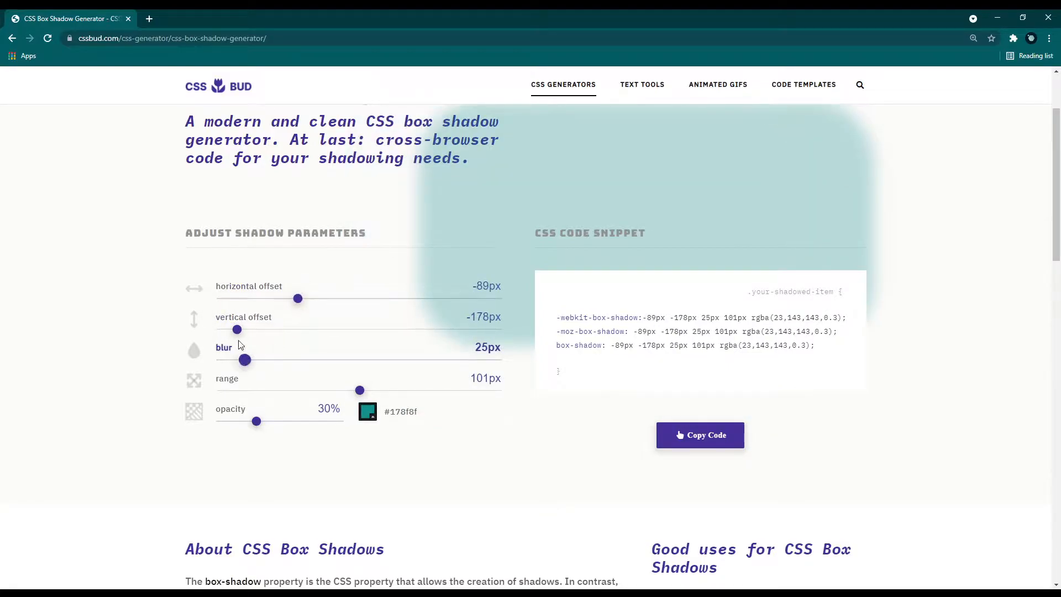
drag(237, 330, 332, 329)
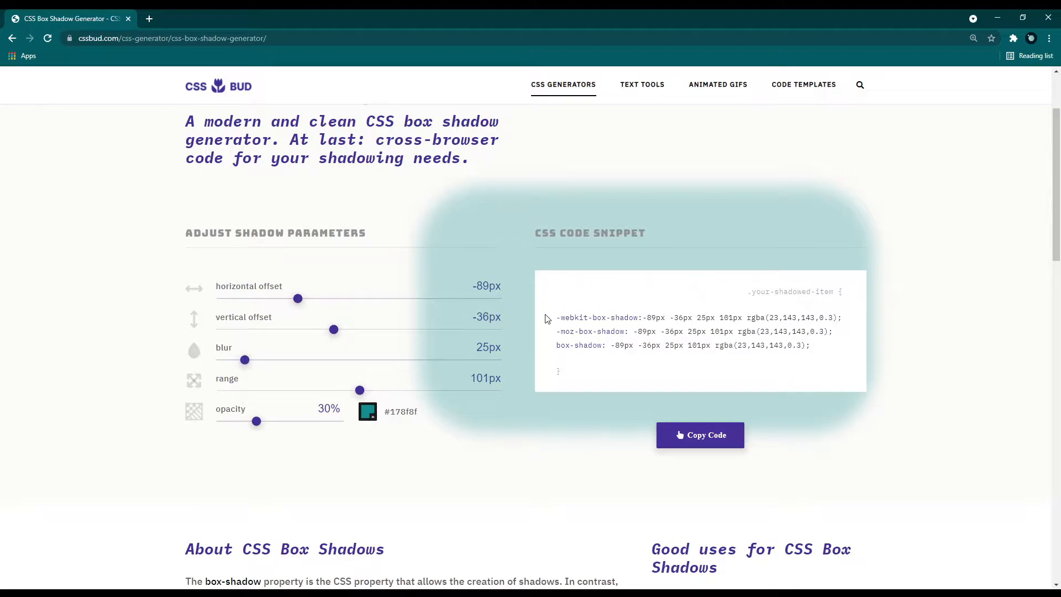
drag(557, 317, 810, 345)
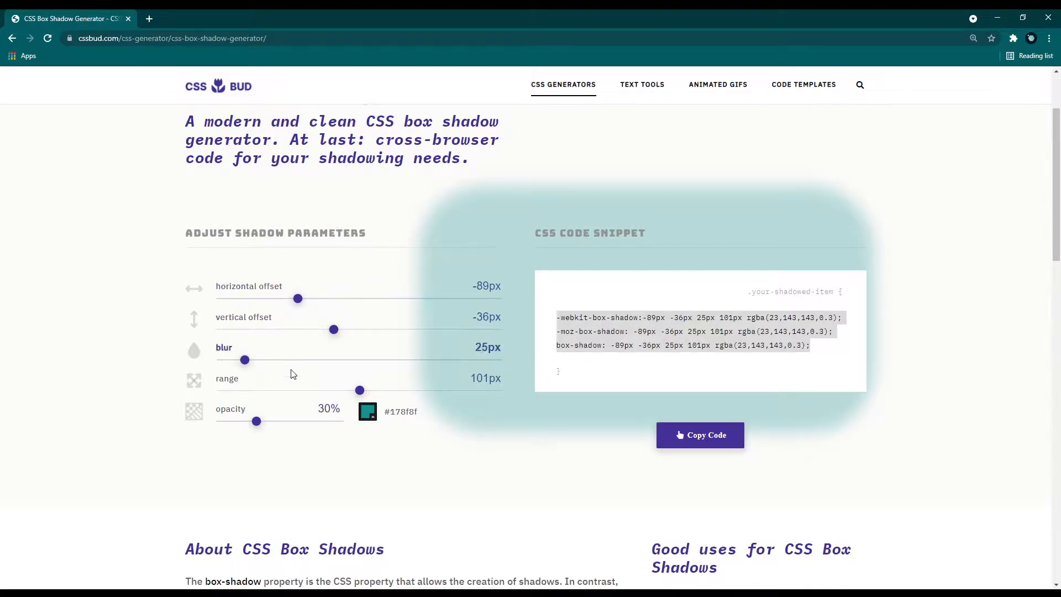
- Fade the teal shadow to 6% opacity, nudge it closer, and shrink range to 61px
drag(256, 420, 233, 420)
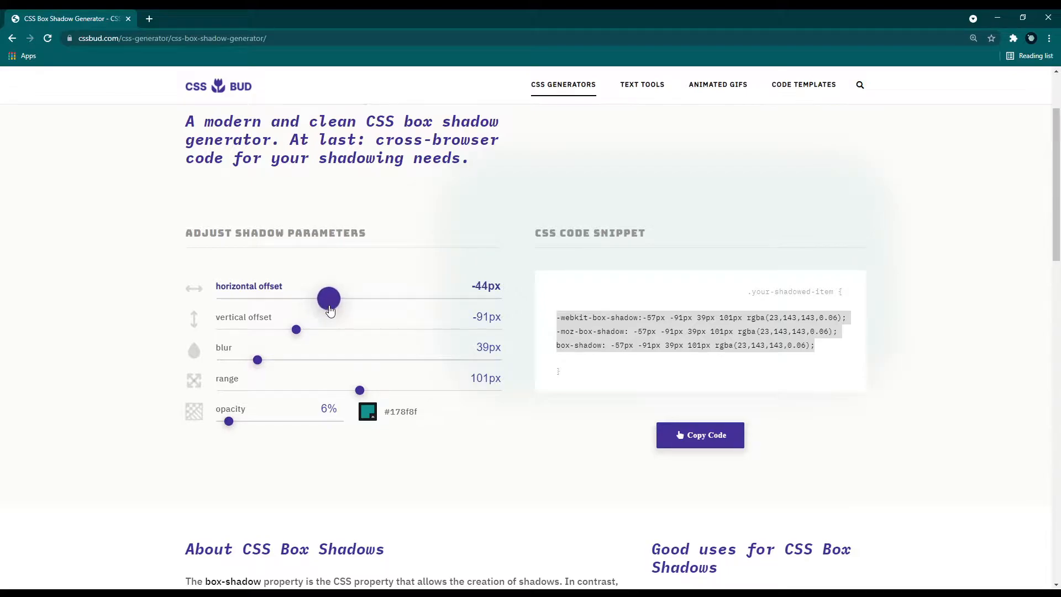
drag(295, 330, 286, 331)
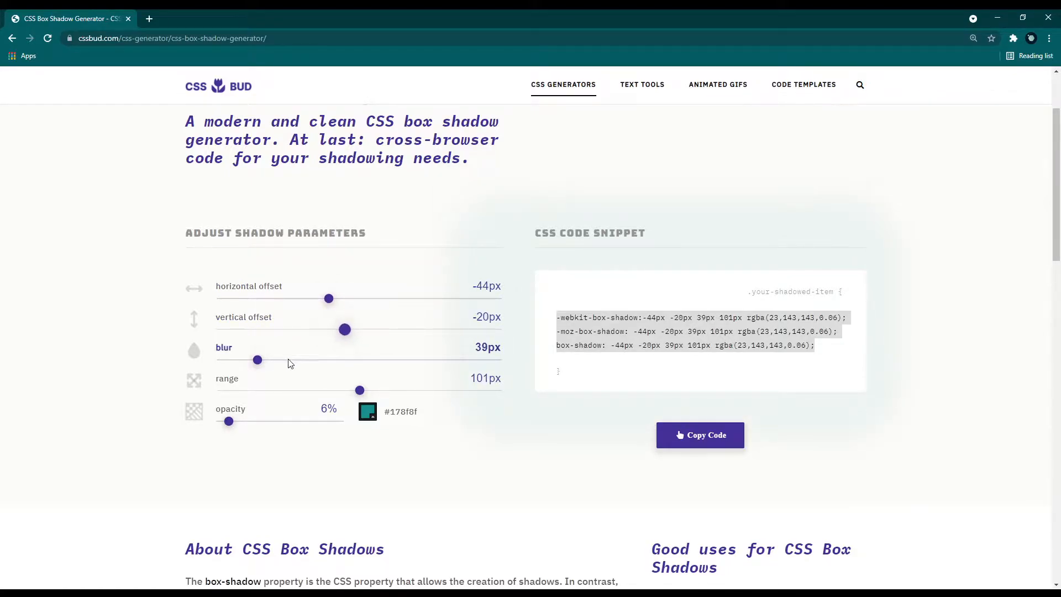
drag(359, 391, 304, 391)
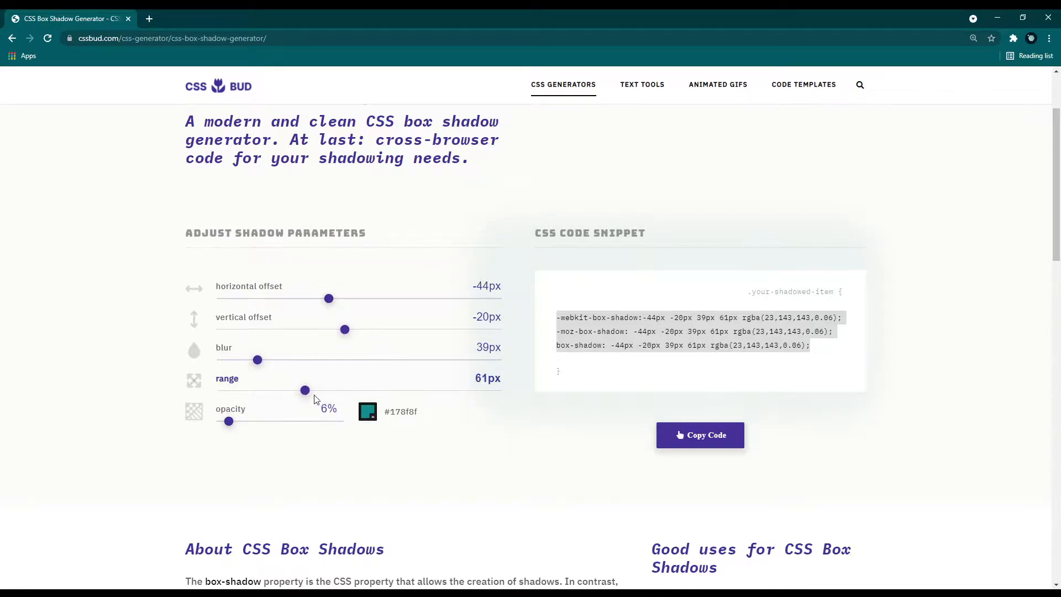
drag(305, 390, 249, 390)
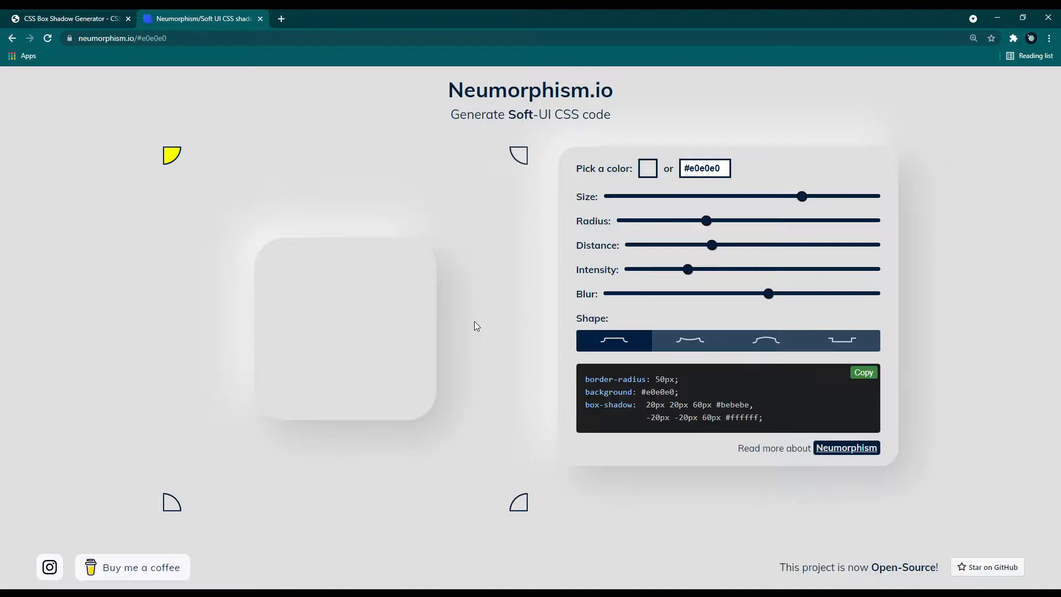
mouse_move(473, 283)
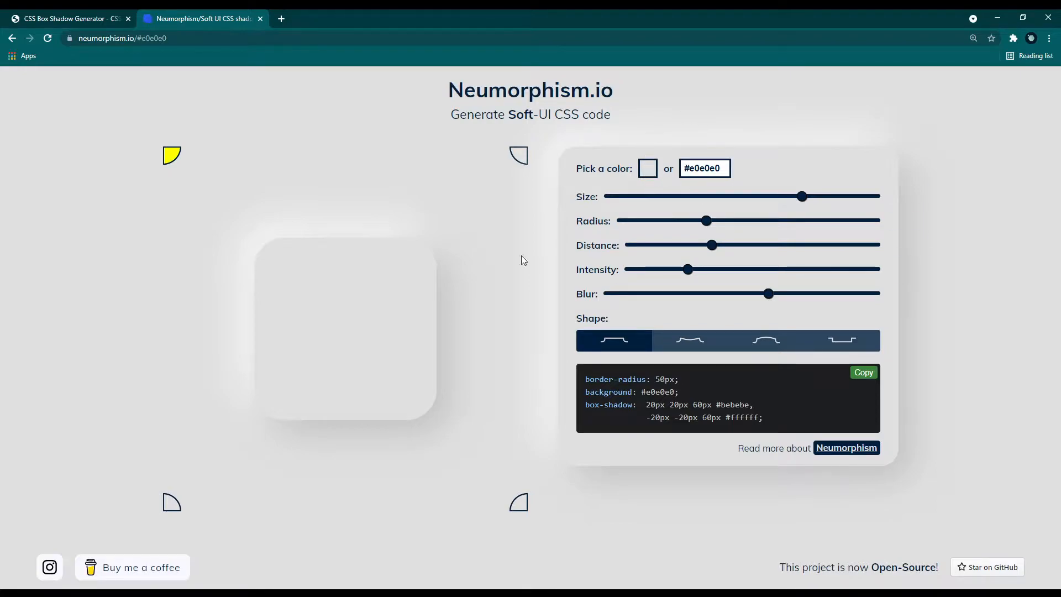
mouse_move(380, 375)
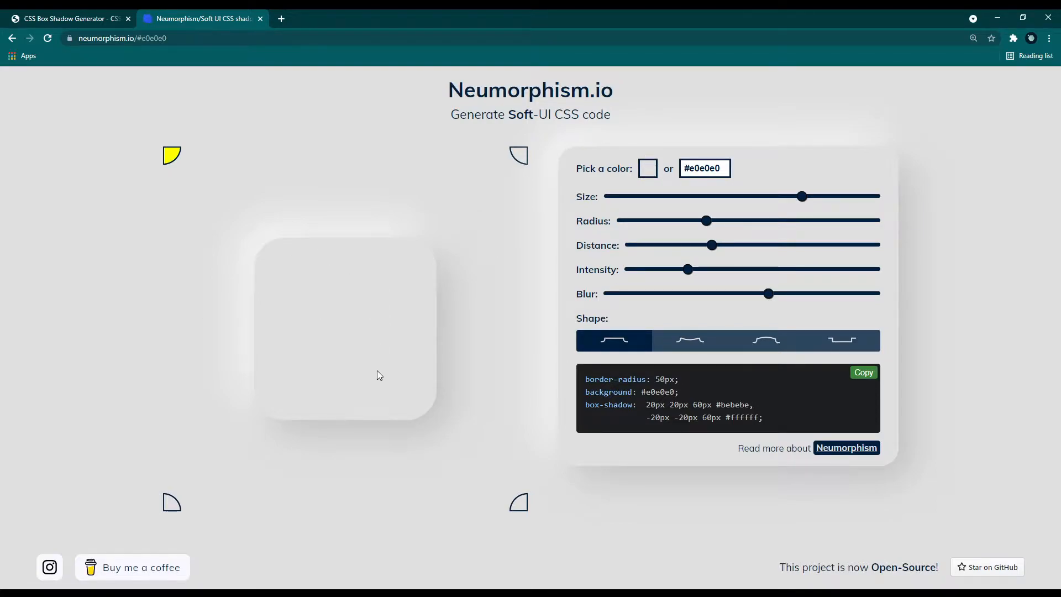
- Give the #b95555 red card 83px corners and pull its shadows in closer
drag(586, 379, 762, 418)
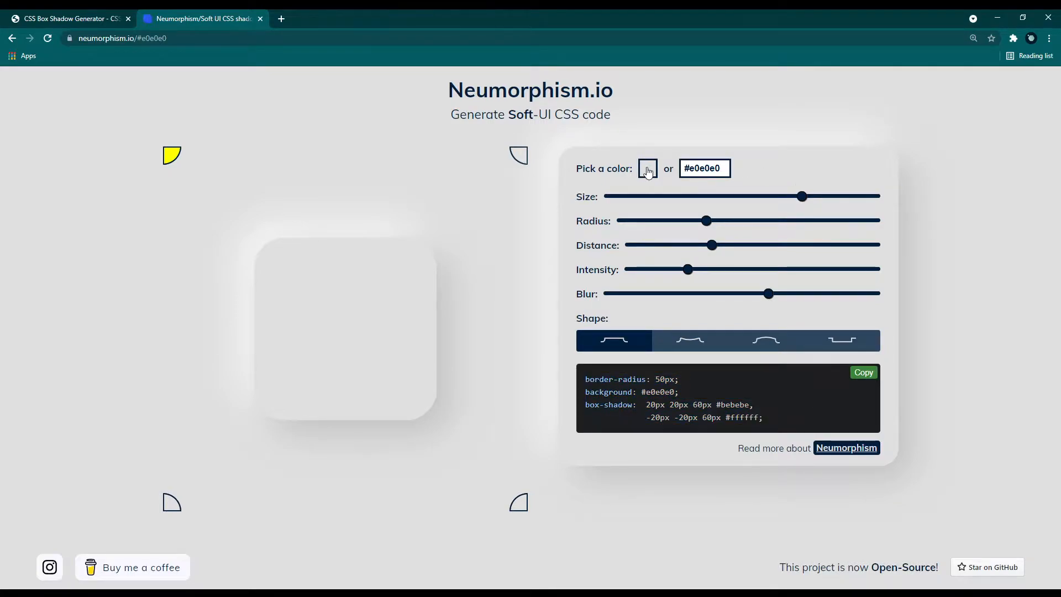
mouse_move(706, 220)
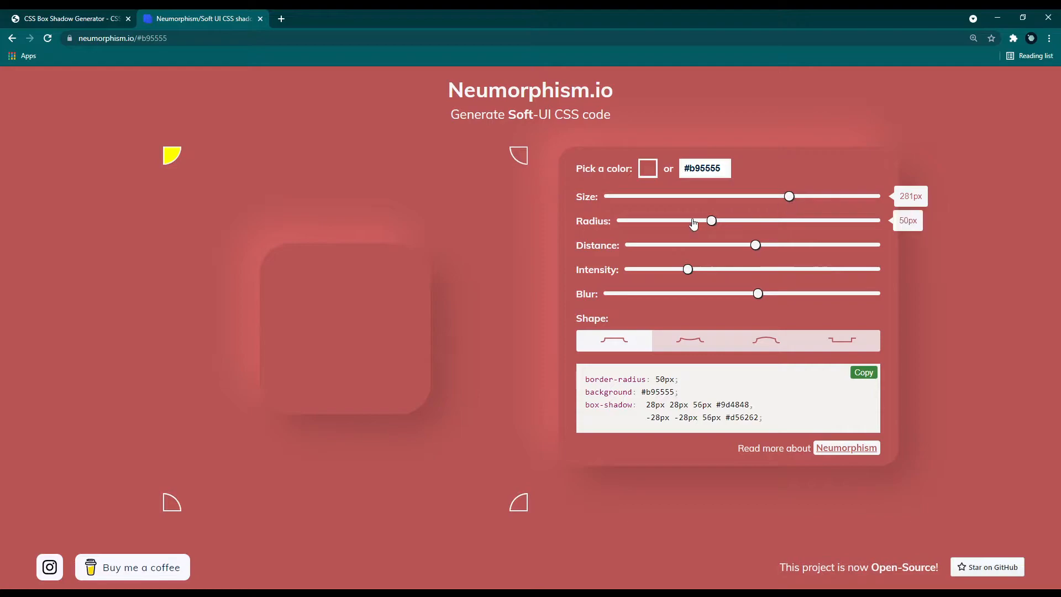
drag(711, 220, 770, 220)
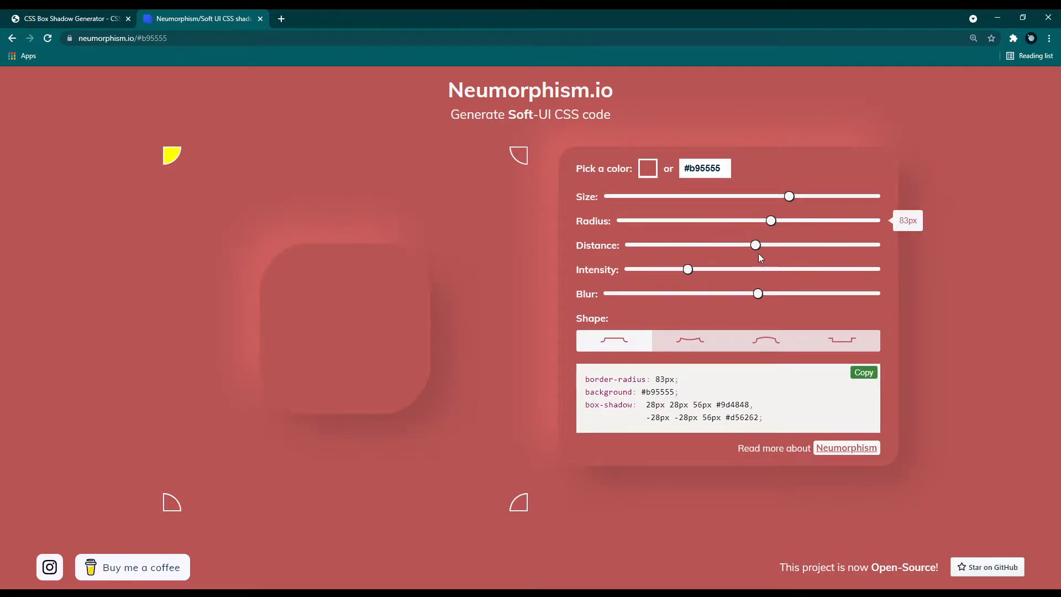
drag(755, 244, 679, 244)
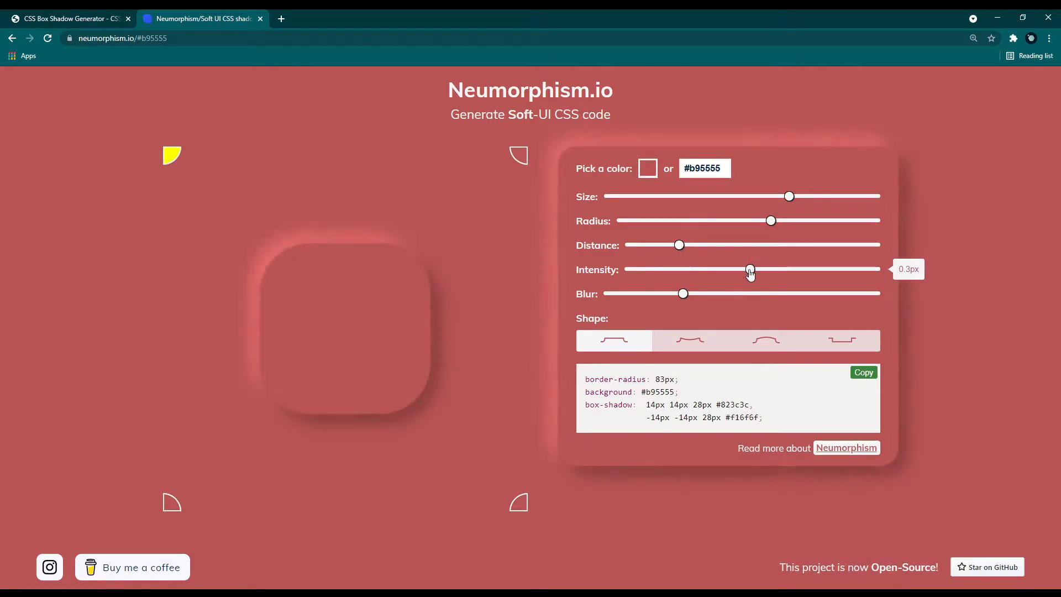
- Colour the card light green #77c093 and switch it to the inset pressed shape
click(647, 168)
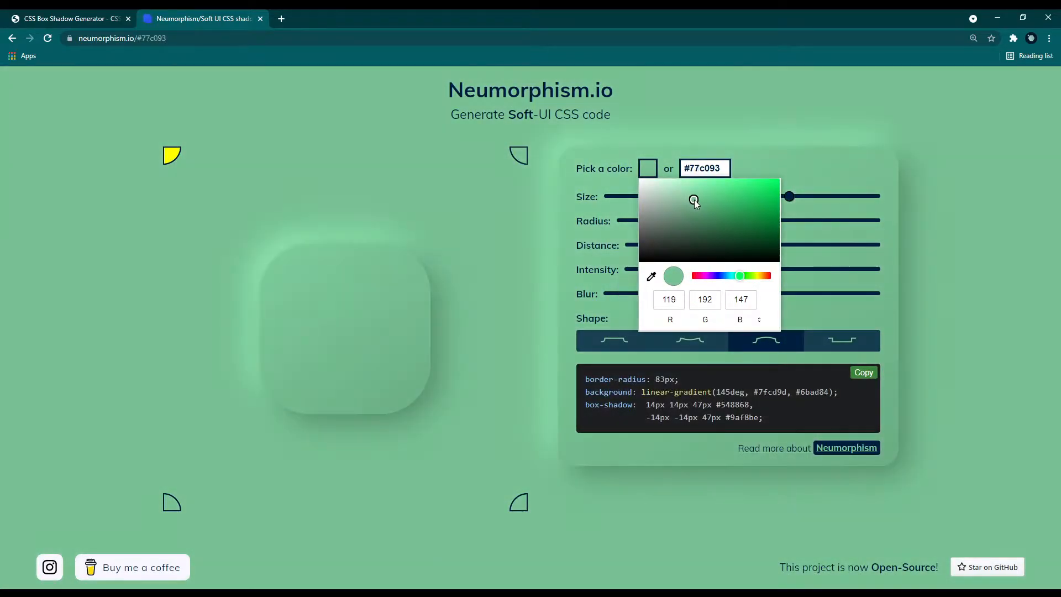
click(780, 161)
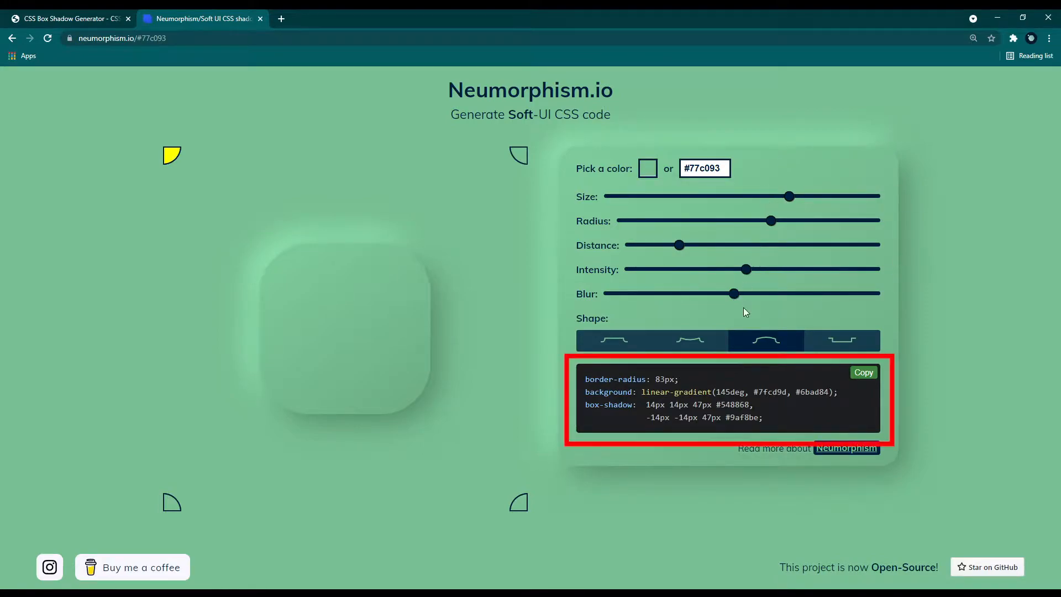
click(841, 341)
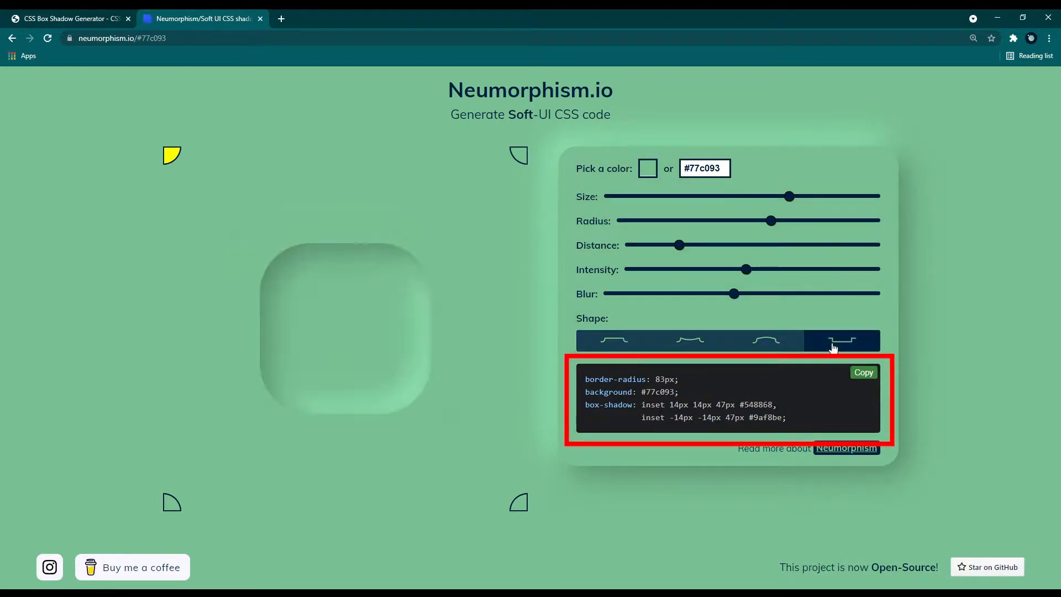
click(613, 340)
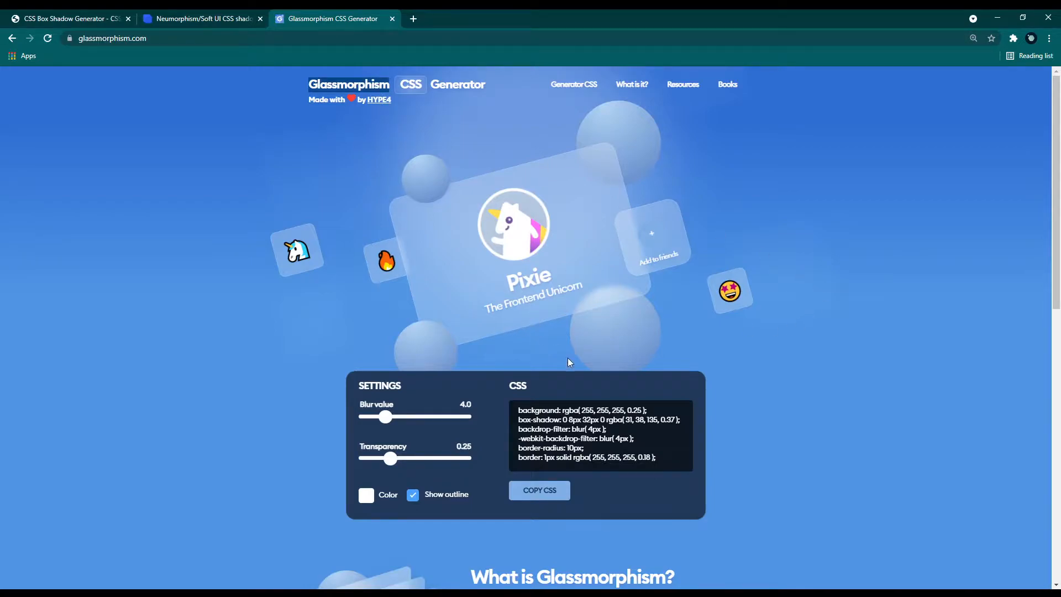
mouse_move(812, 359)
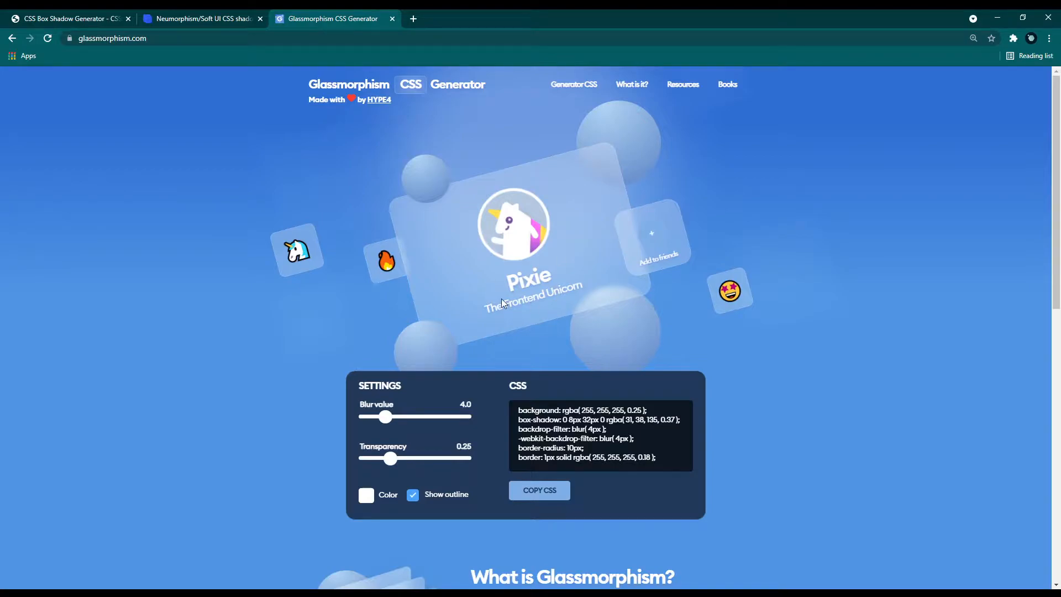
mouse_move(792, 438)
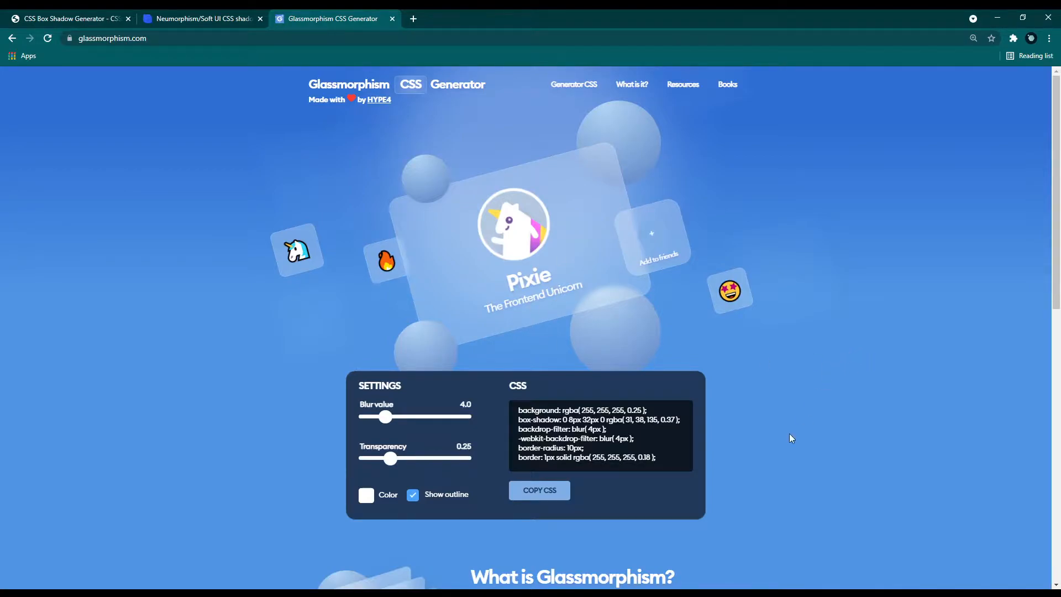
mouse_move(783, 453)
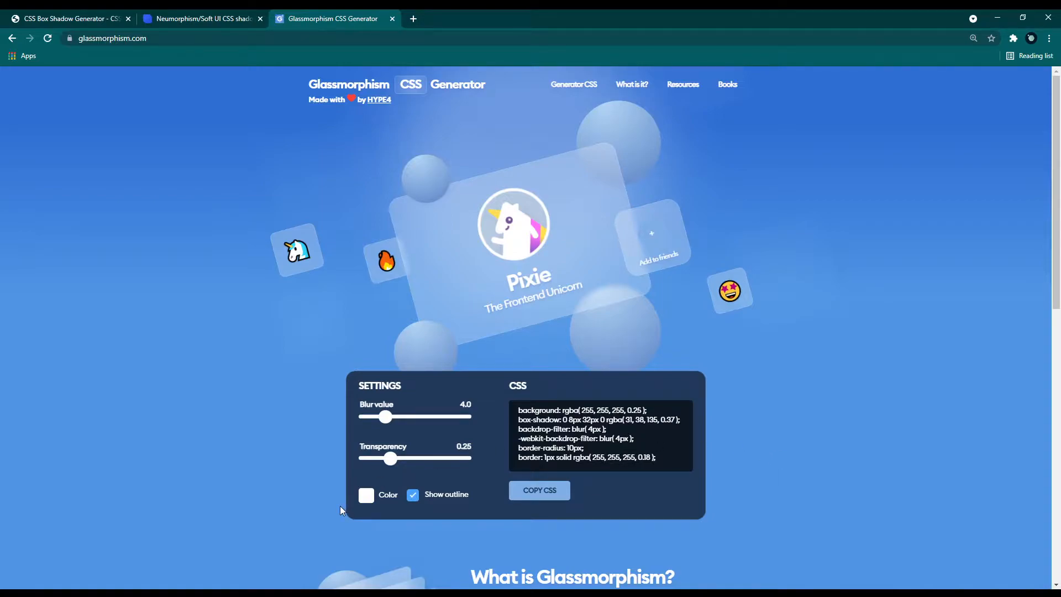
scroll(down, 3)
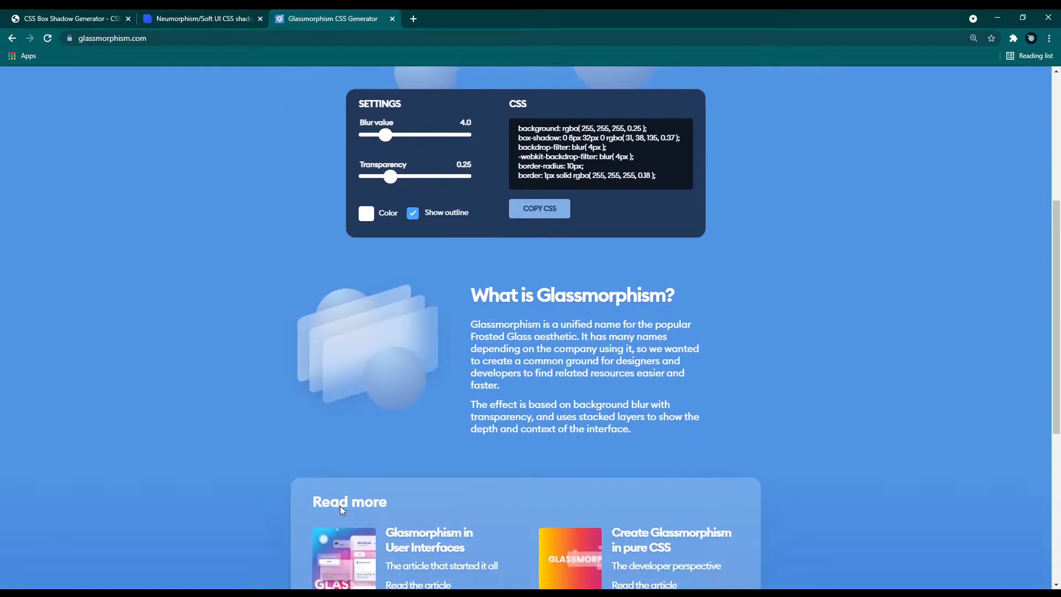
scroll(down, 3)
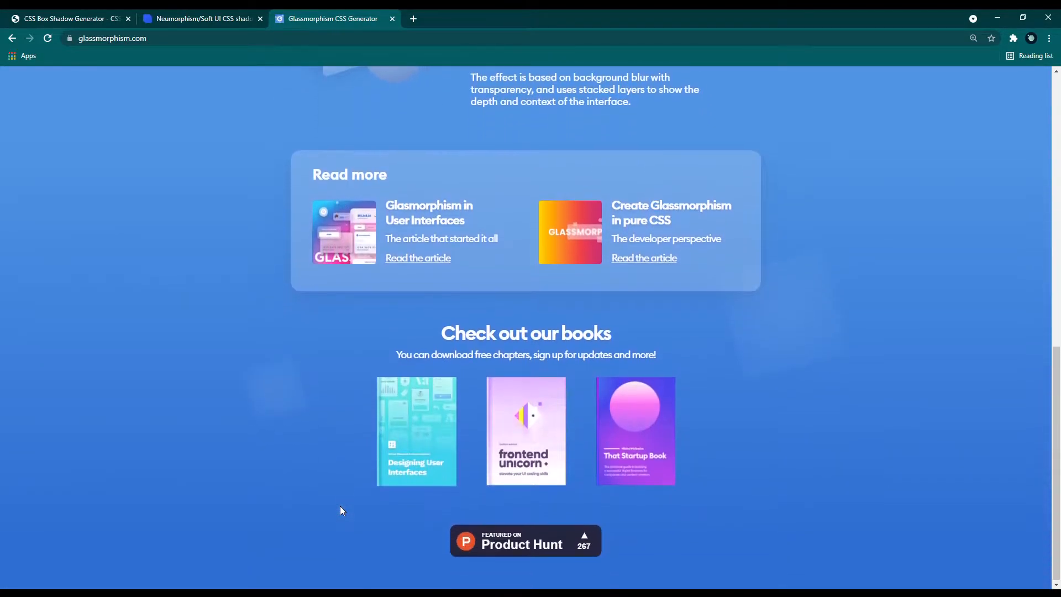
scroll(up, 3)
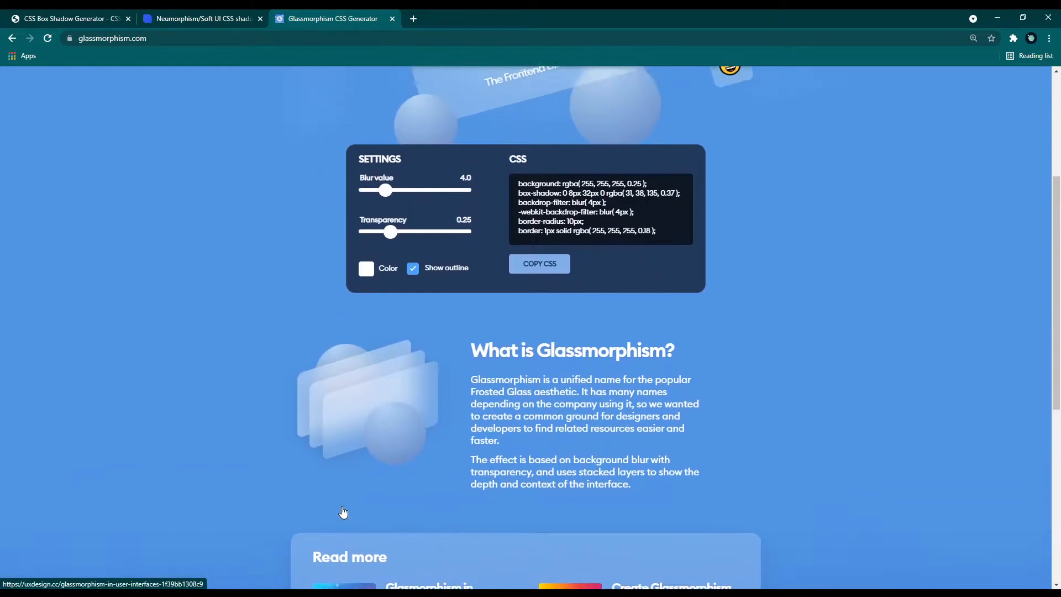
scroll(up, 3)
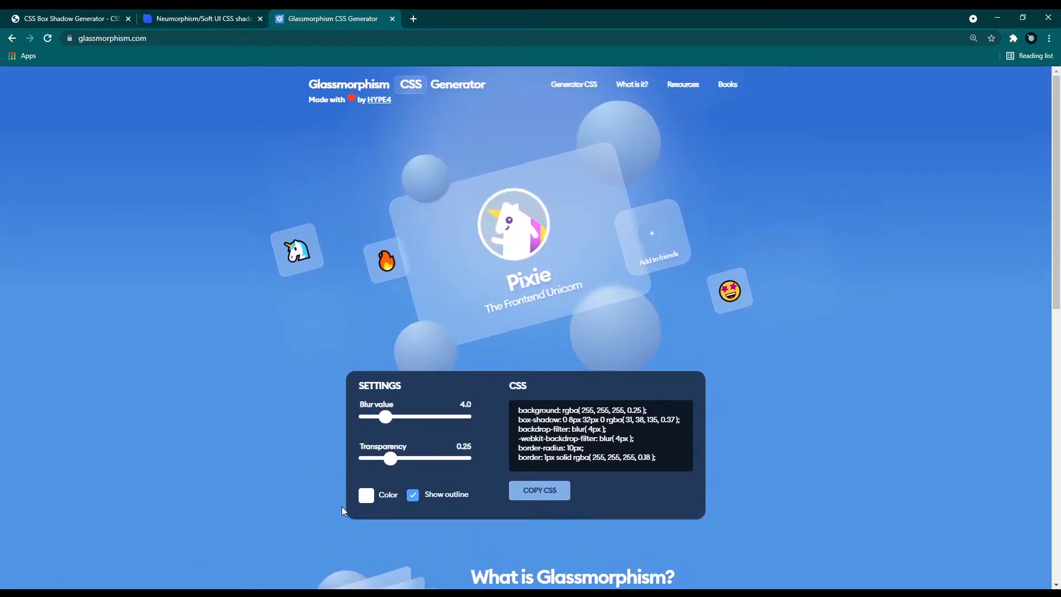
mouse_move(388, 418)
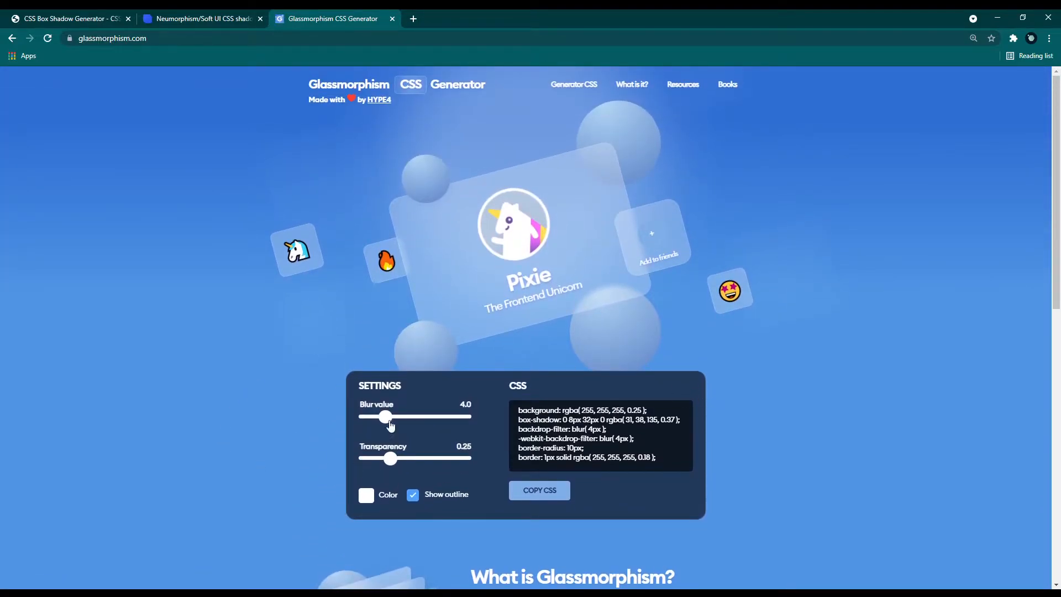
- Set glass blur to 14, transparency 0.50, a red tint, and keep the outline on
drag(384, 416, 403, 417)
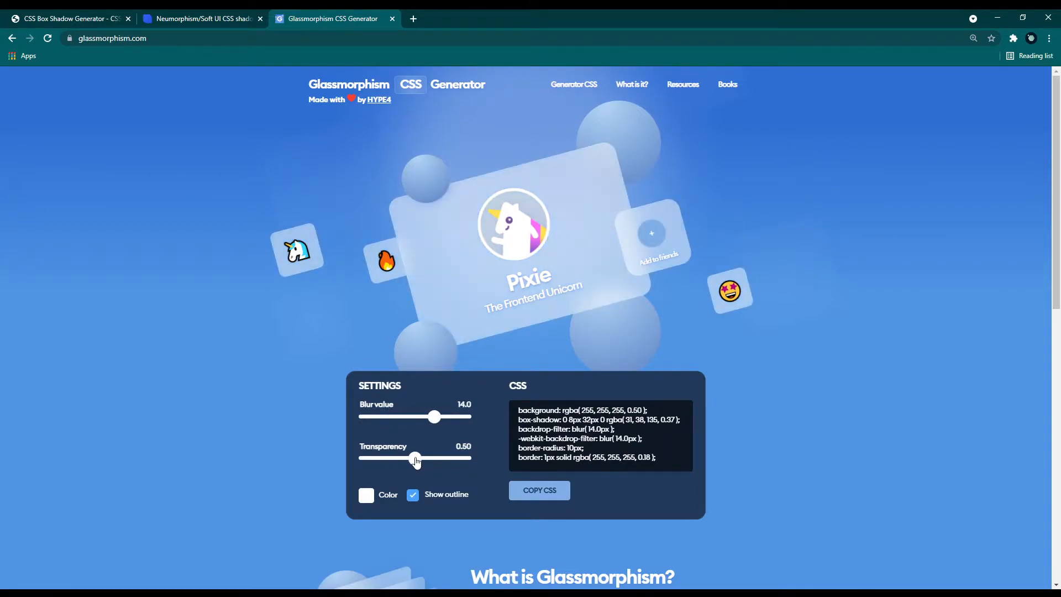
drag(433, 459, 386, 459)
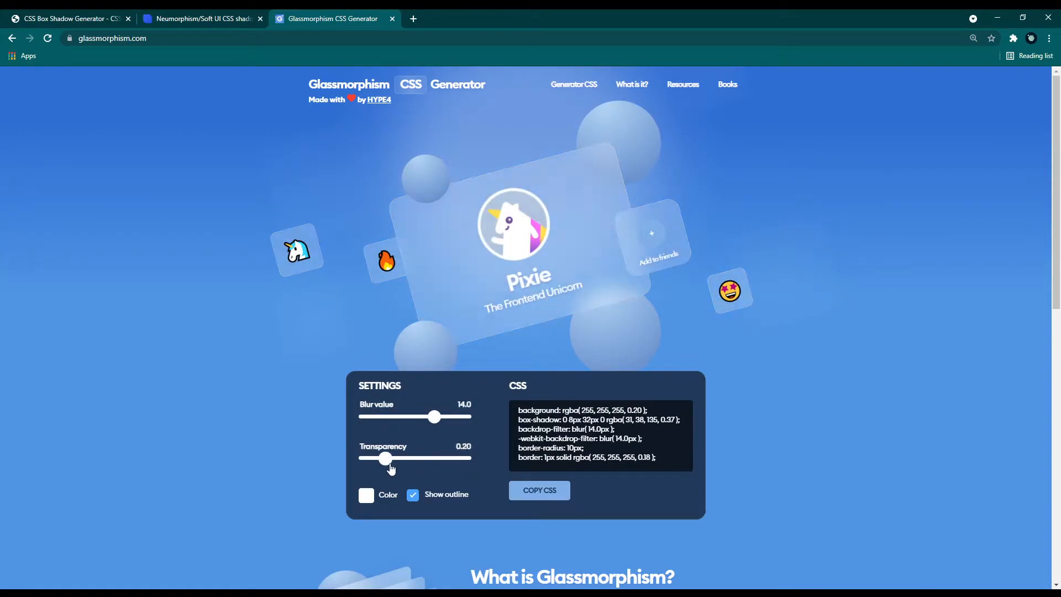
drag(386, 458, 415, 458)
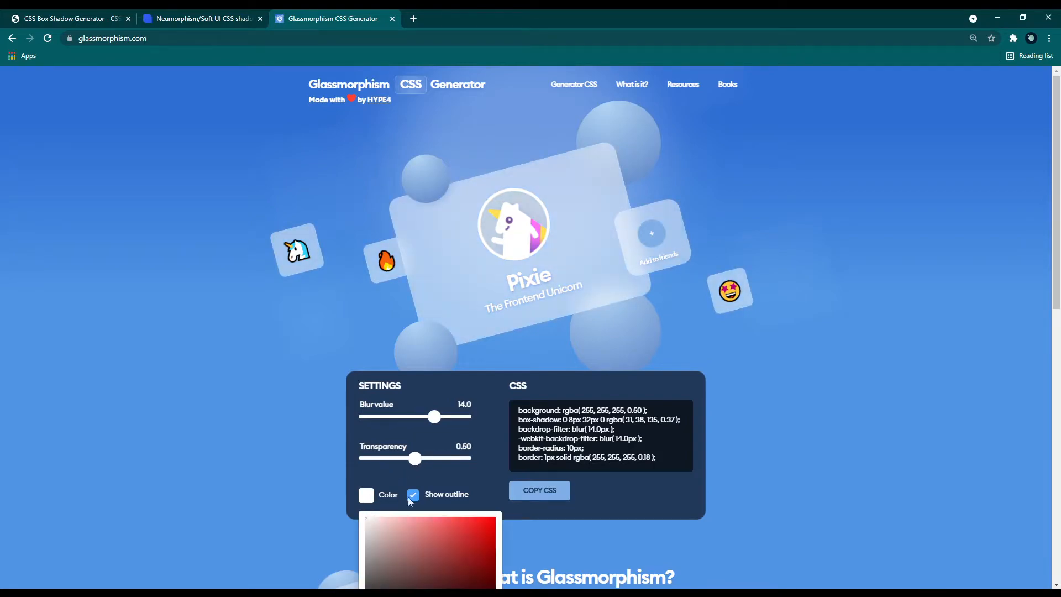
click(459, 509)
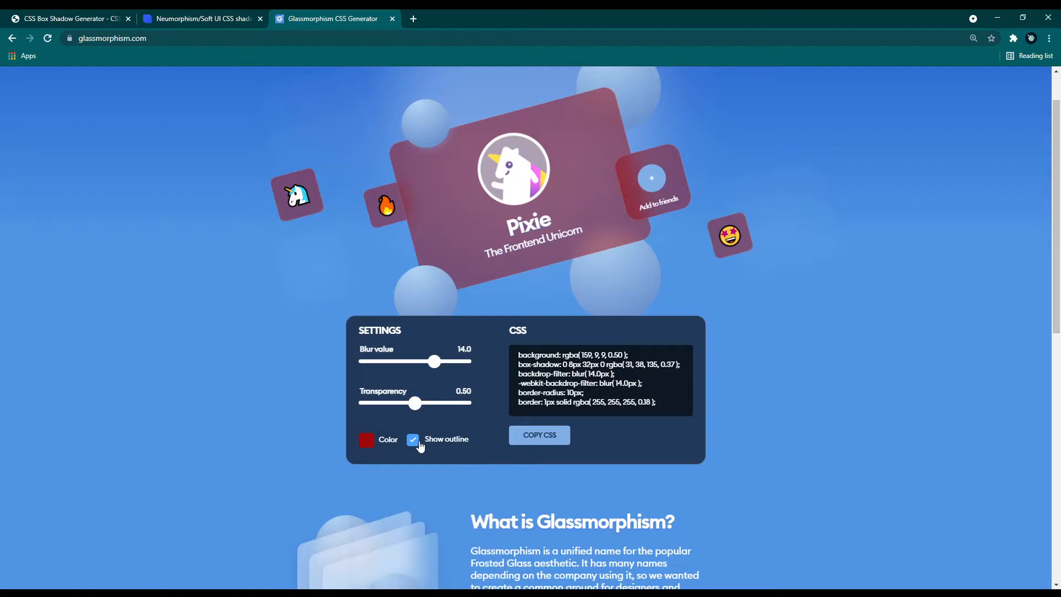
click(412, 439)
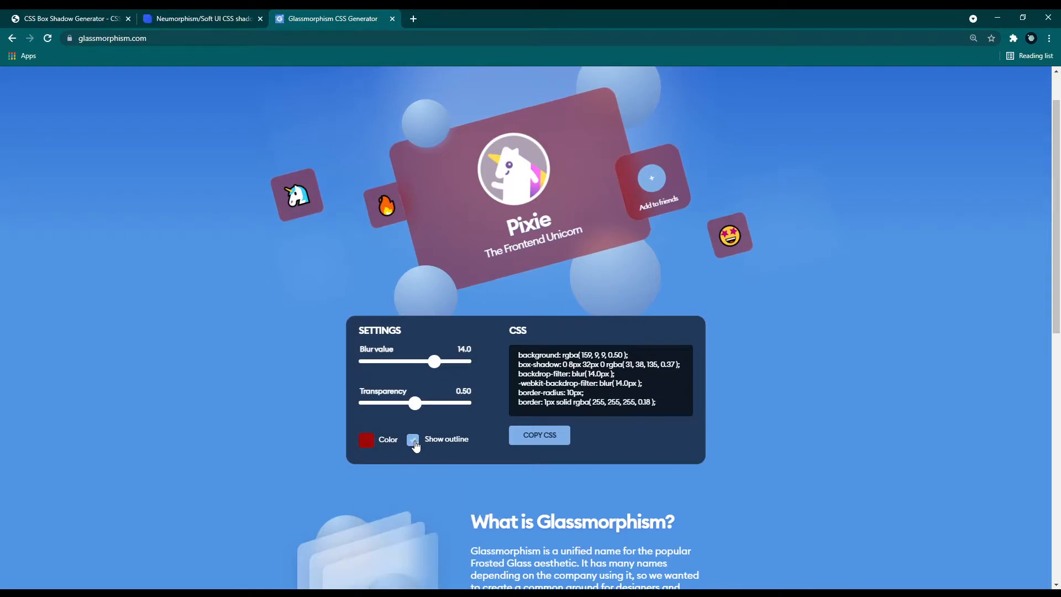
click(412, 439)
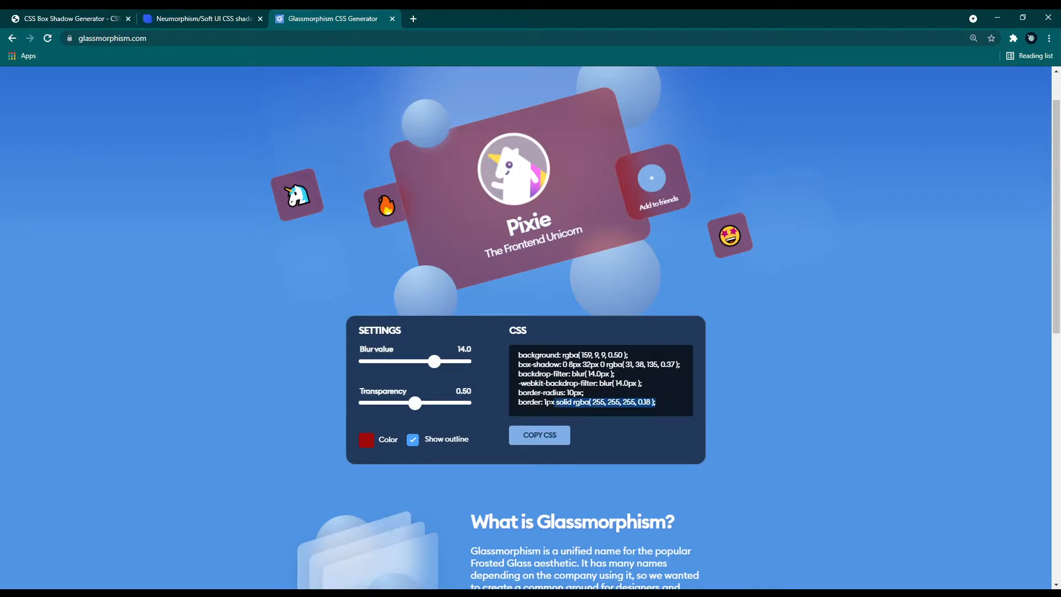
- Copy the generated glass CSS, then change the tint to purple and blur to 8
click(539, 435)
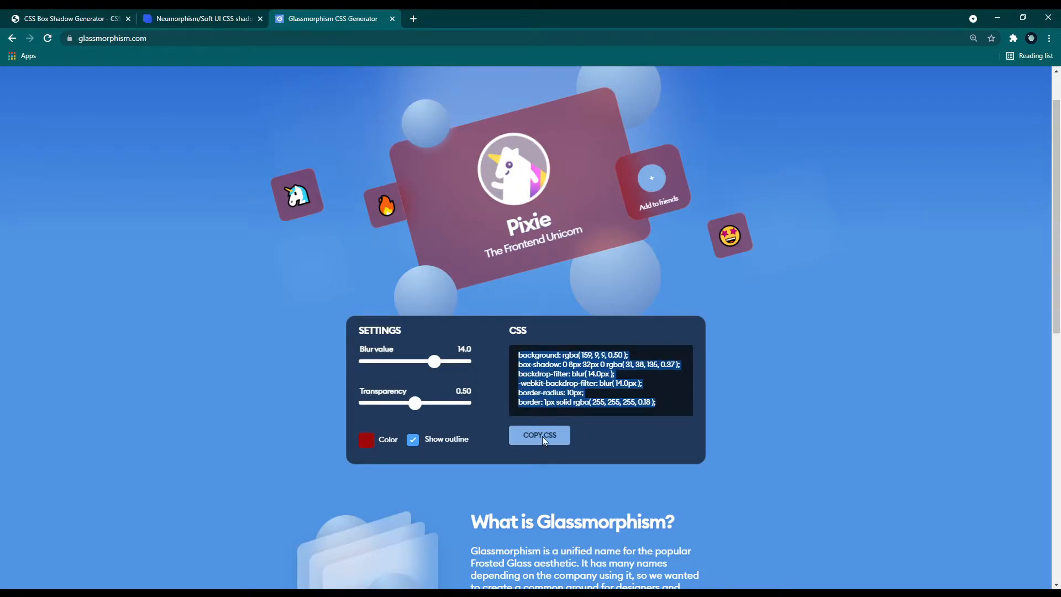
click(540, 435)
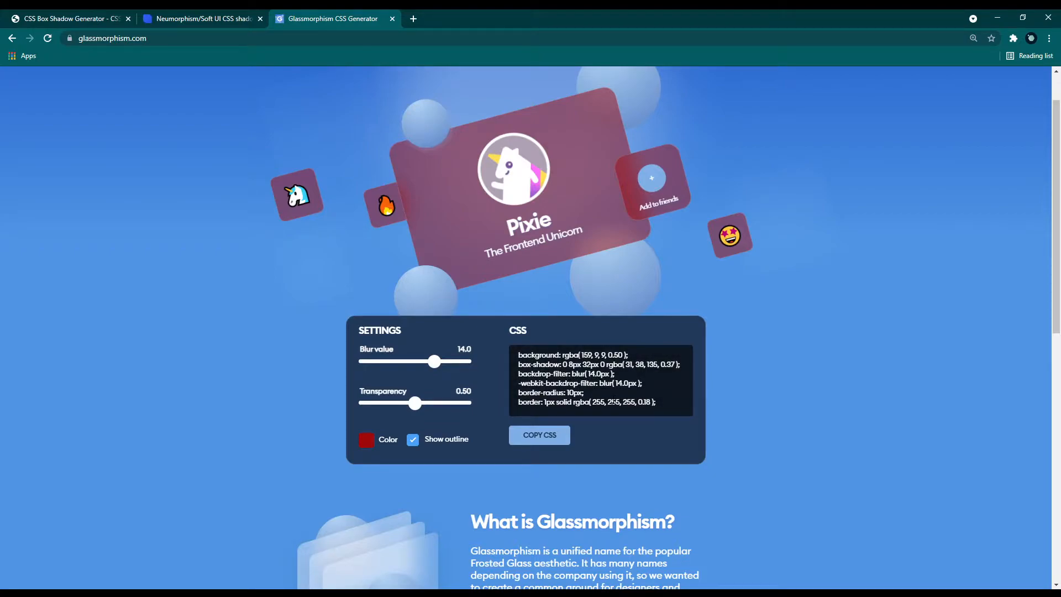
drag(521, 365, 655, 402)
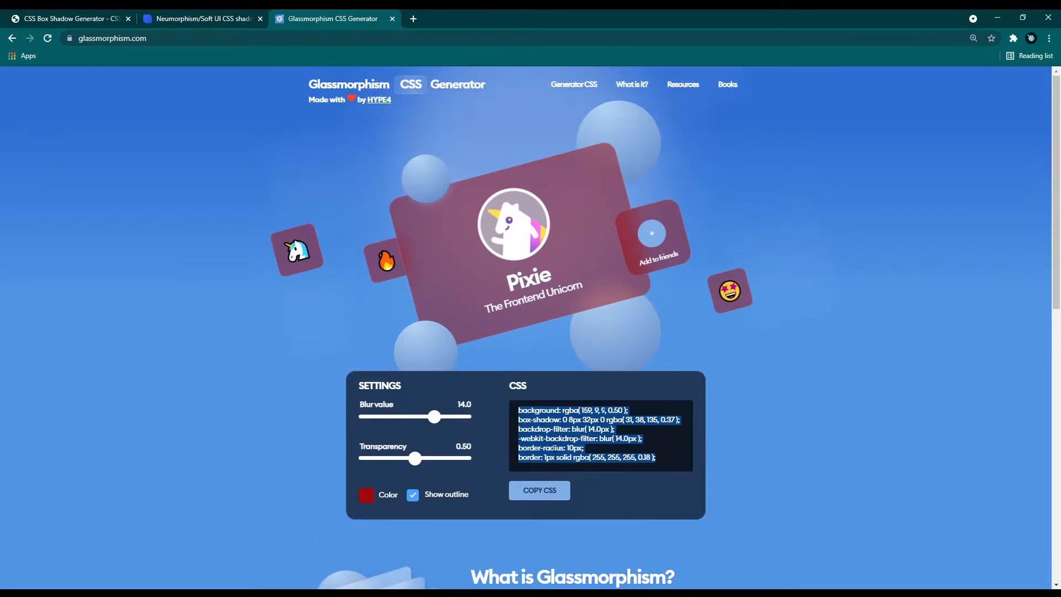
drag(434, 417, 404, 417)
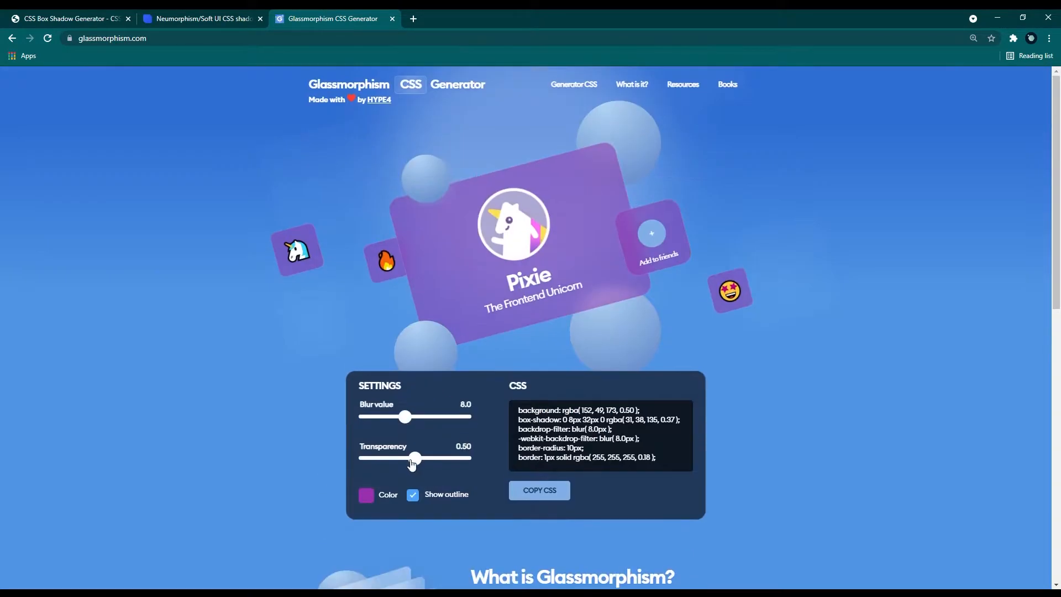
drag(415, 458, 376, 458)
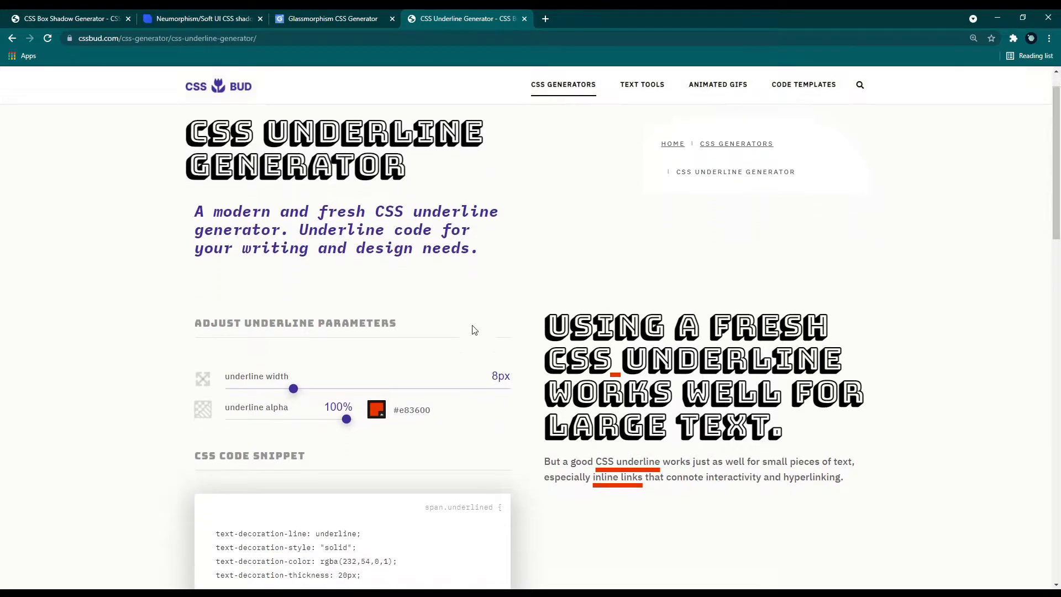
- Make the underline 13px thick, pink at 57% opacity, and copy its CSS snippet
scroll(down, 3)
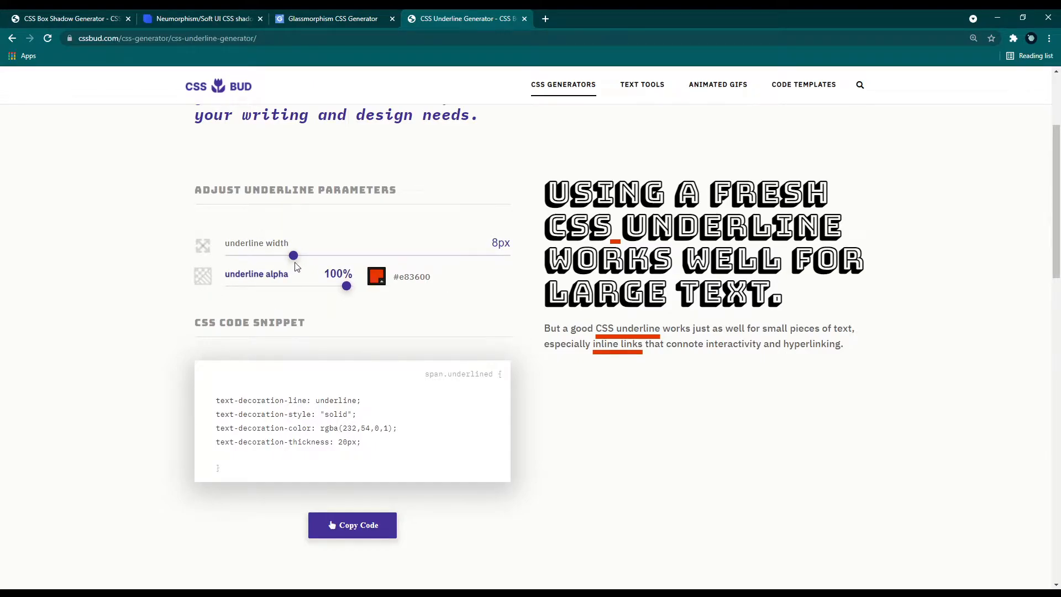
drag(292, 256, 347, 256)
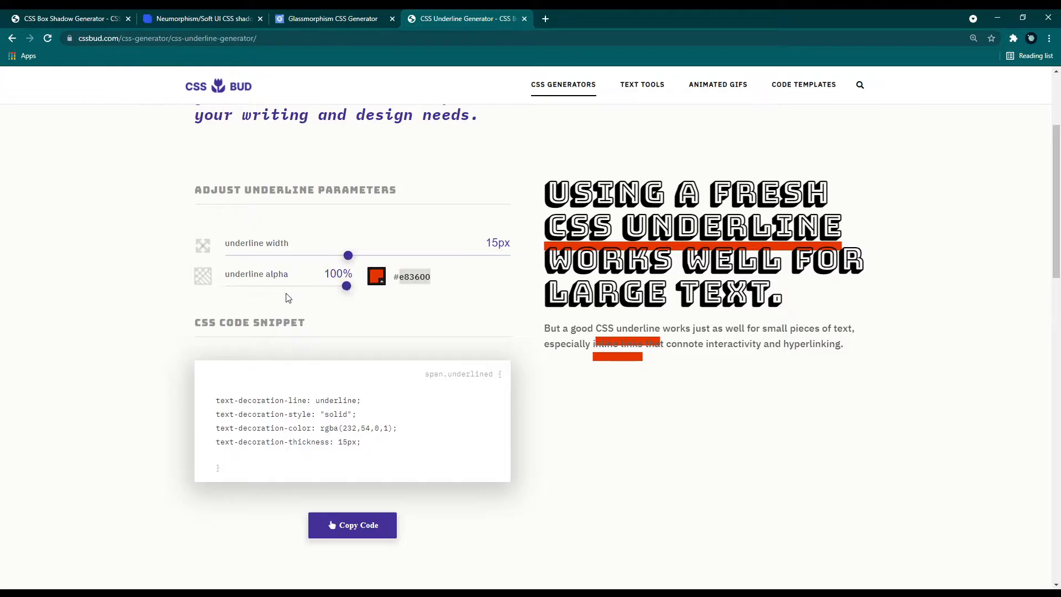
drag(347, 285, 292, 285)
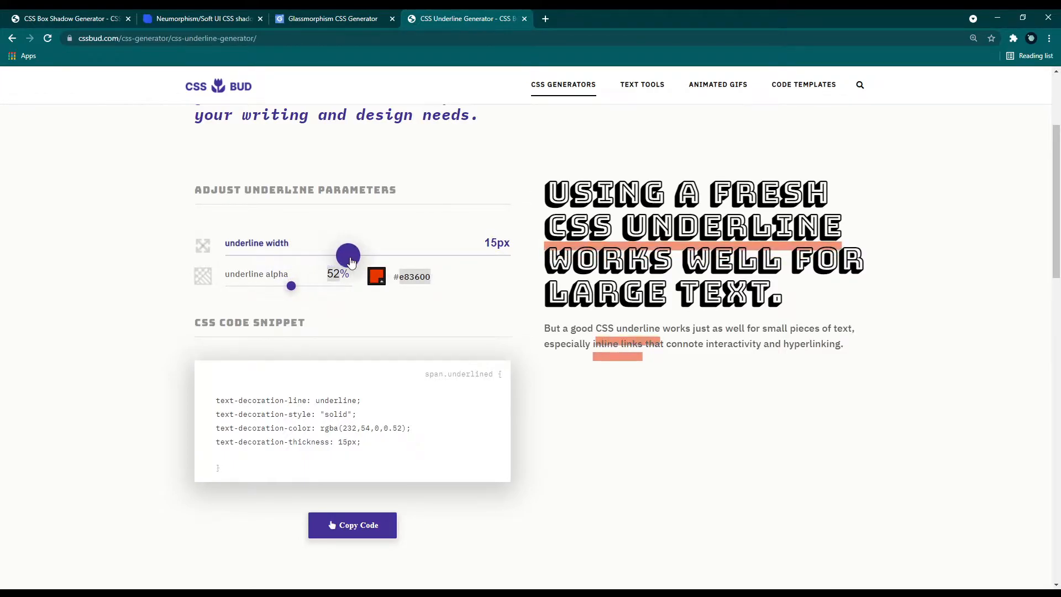
drag(291, 286, 347, 286)
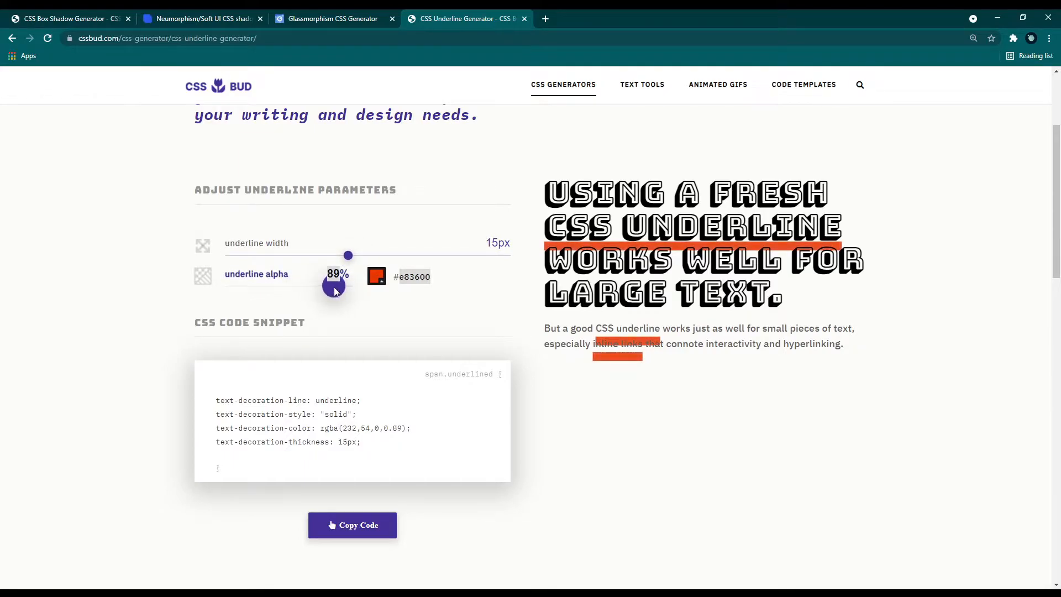
click(376, 276)
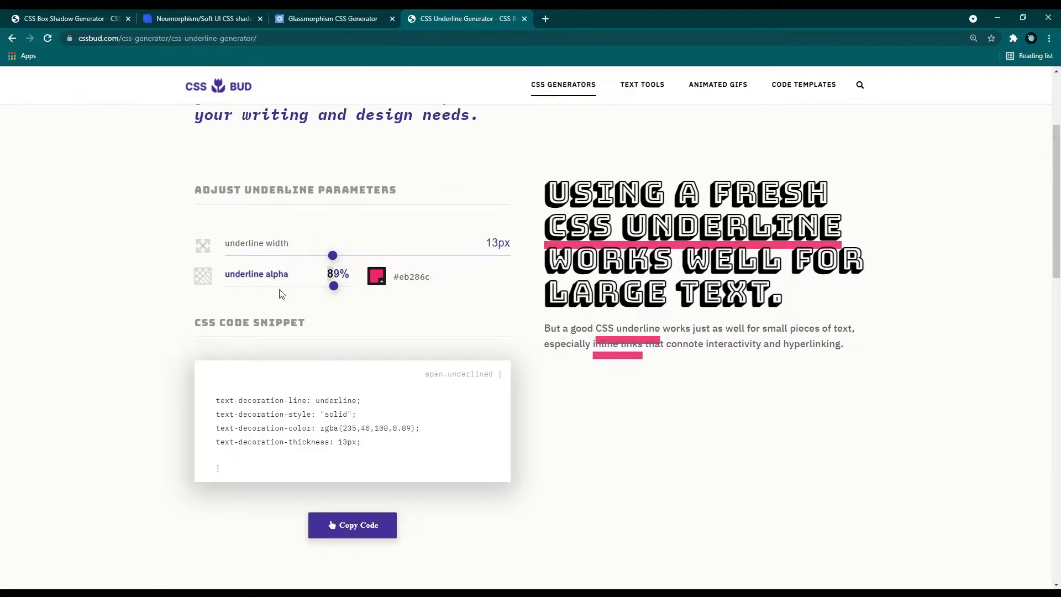
drag(332, 286, 296, 286)
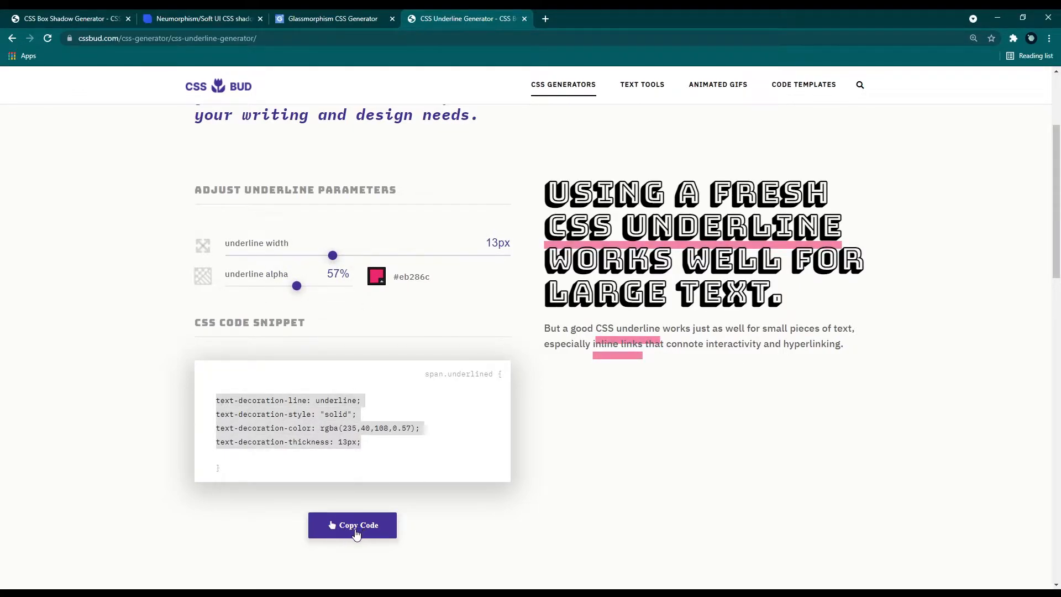
click(352, 525)
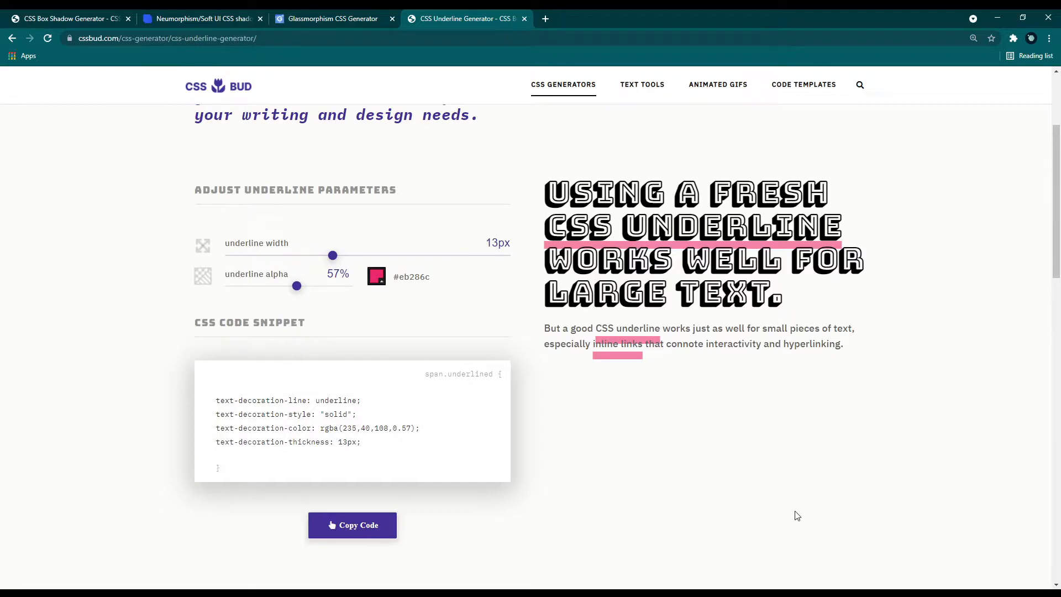
click(677, 18)
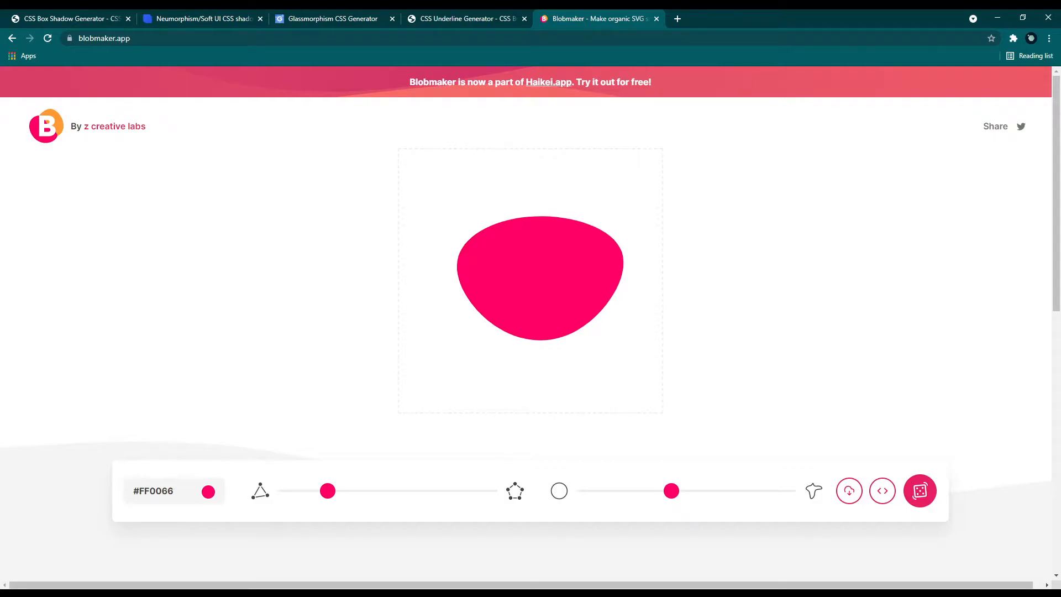
mouse_move(806, 365)
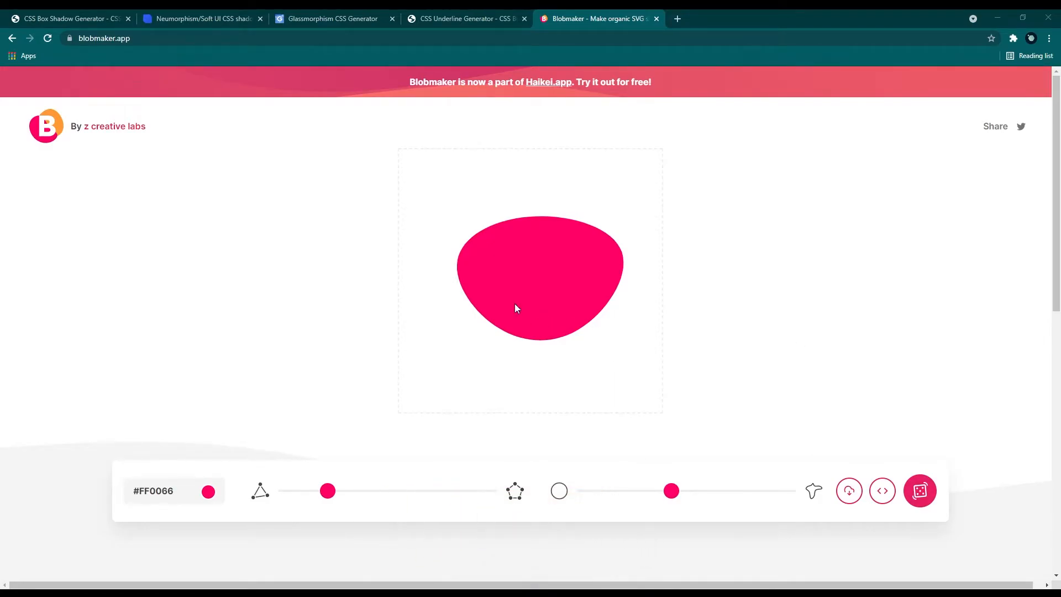
mouse_move(239, 340)
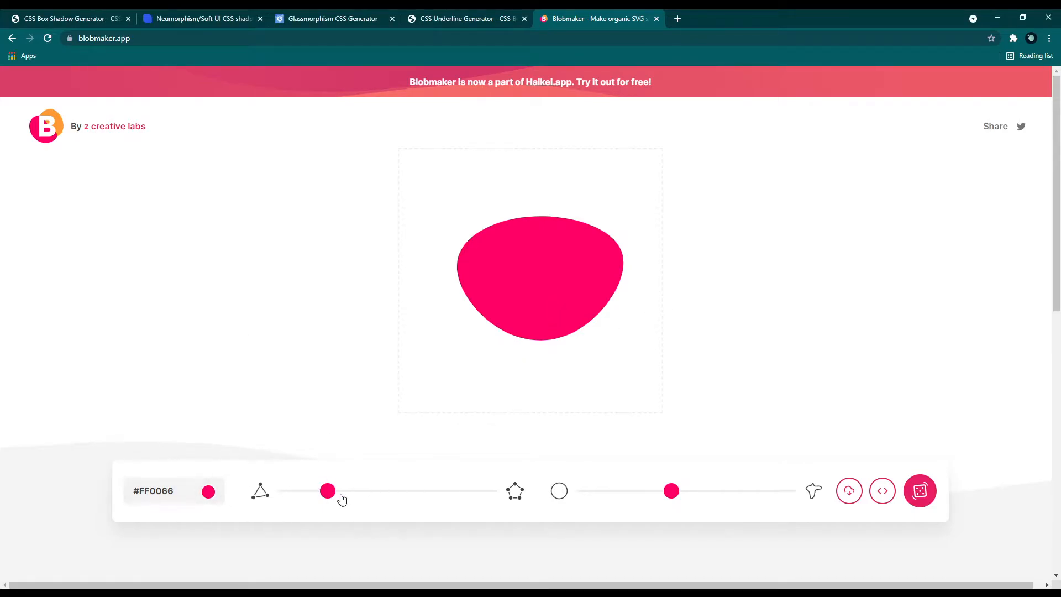
- Add complexity to the yellow blob, download it as blob.svg, and view its SVG code
drag(328, 491, 376, 491)
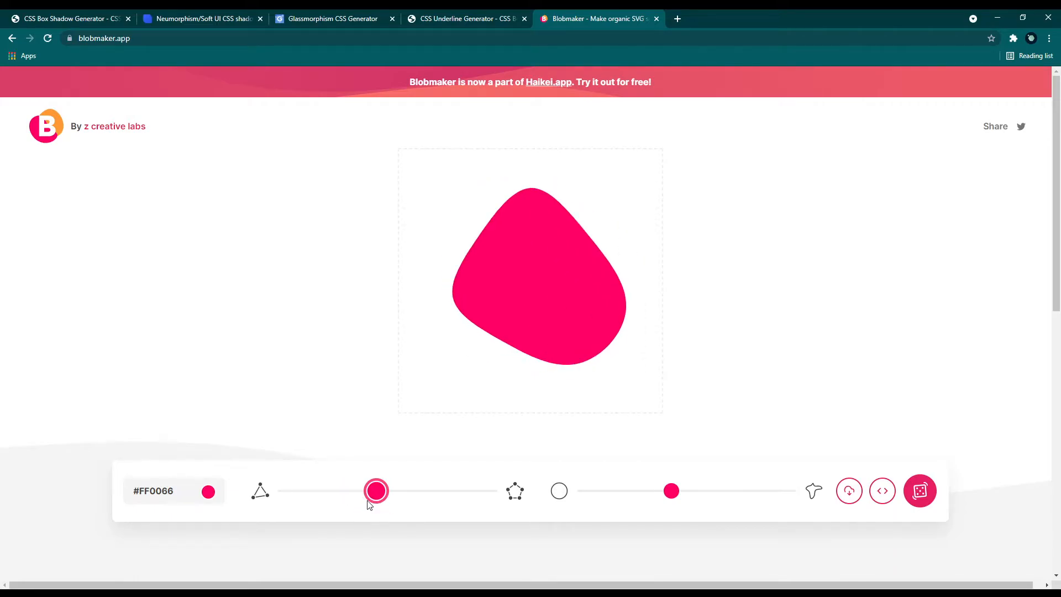
drag(376, 490, 399, 491)
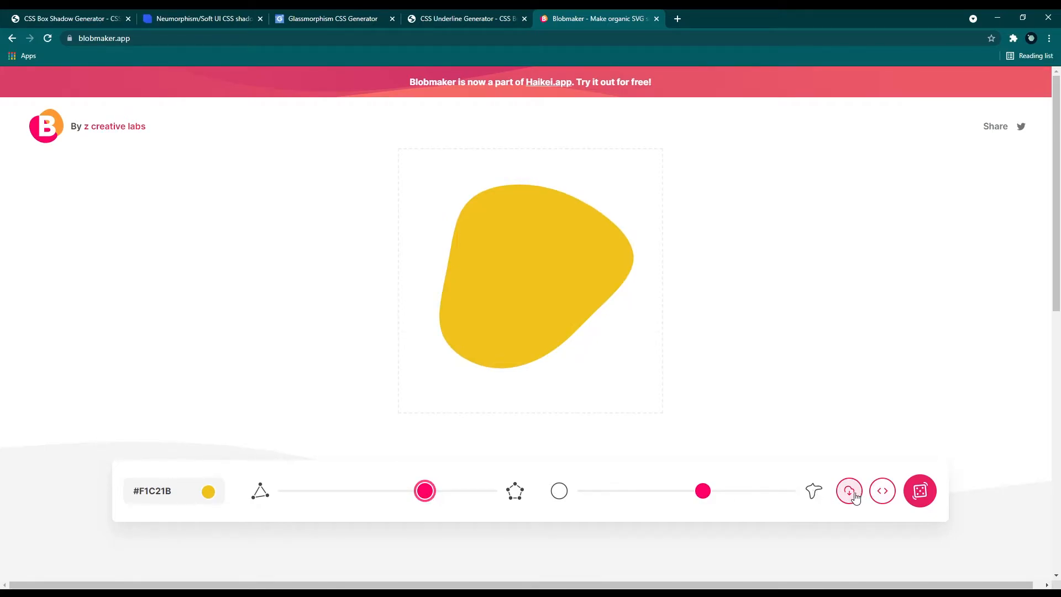
click(848, 491)
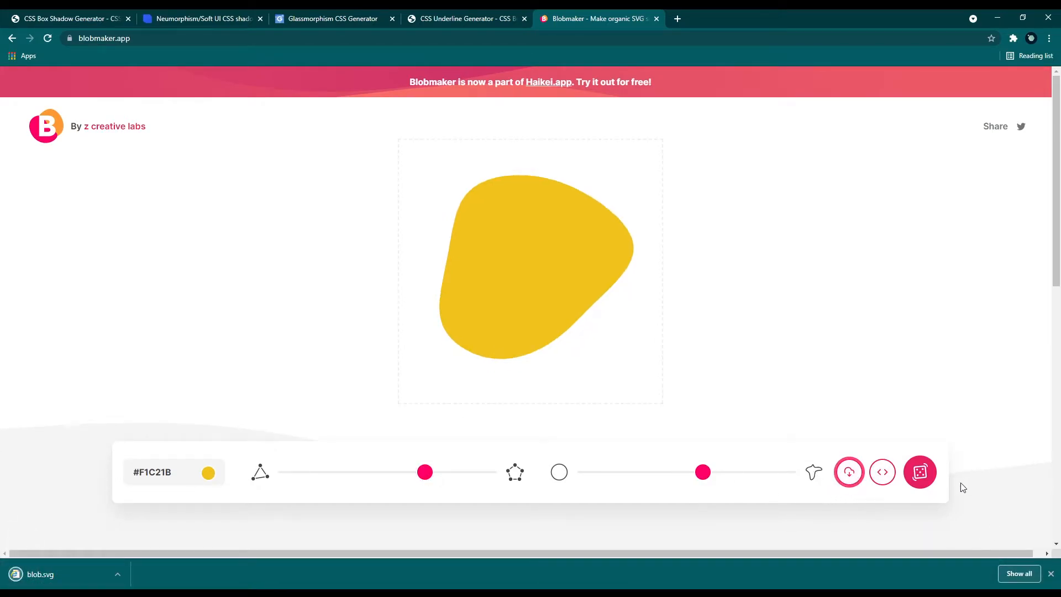
click(882, 471)
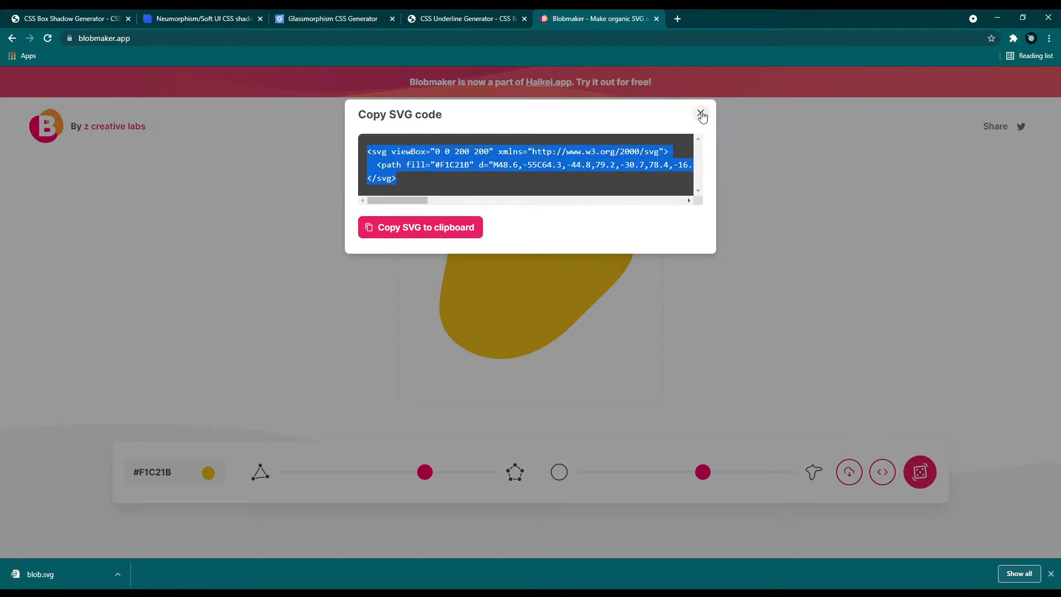
- Close the code dialog, turn the blob green #24A148, and randomize its shape twice
click(701, 115)
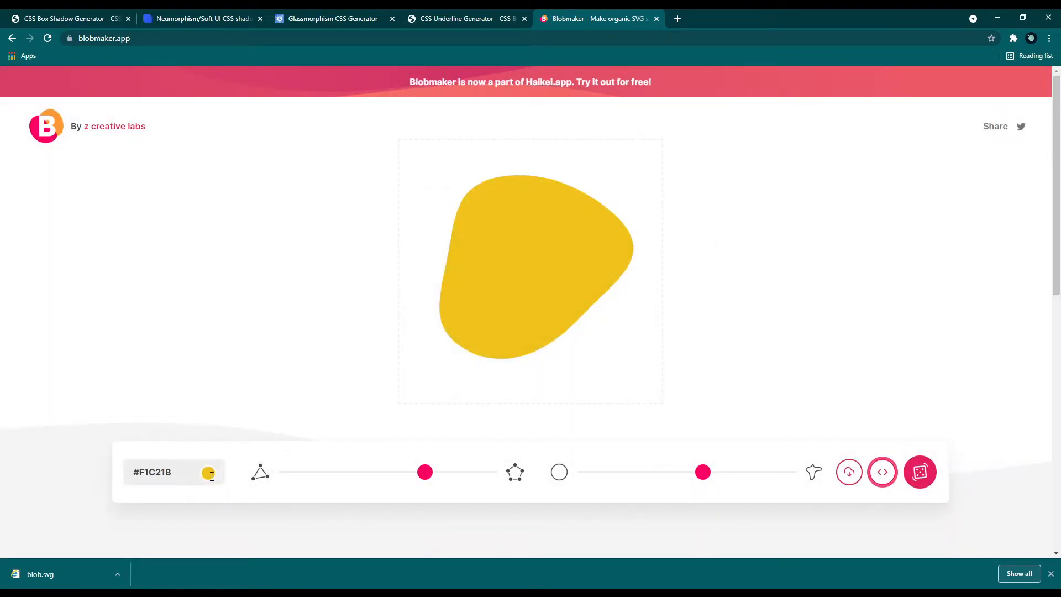
click(152, 471)
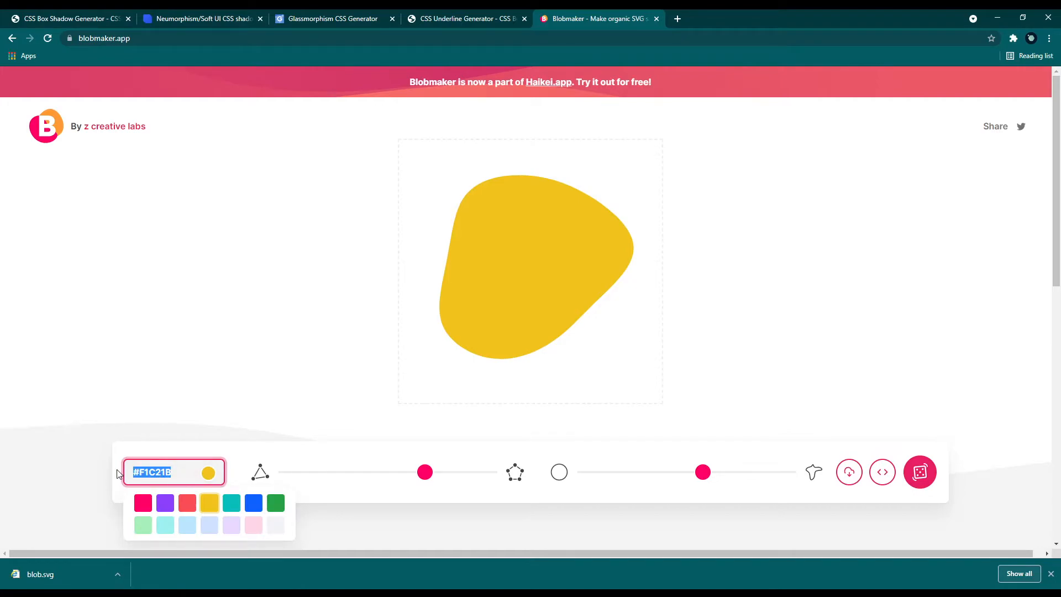
click(920, 471)
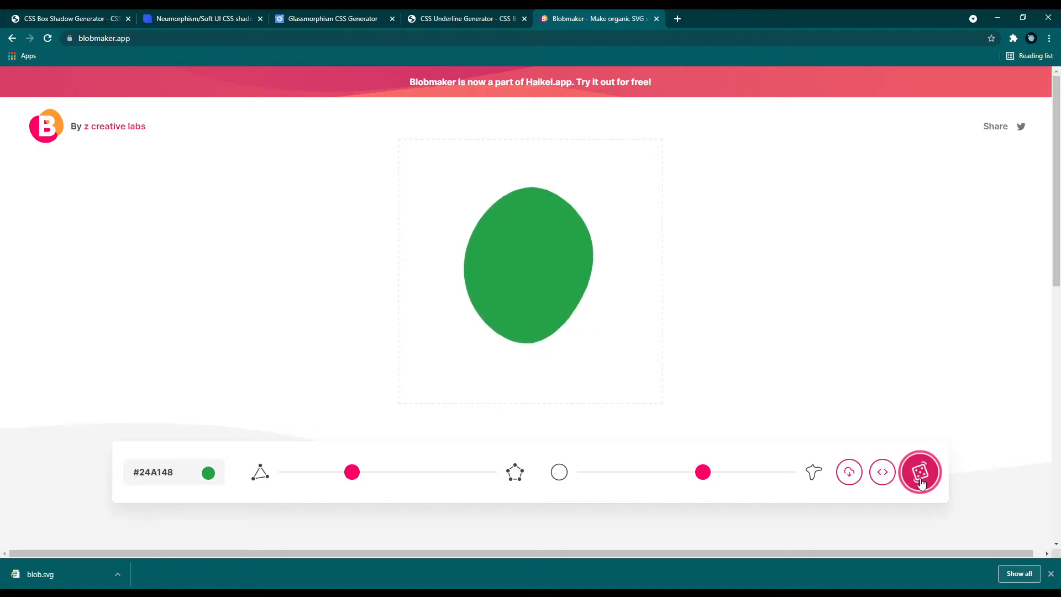
click(920, 472)
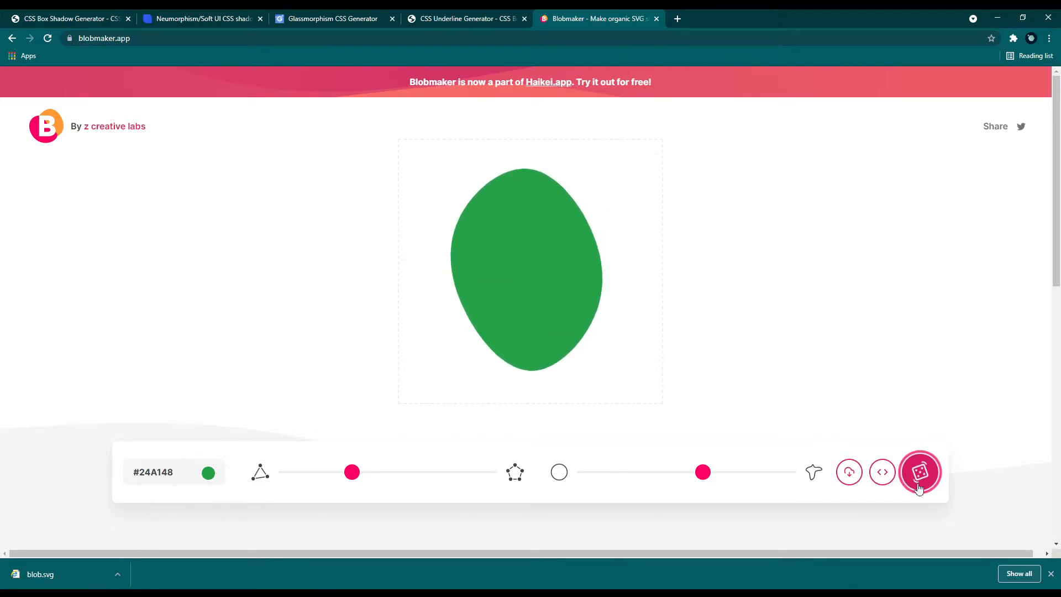
click(919, 471)
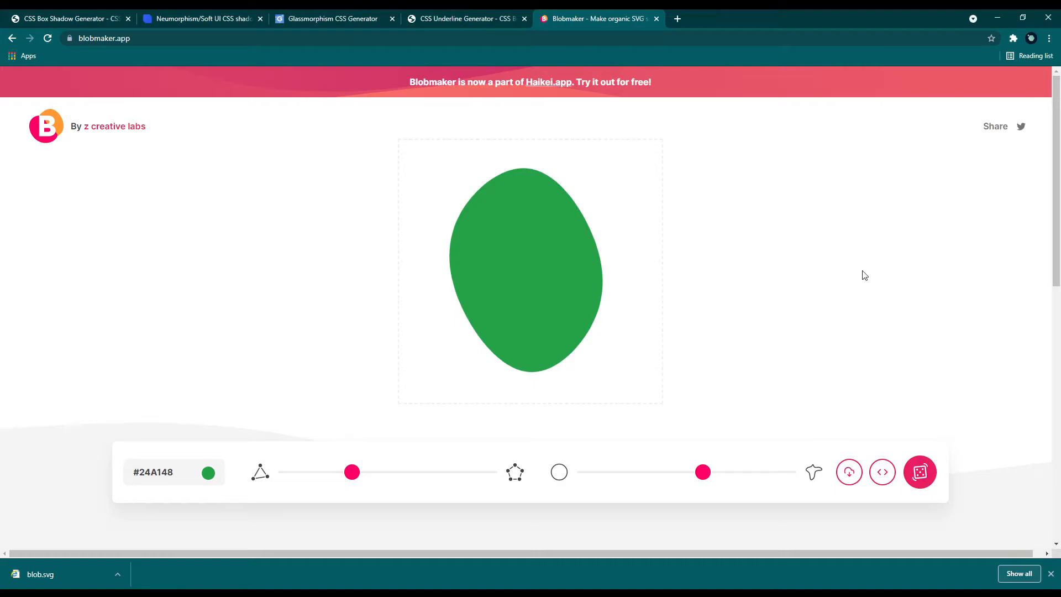
- Open Get Waves, try peaked and smooth styles, randomize, and raise the wave complexity
click(809, 19)
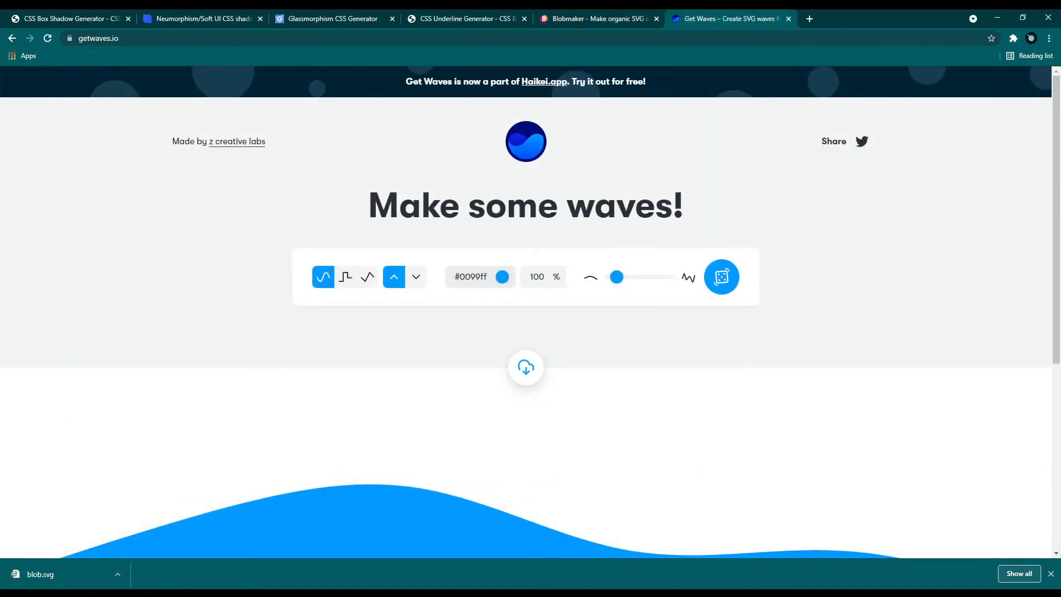
click(721, 277)
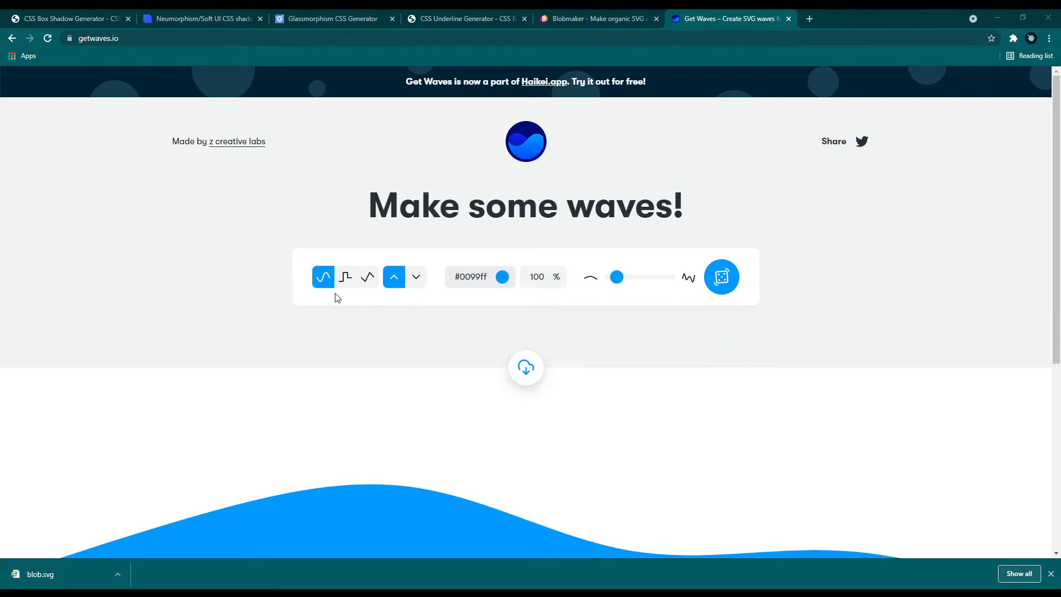
click(367, 276)
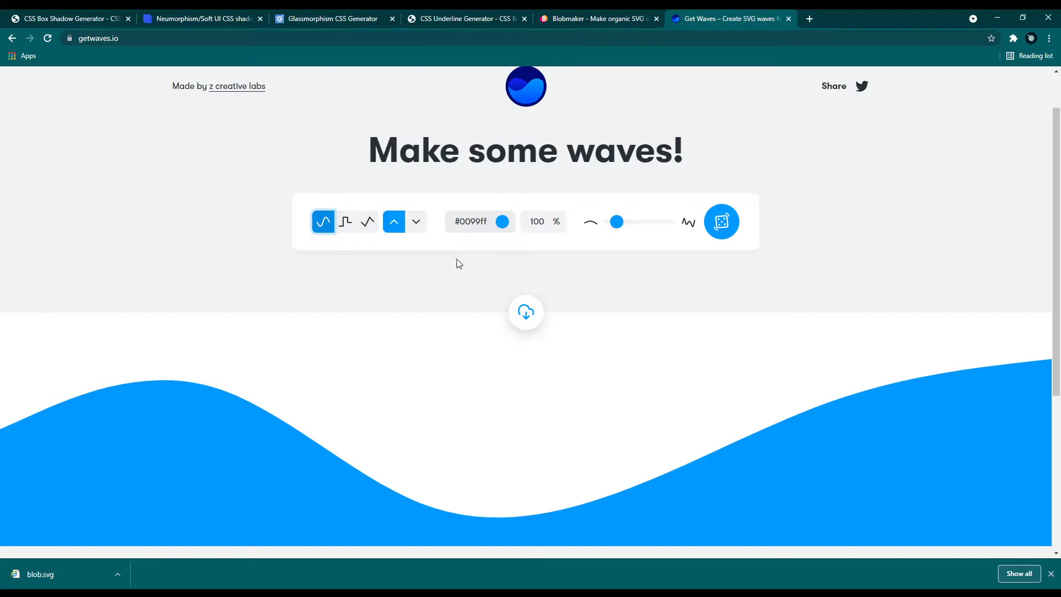
click(722, 221)
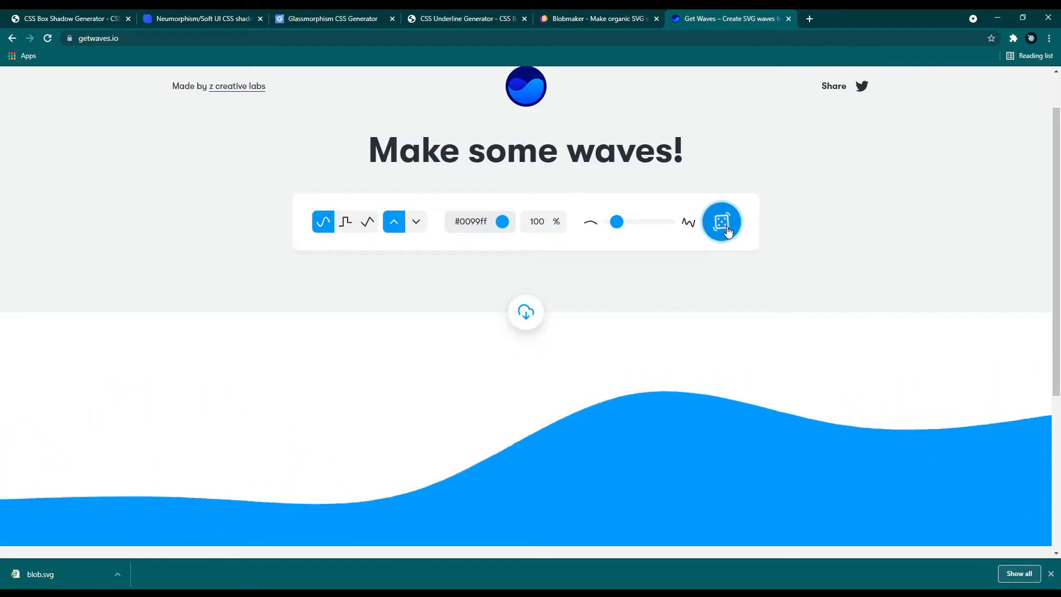
click(368, 221)
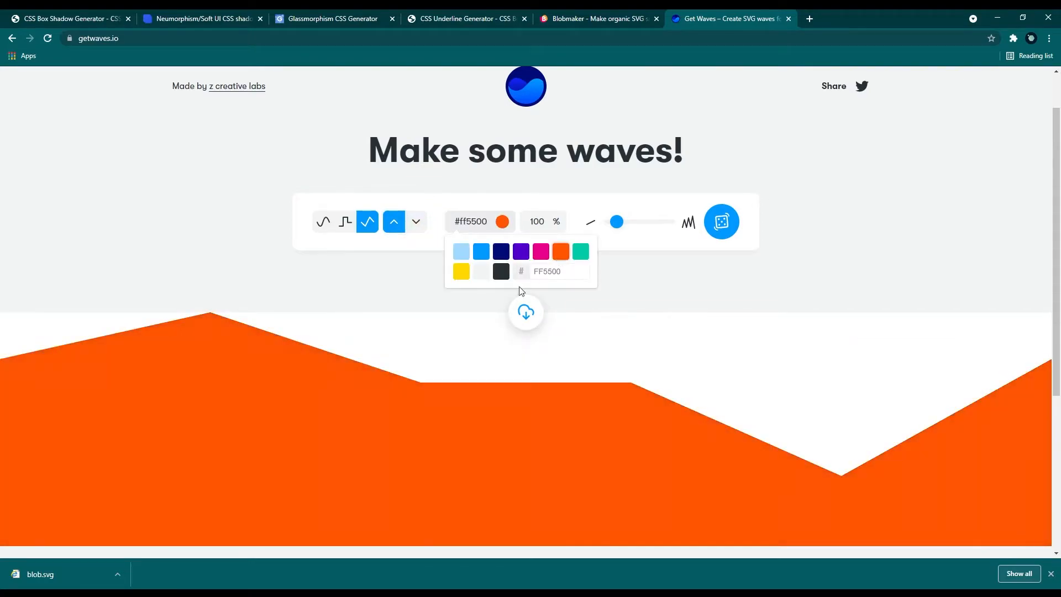
click(538, 222)
text(50)
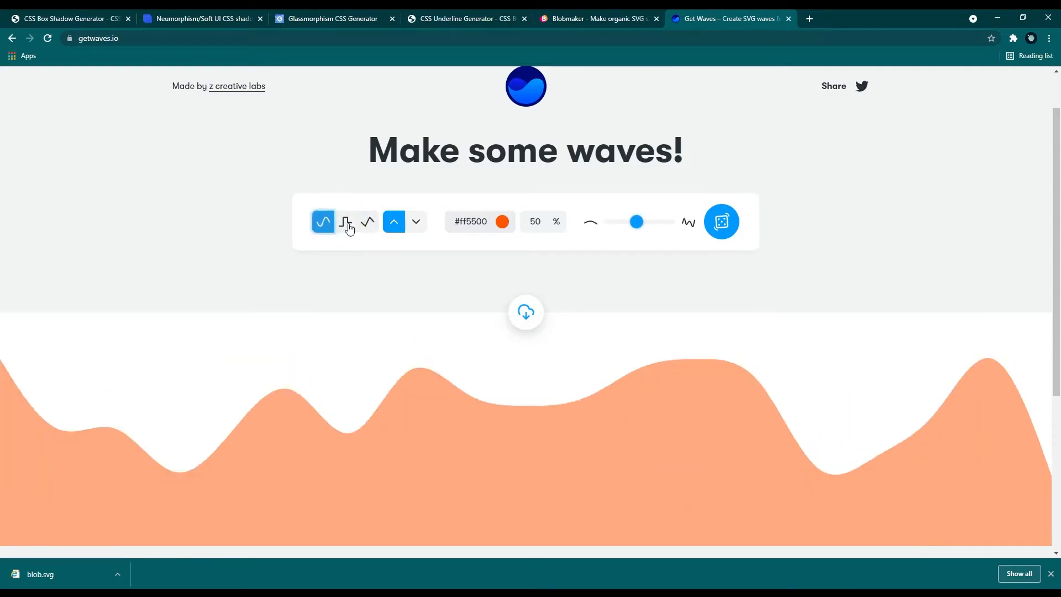
drag(636, 222, 652, 221)
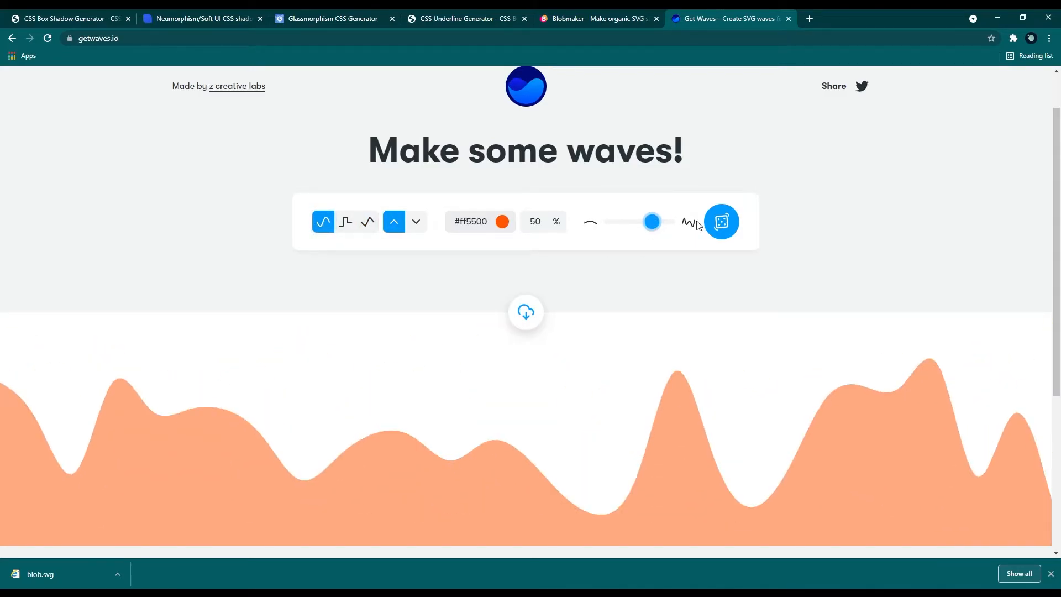
- Export and copy the orange wave's SVG code, then randomize the wave twice
click(525, 312)
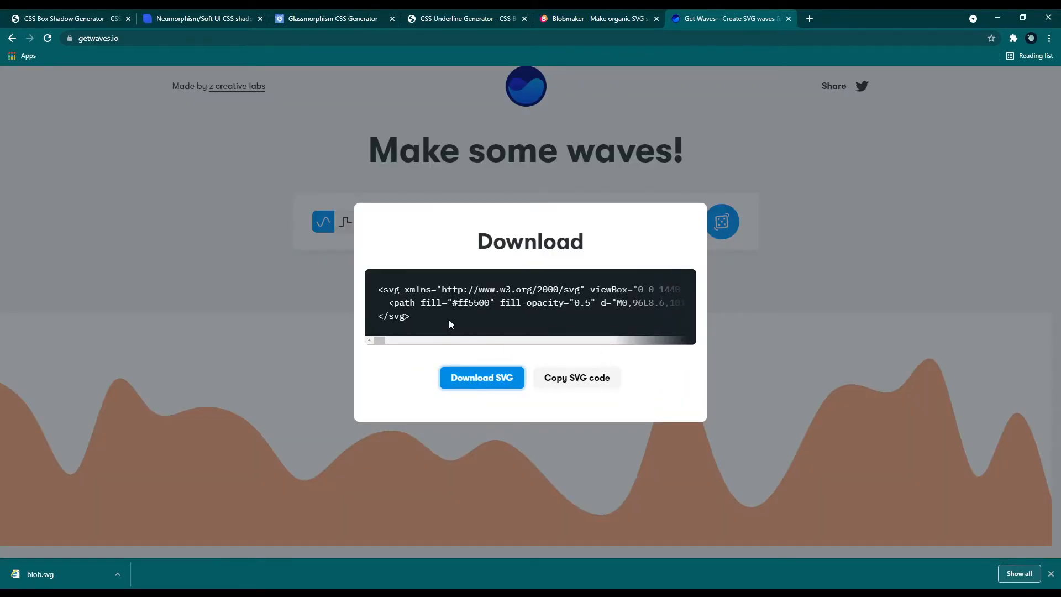
click(481, 377)
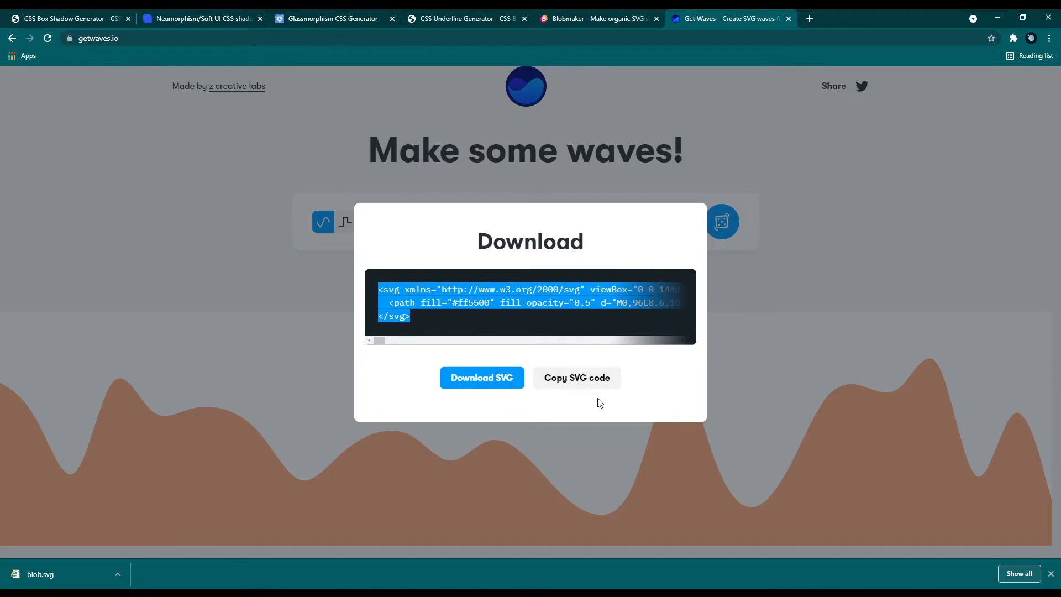
click(721, 221)
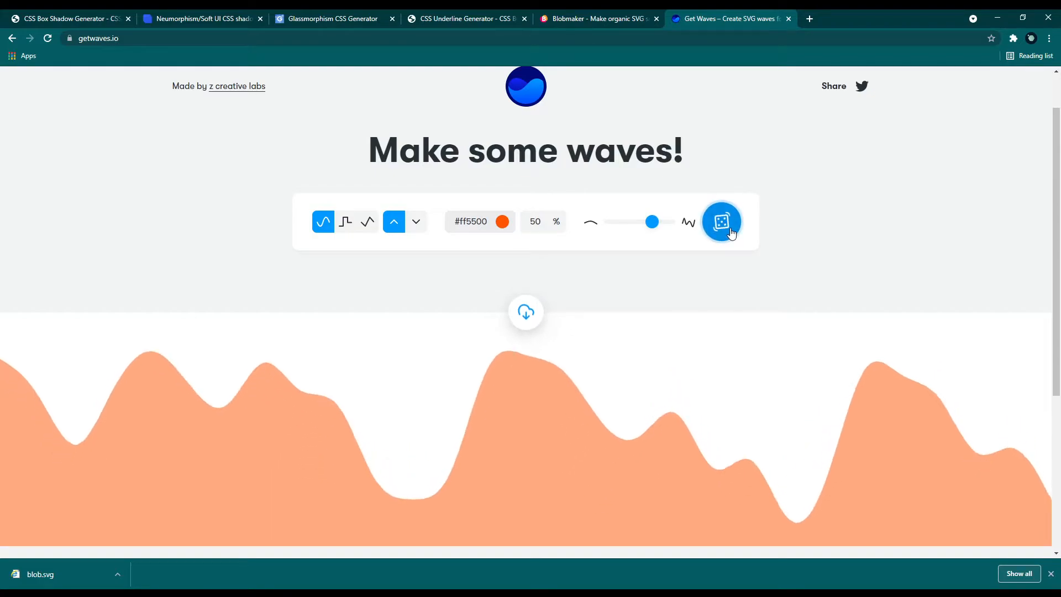
click(721, 221)
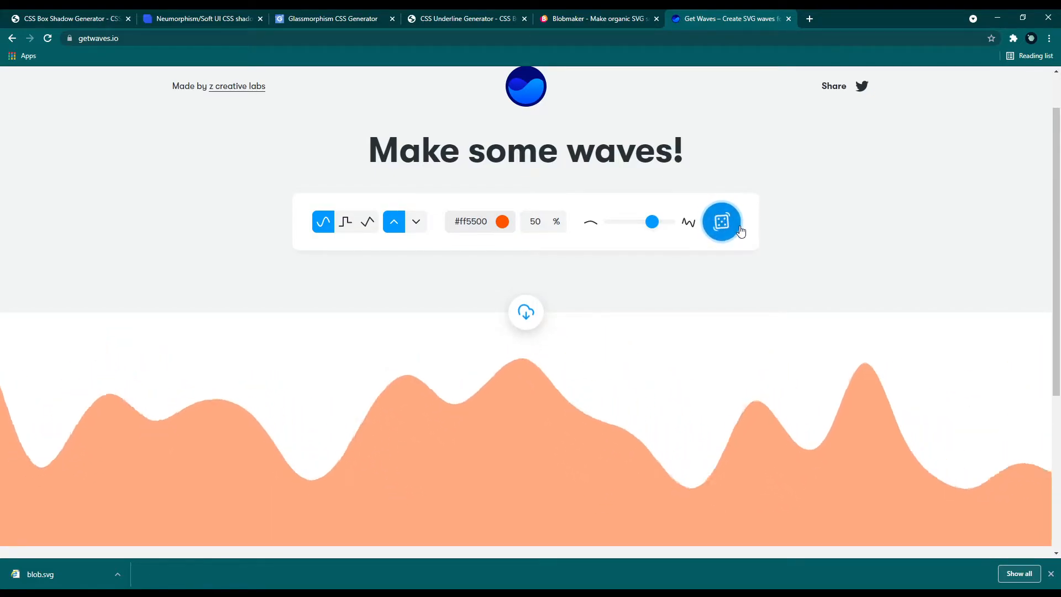
click(479, 221)
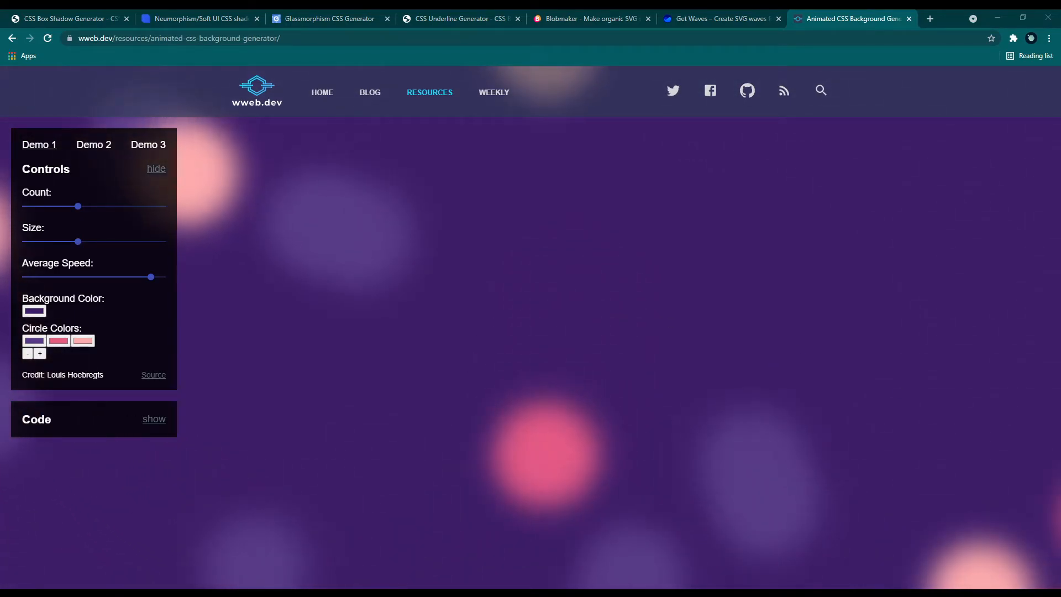
mouse_move(315, 353)
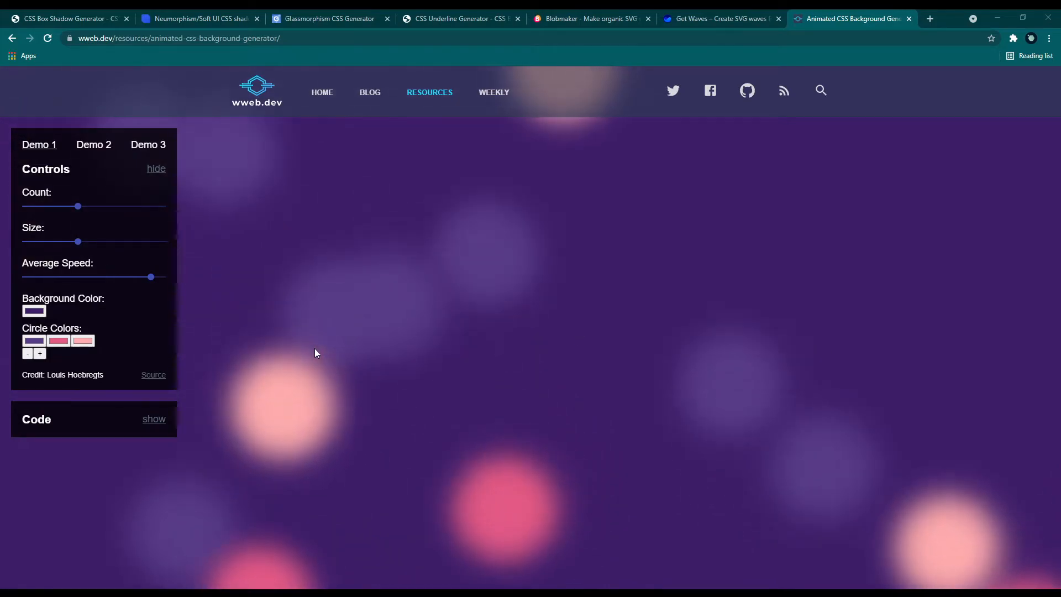
mouse_move(447, 389)
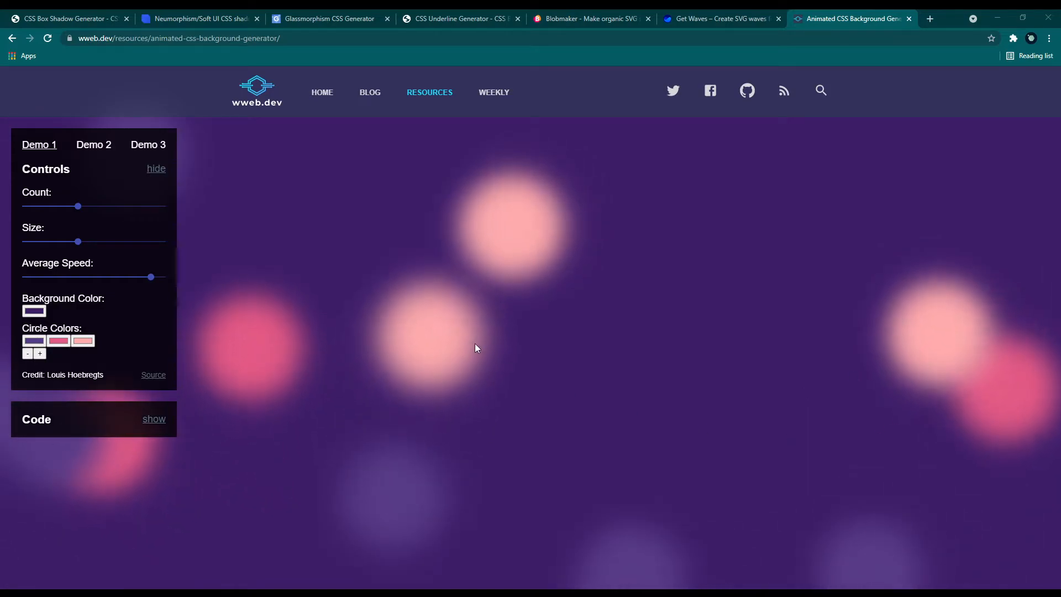
- Preview Demo 2 and Demo 3, pushing Demo 3's animation to top speed
click(93, 144)
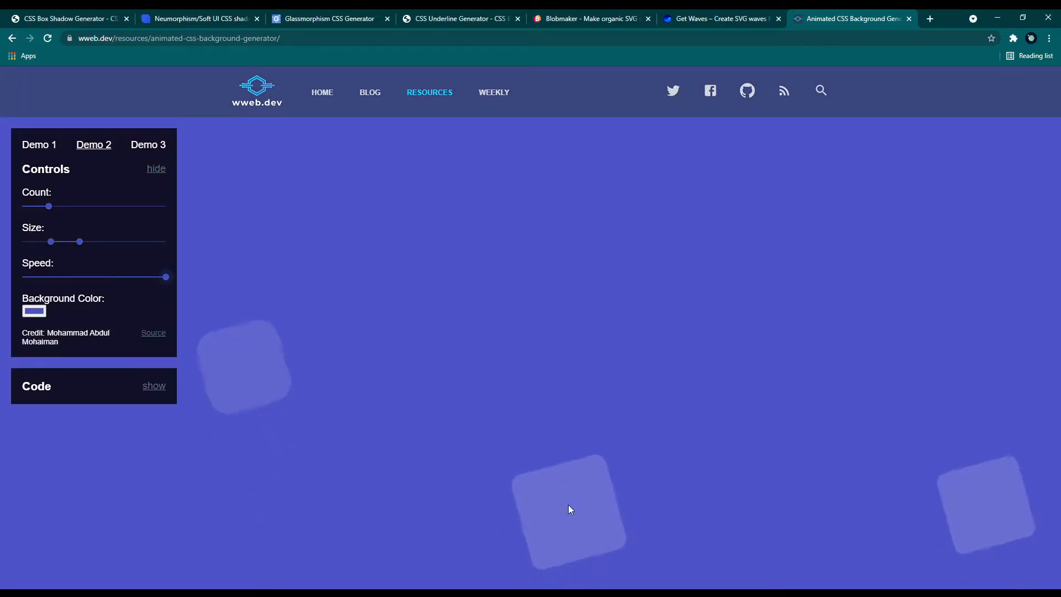
click(148, 144)
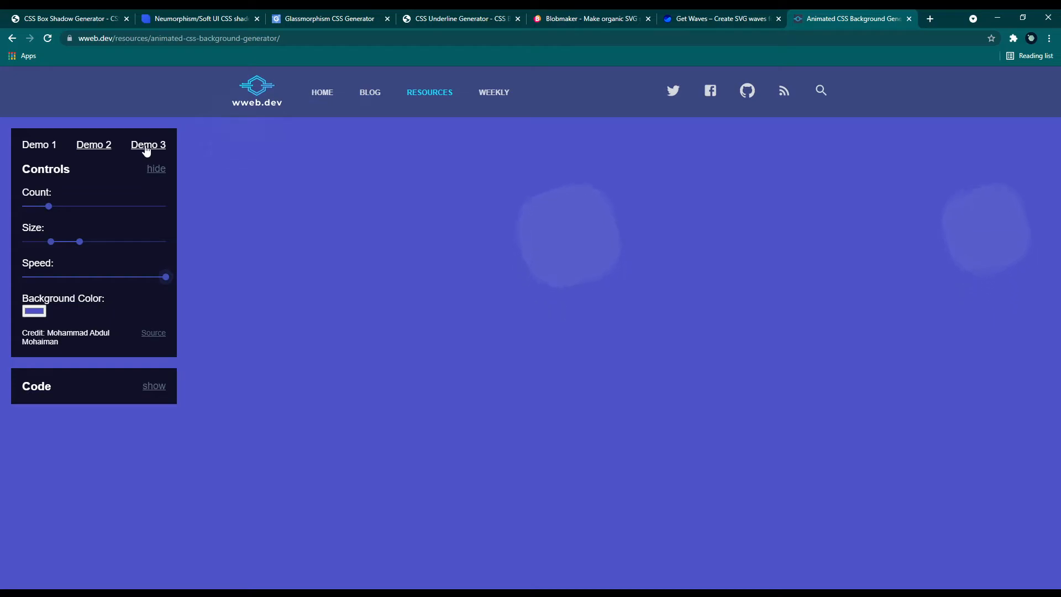
click(148, 144)
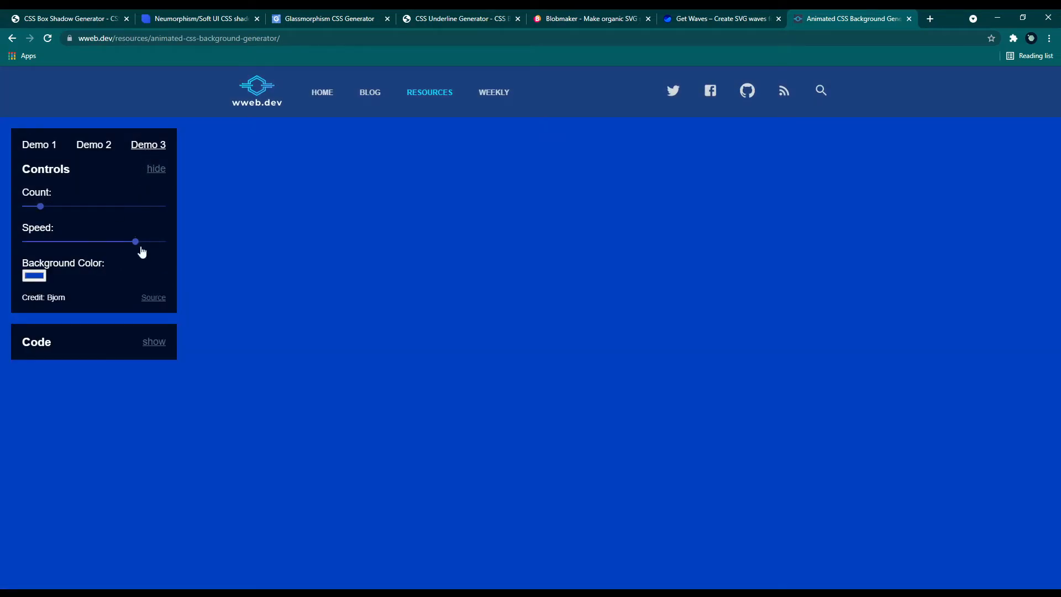
drag(135, 241, 165, 241)
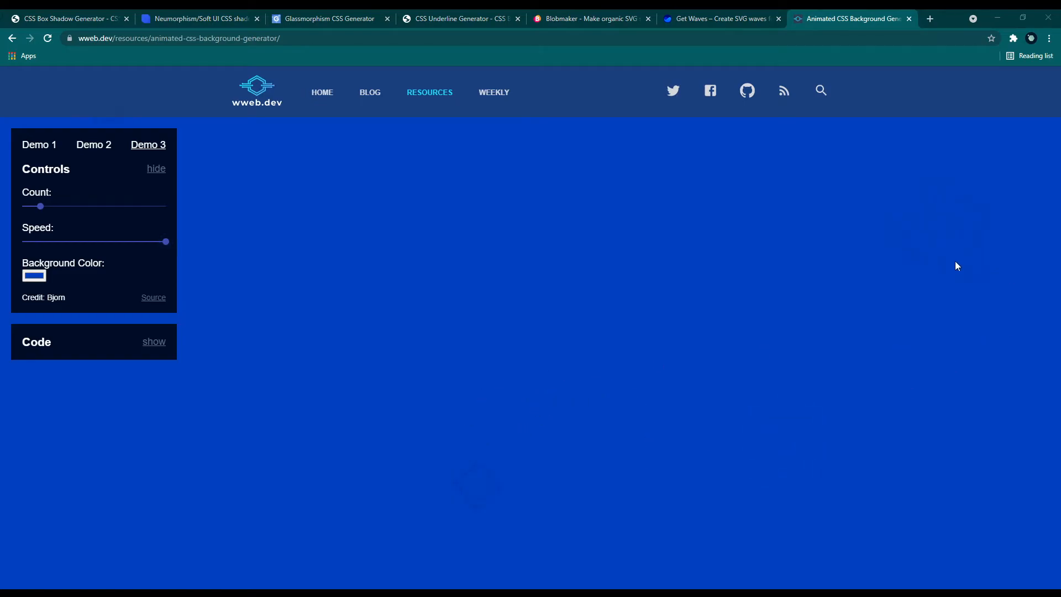
- Return to Demo 1, shrink the blurred circles and make the background red
click(39, 144)
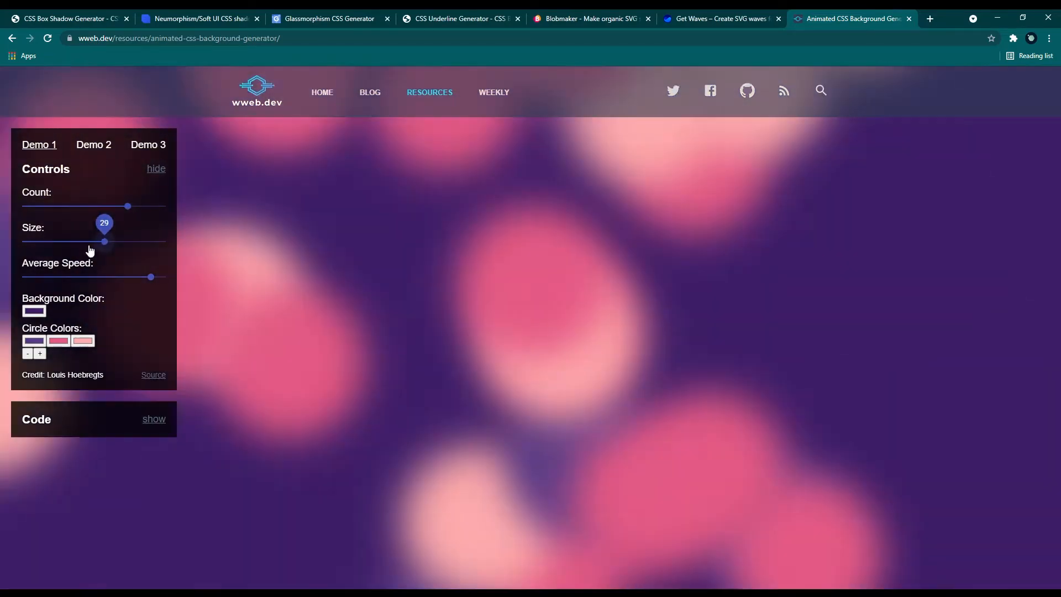
drag(103, 241, 61, 241)
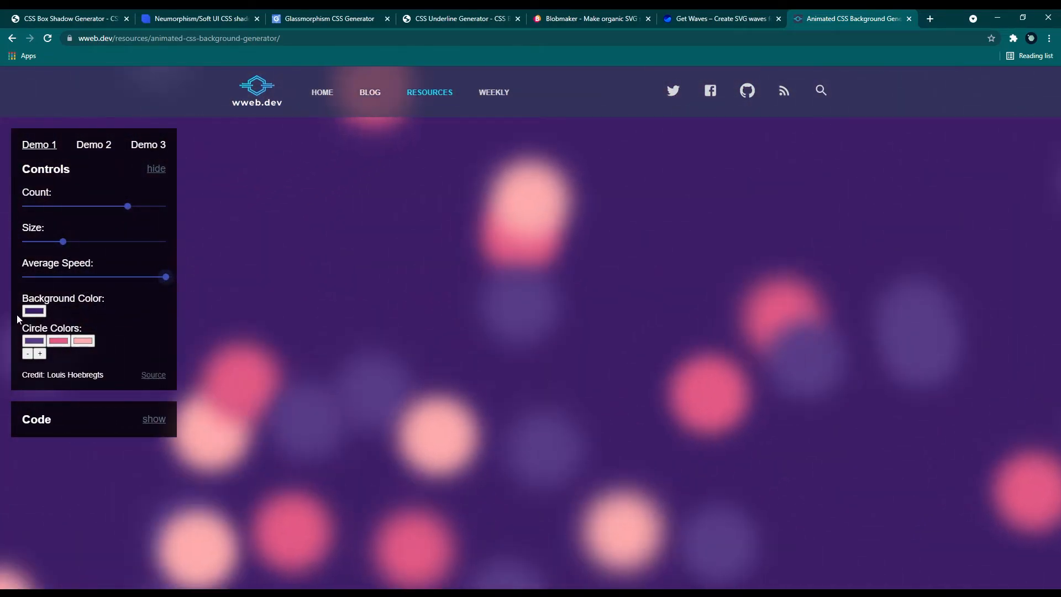
click(34, 310)
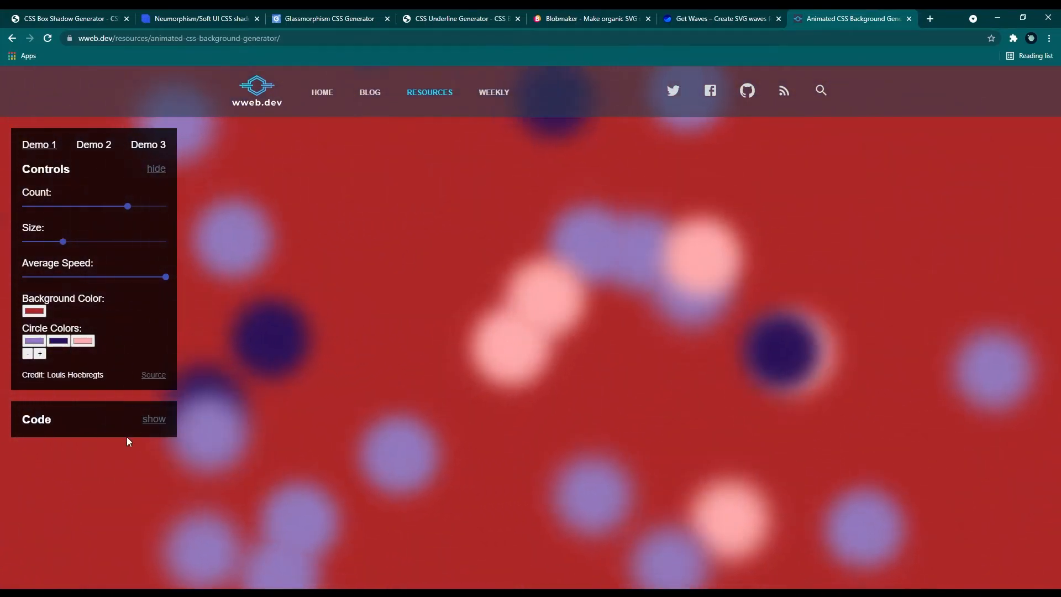
- Show the generated HTML and CSS code for the red circle demo
click(154, 419)
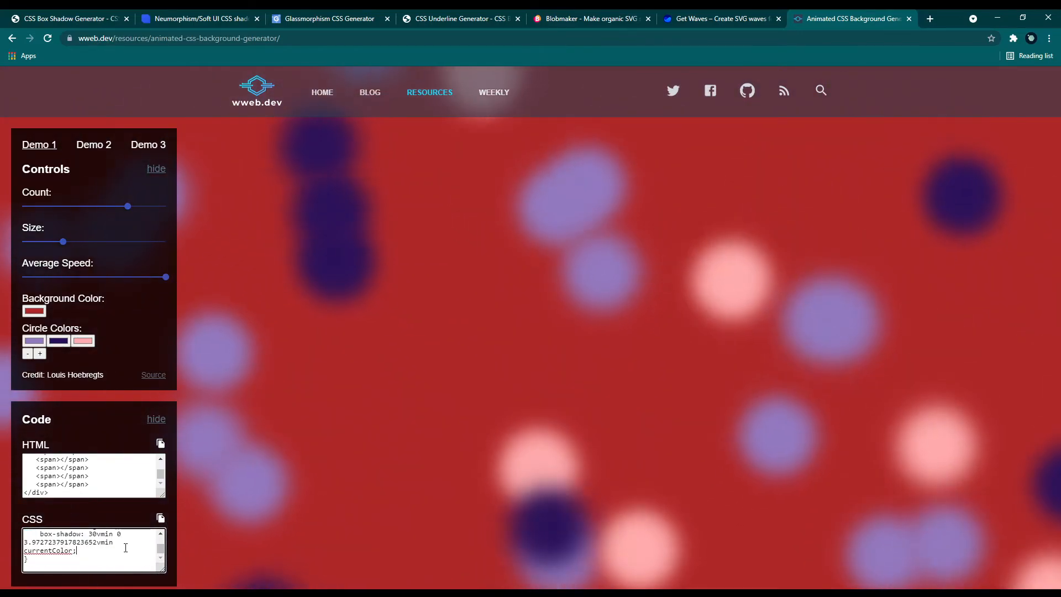
click(929, 18)
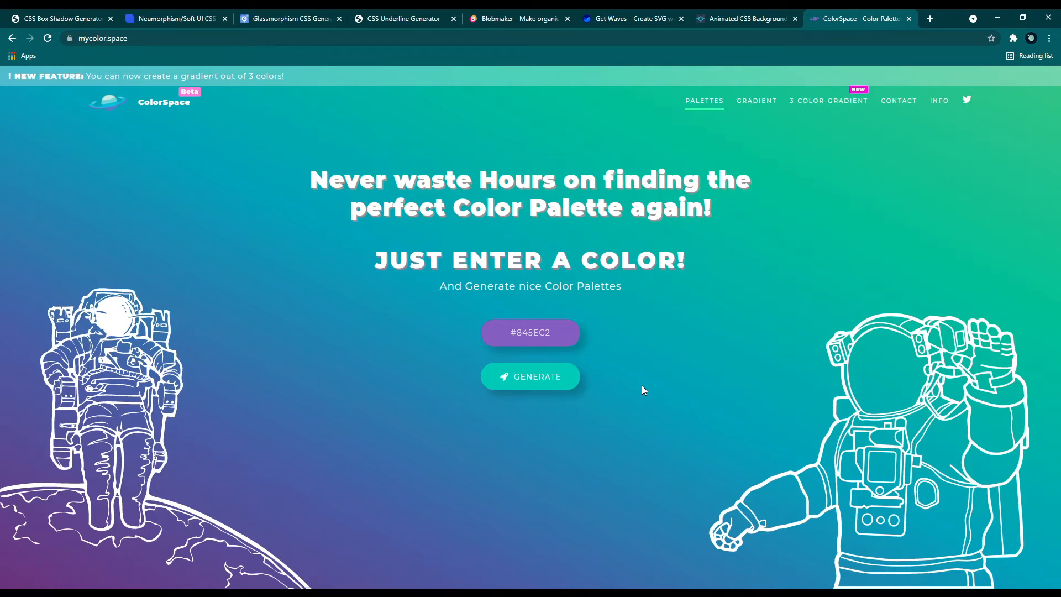
mouse_move(333, 197)
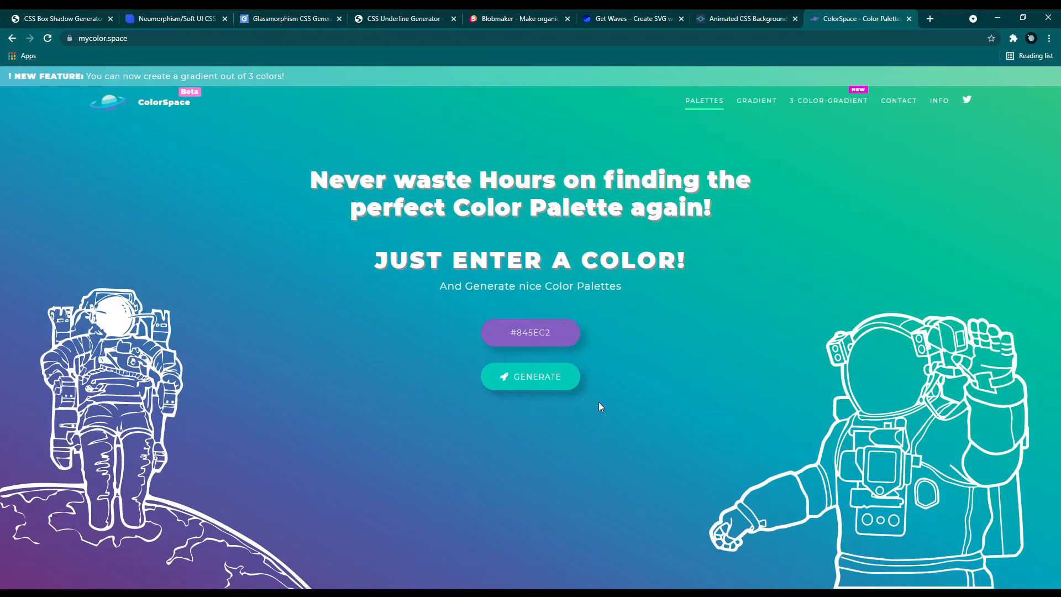
- Generate ColorSpace palettes from orange #fc7f3d and scroll through the results
click(530, 332)
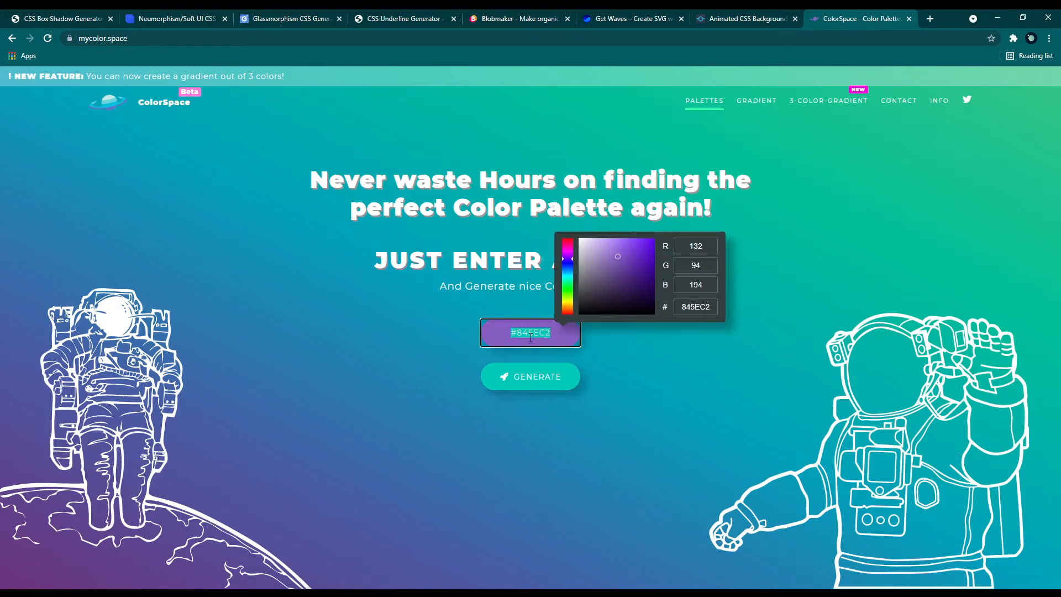
text(#fc7f3d)
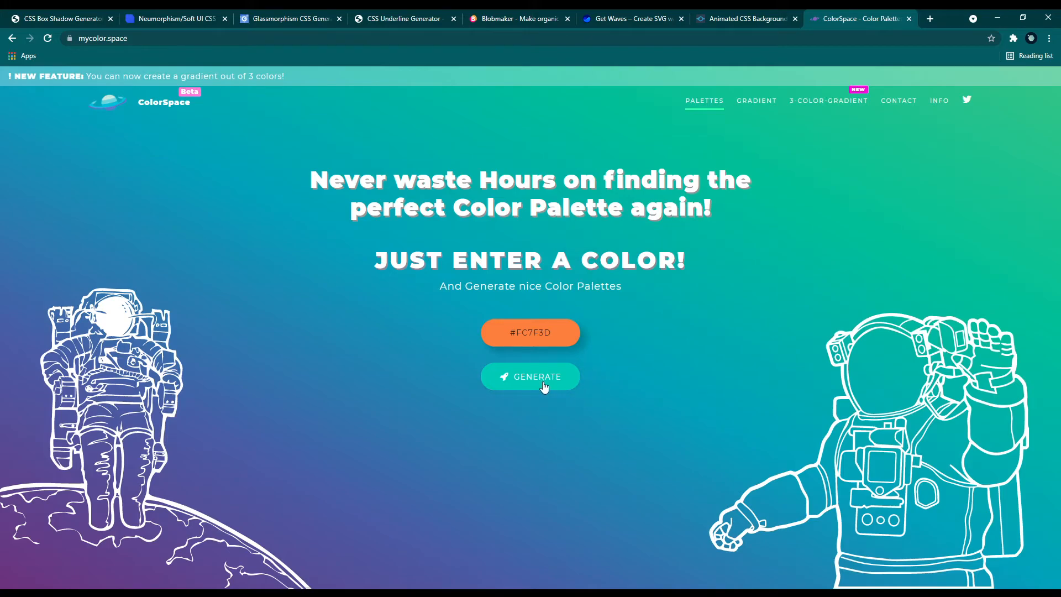
click(530, 376)
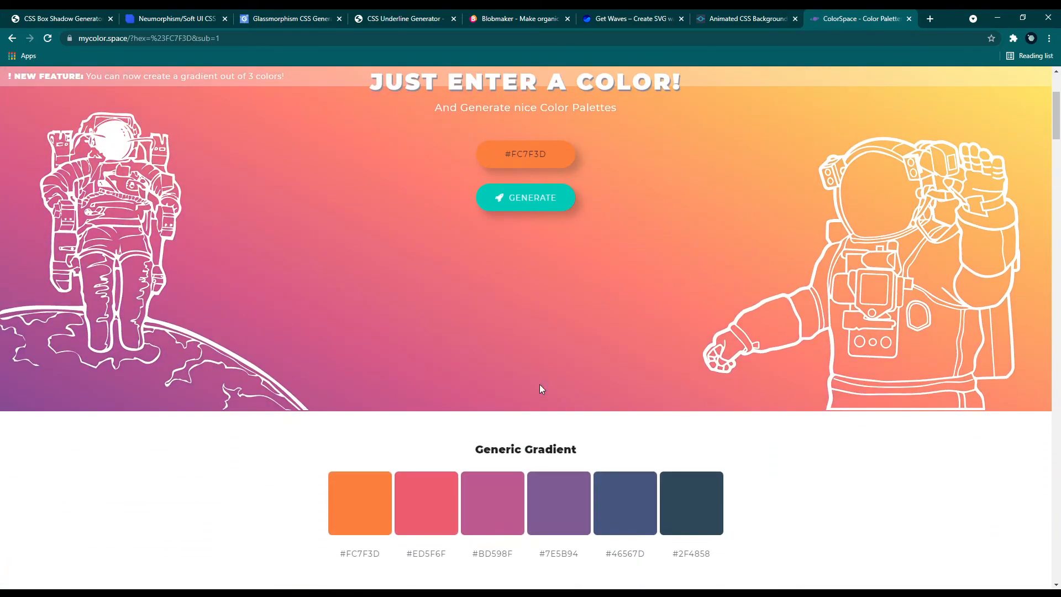
scroll(down, 3)
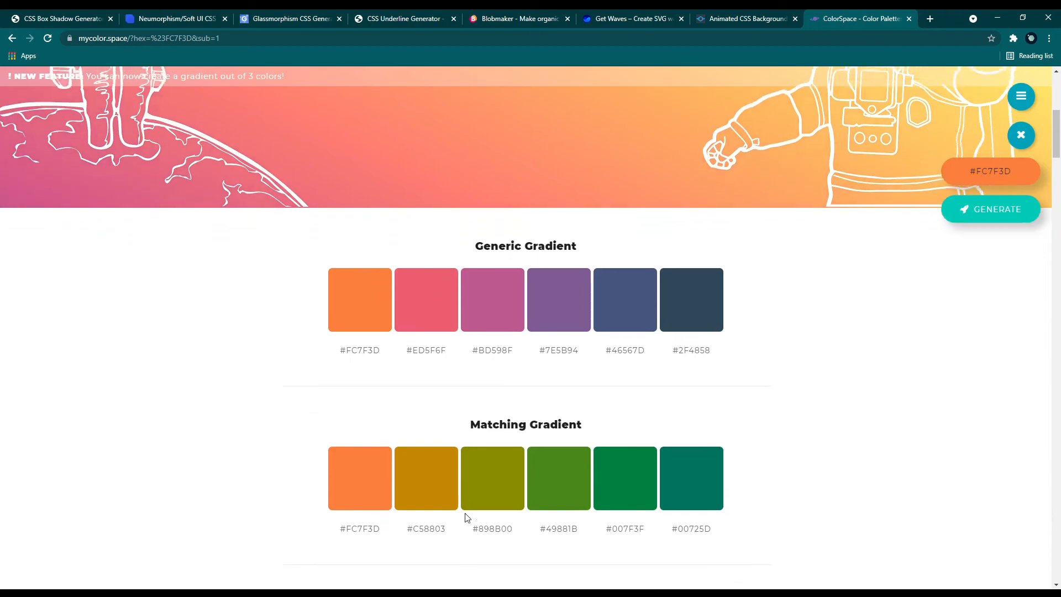
scroll(down, 3)
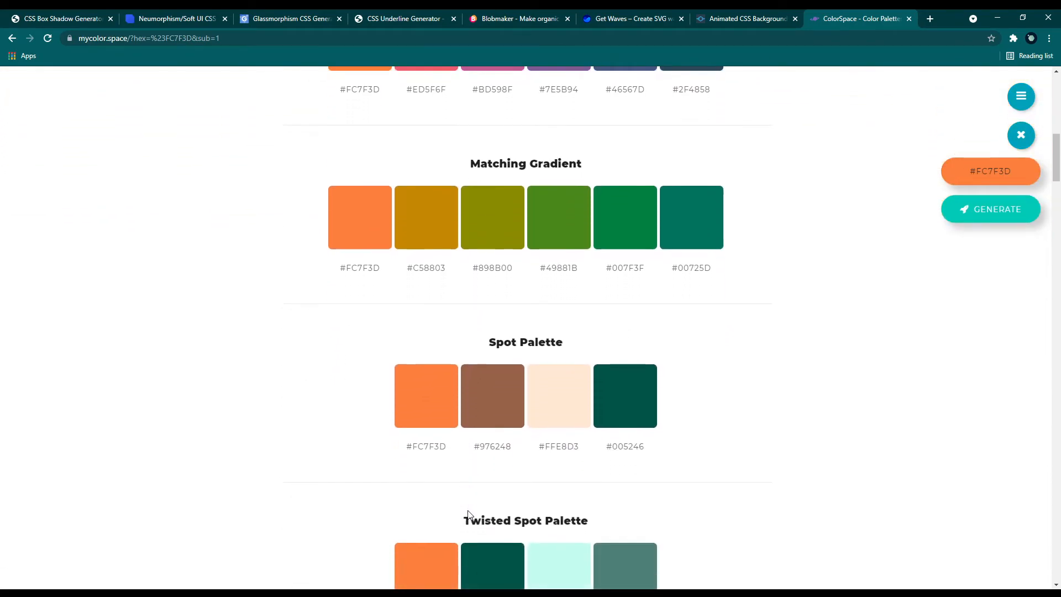
scroll(down, 3)
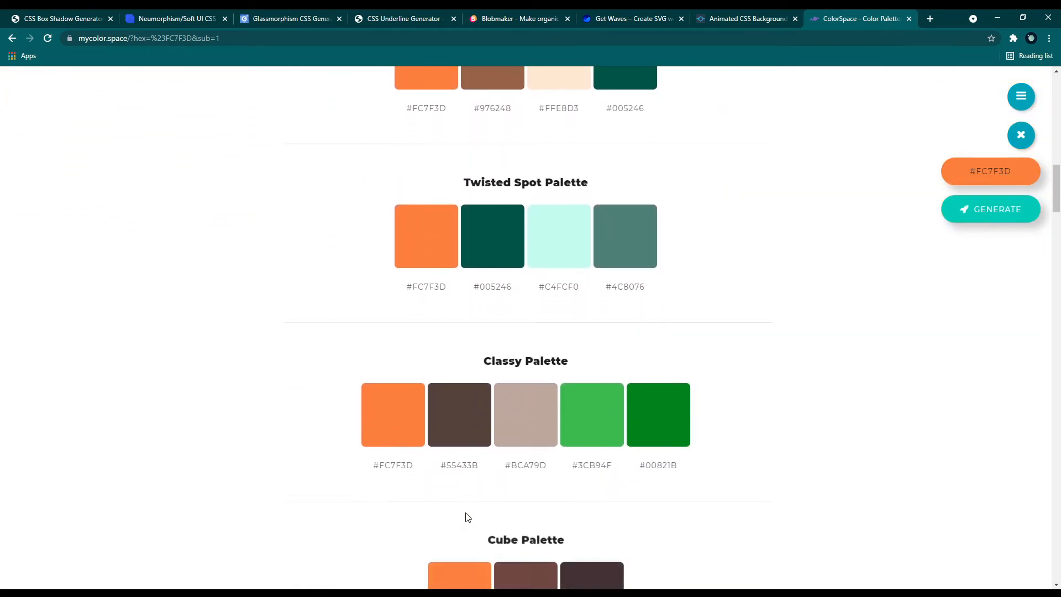
scroll(down, 3)
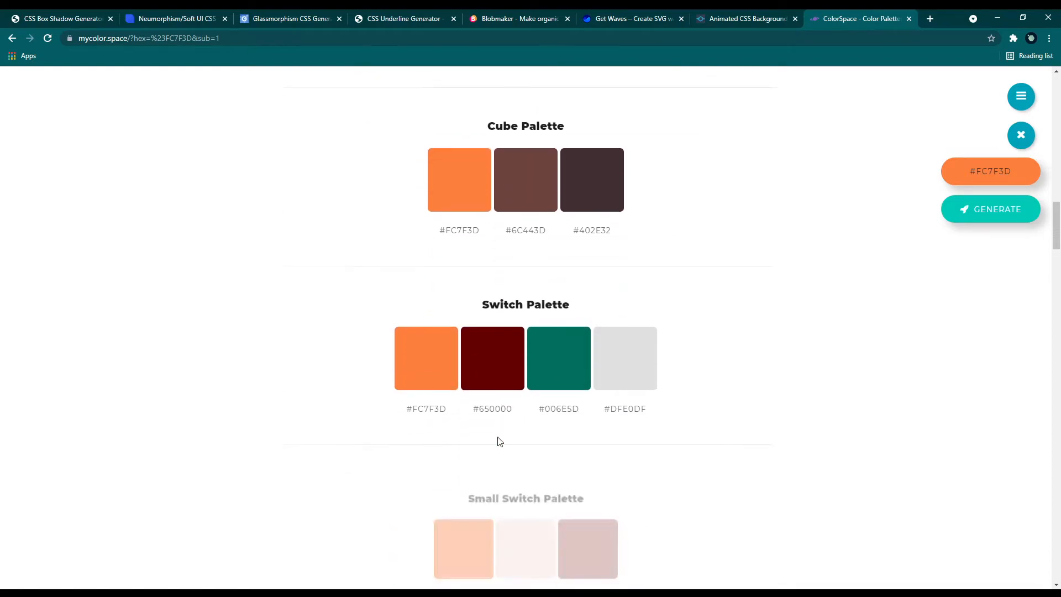
scroll(down, 3)
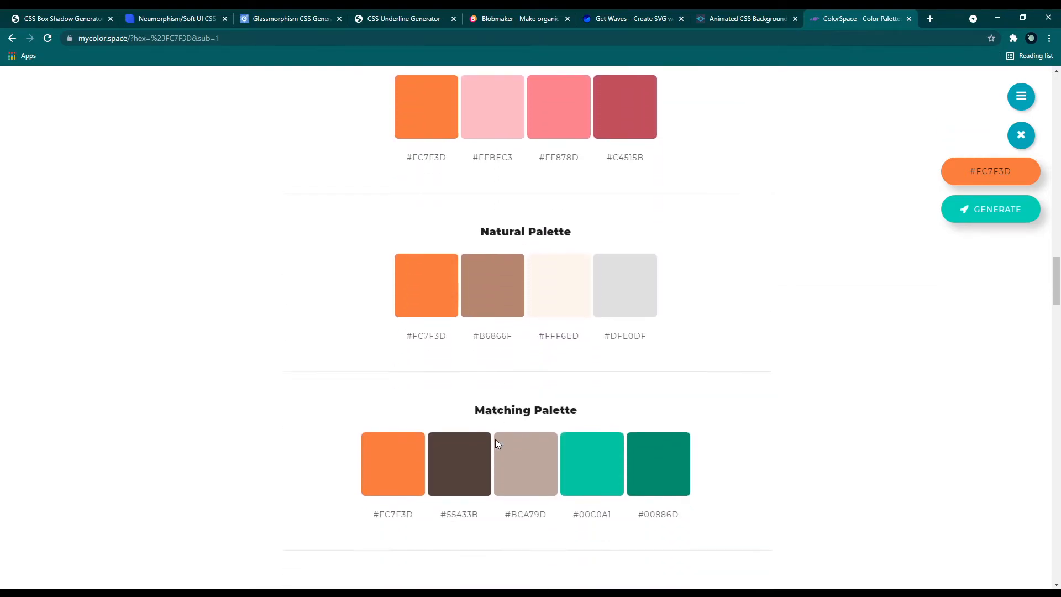
scroll(down, 3)
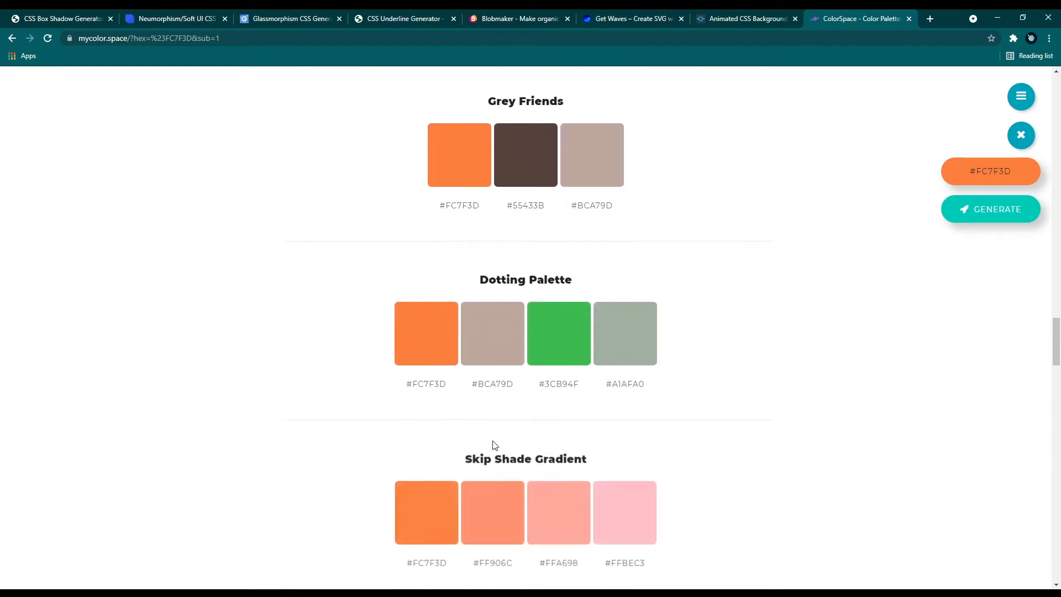
scroll(down, 3)
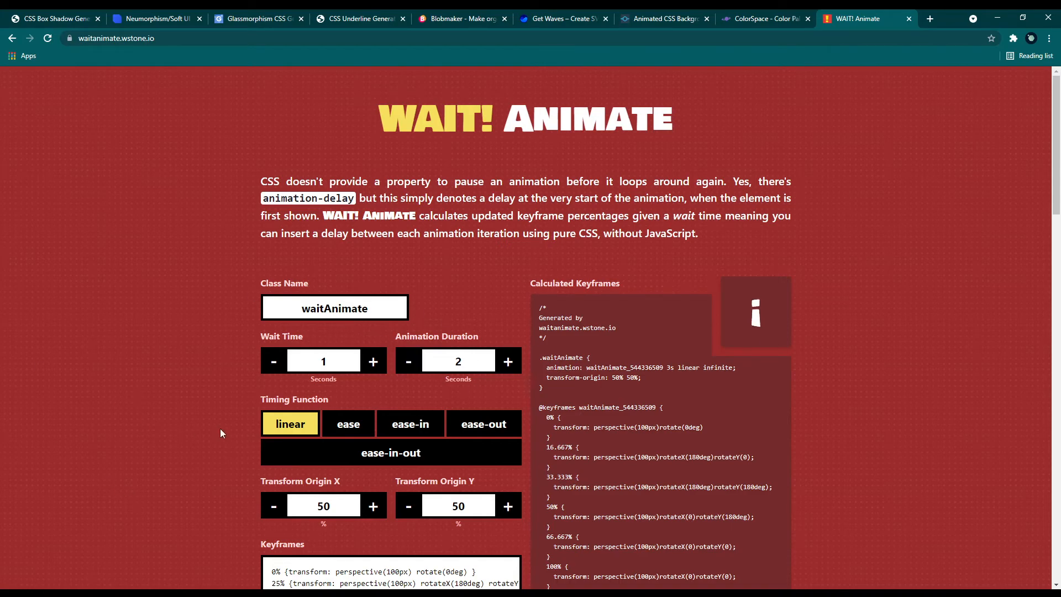
- Switch the animation to ease-in-out timing and raise Transform Origin to 53% by 53%
click(373, 361)
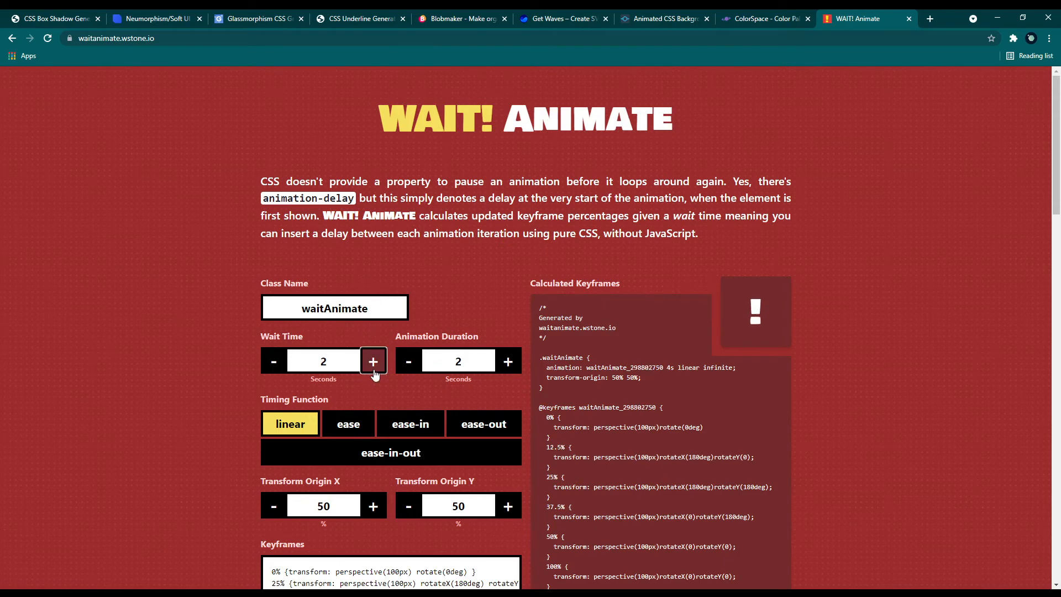
click(507, 361)
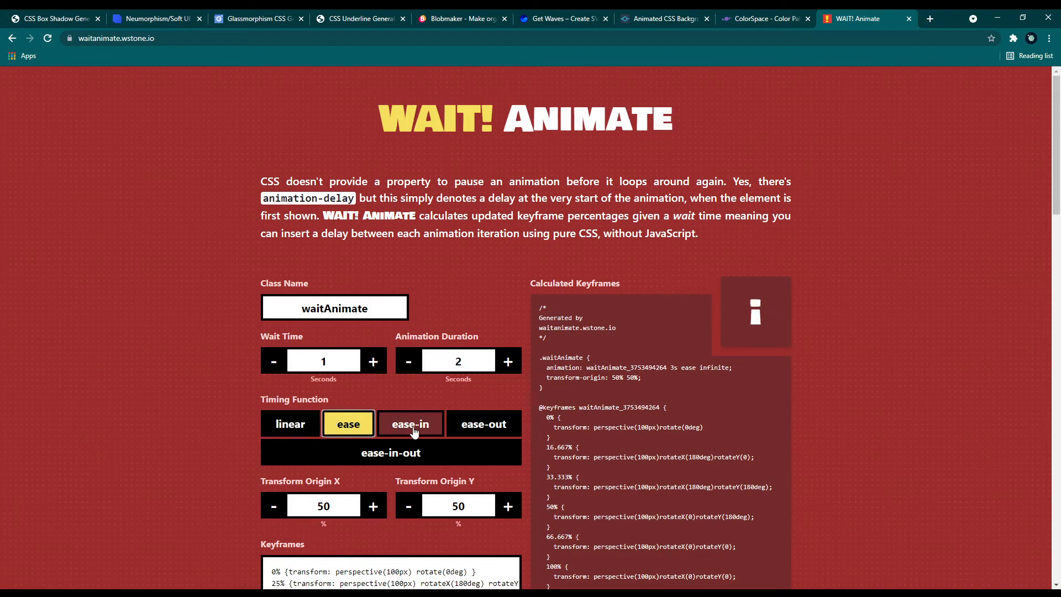
click(390, 452)
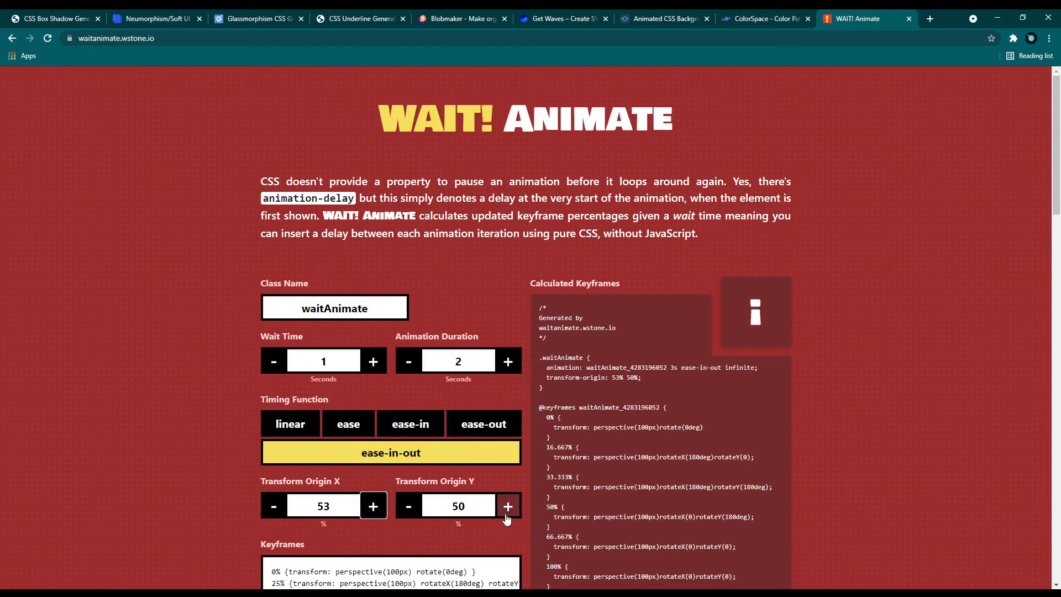
click(507, 506)
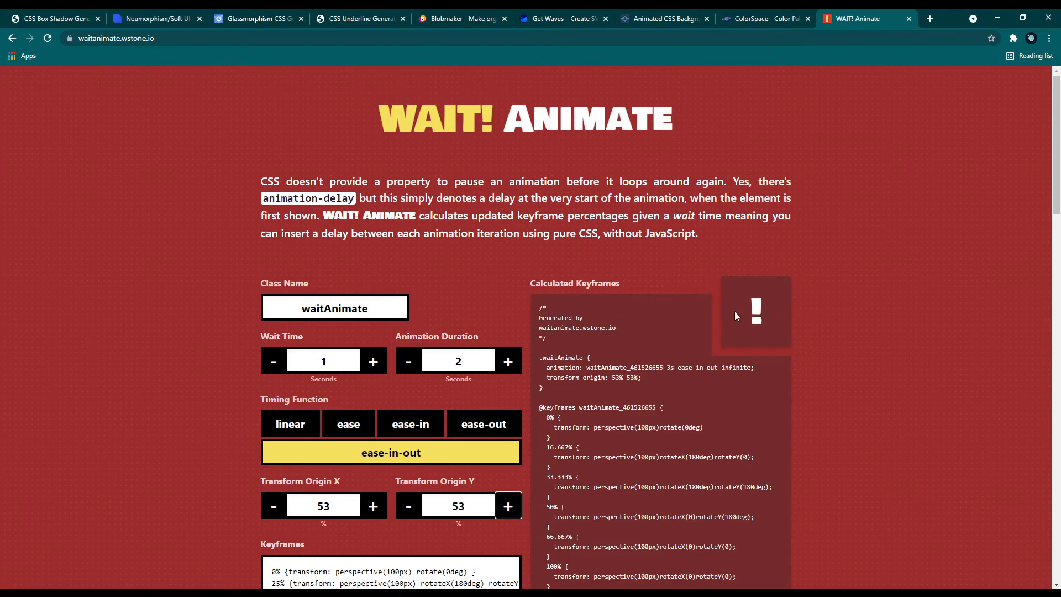
- Rename the class to Animation, set duration to 5 seconds, and copy the keyframes
double_click(345, 308)
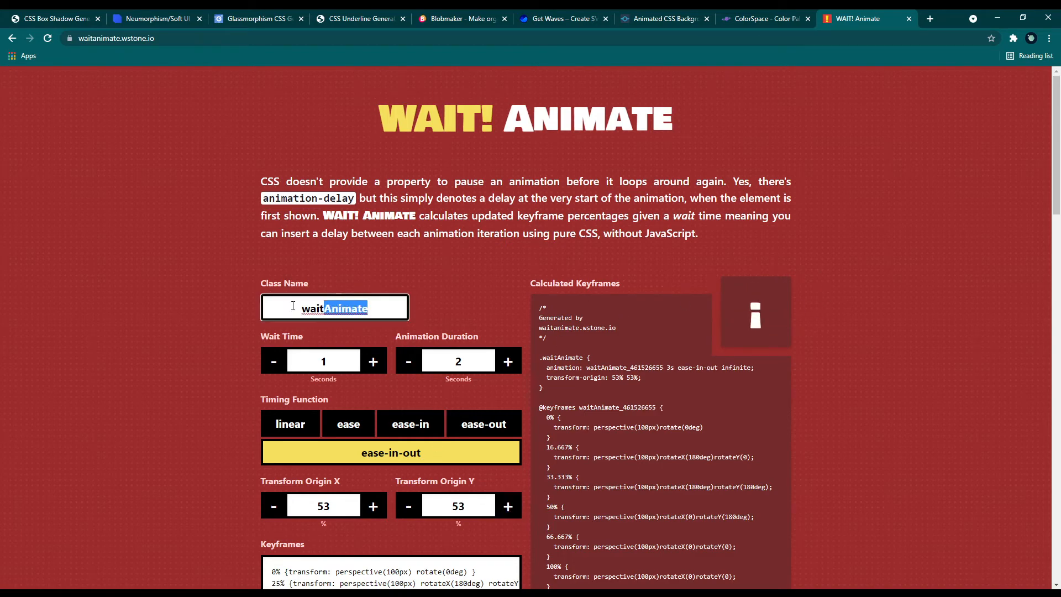
text(Animation)
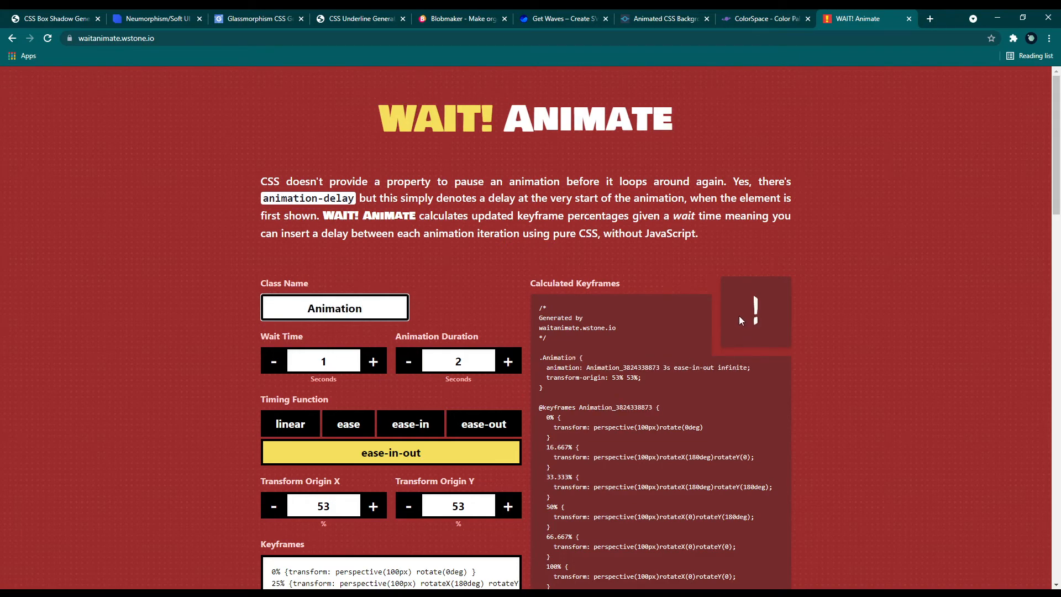
click(508, 361)
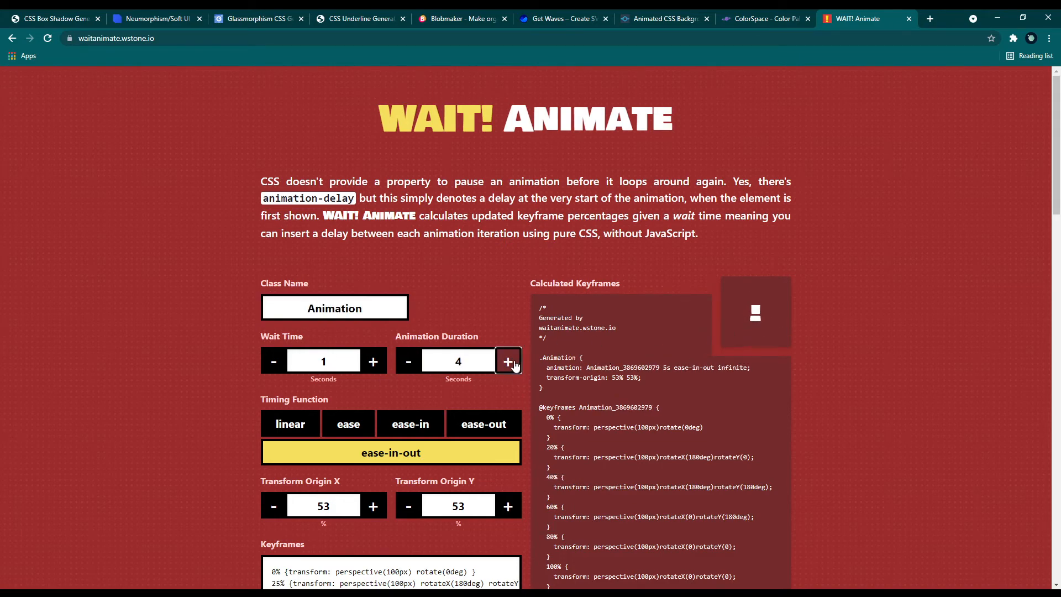
click(507, 361)
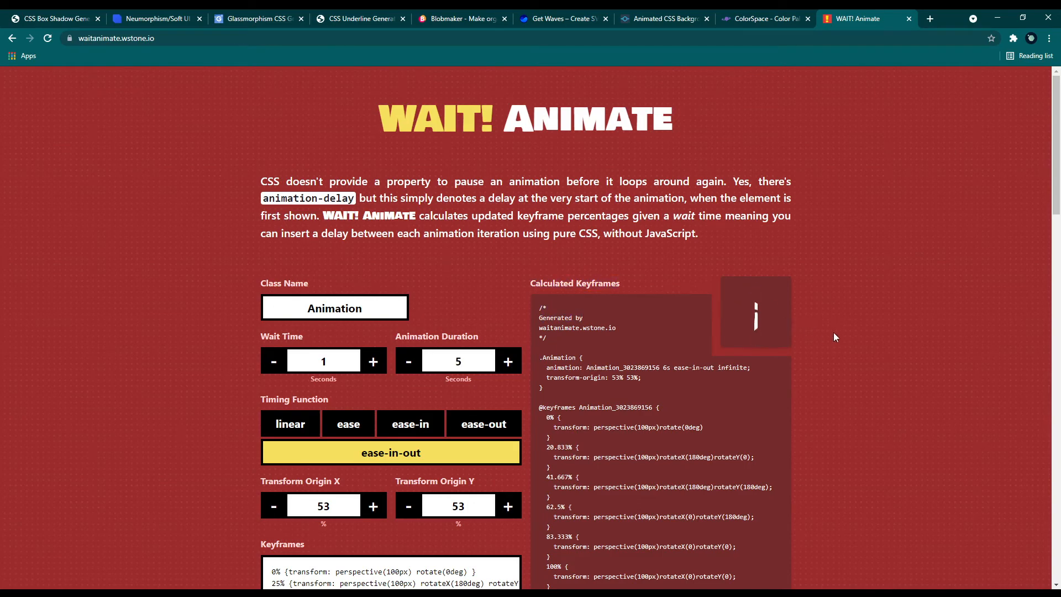
scroll(down, 3)
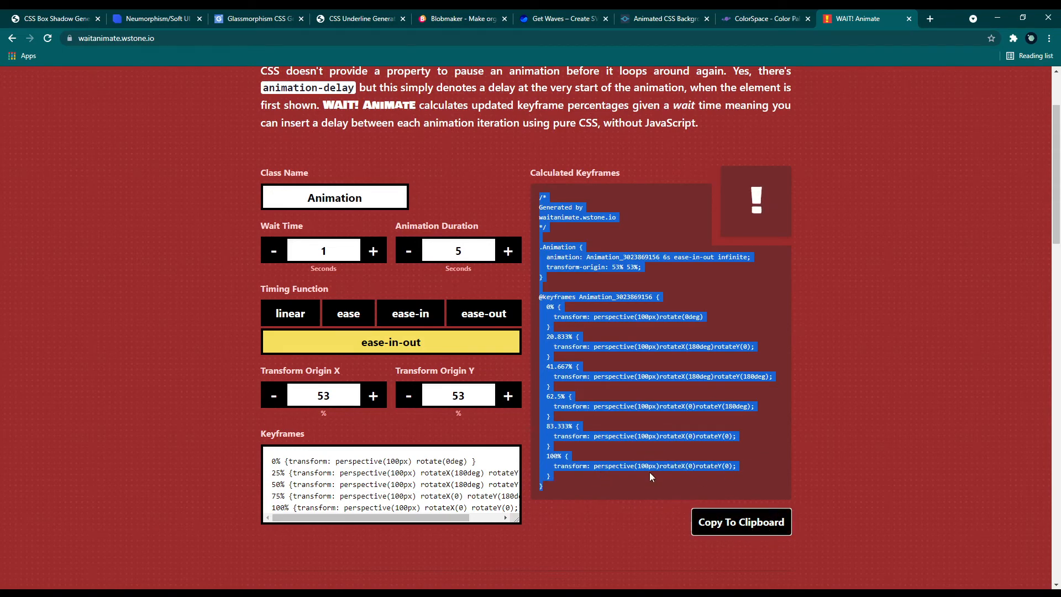
click(485, 313)
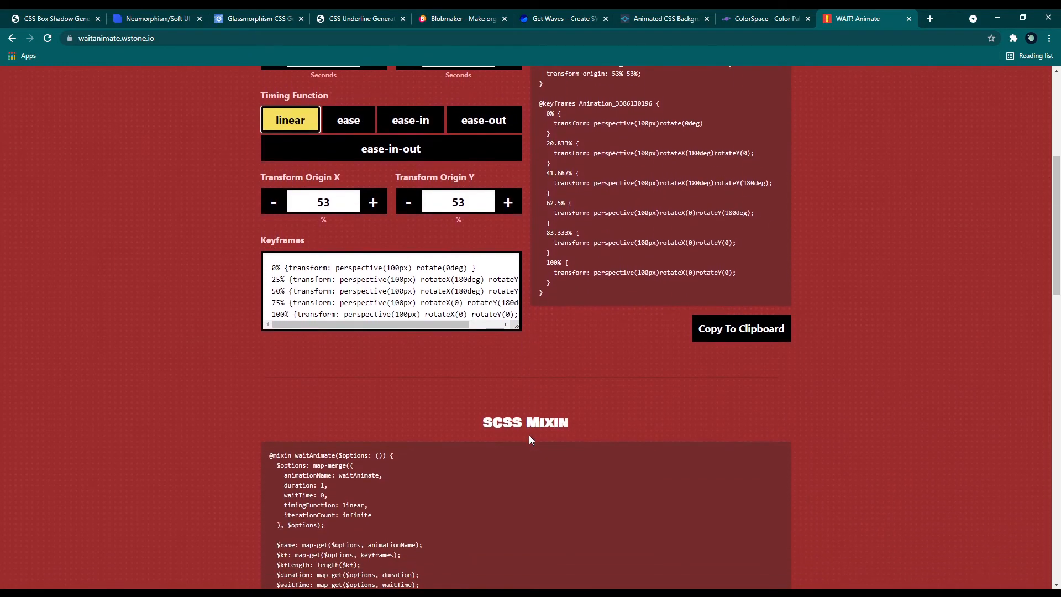
scroll(down, 3)
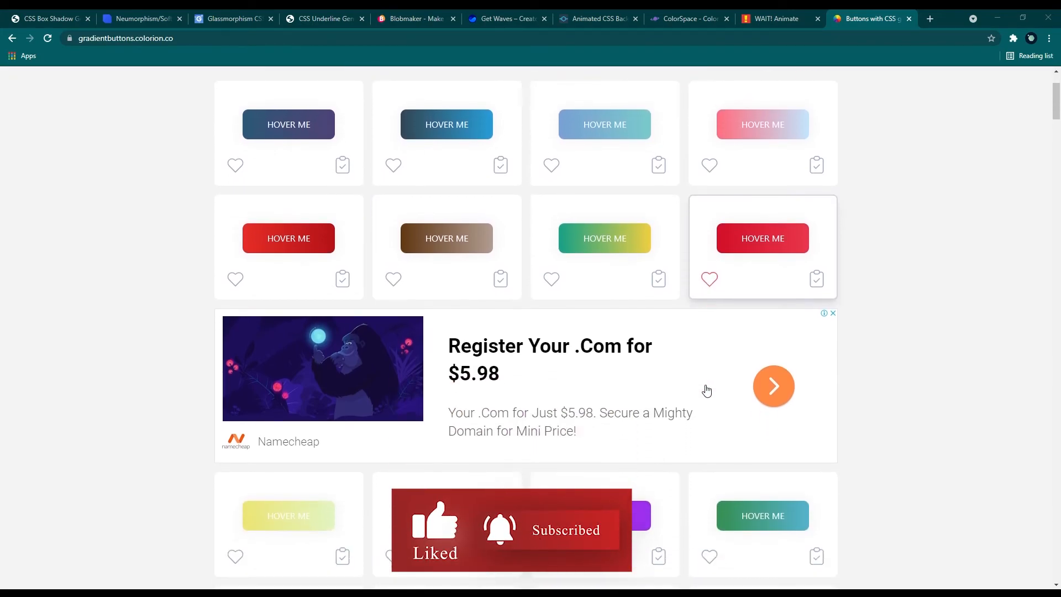
- Scroll down past the ad through rows of gradient button previews
scroll(down, 3)
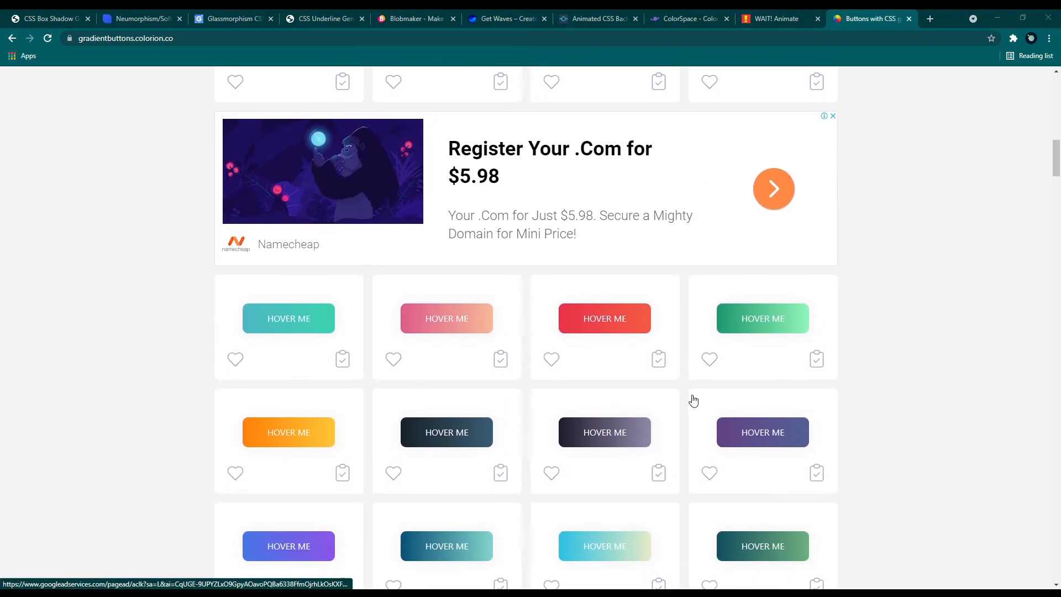
scroll(down, 3)
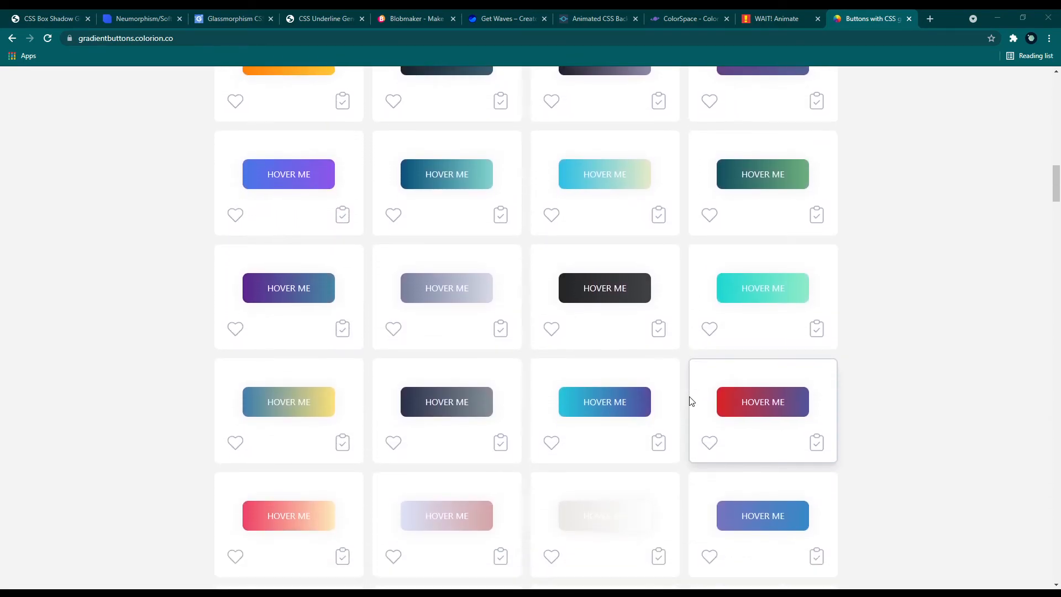
scroll(down, 3)
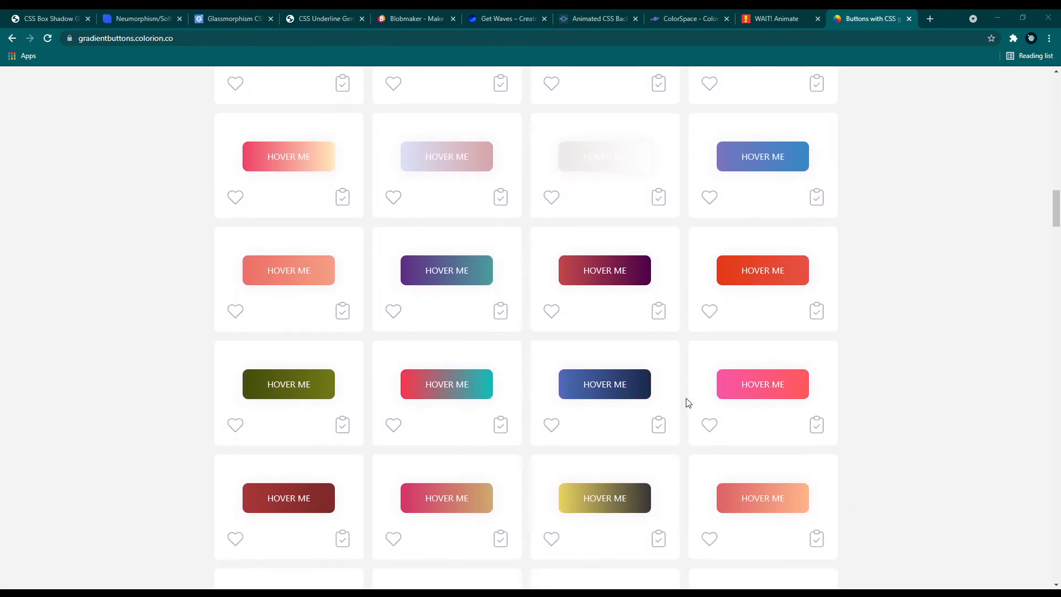
scroll(down, 3)
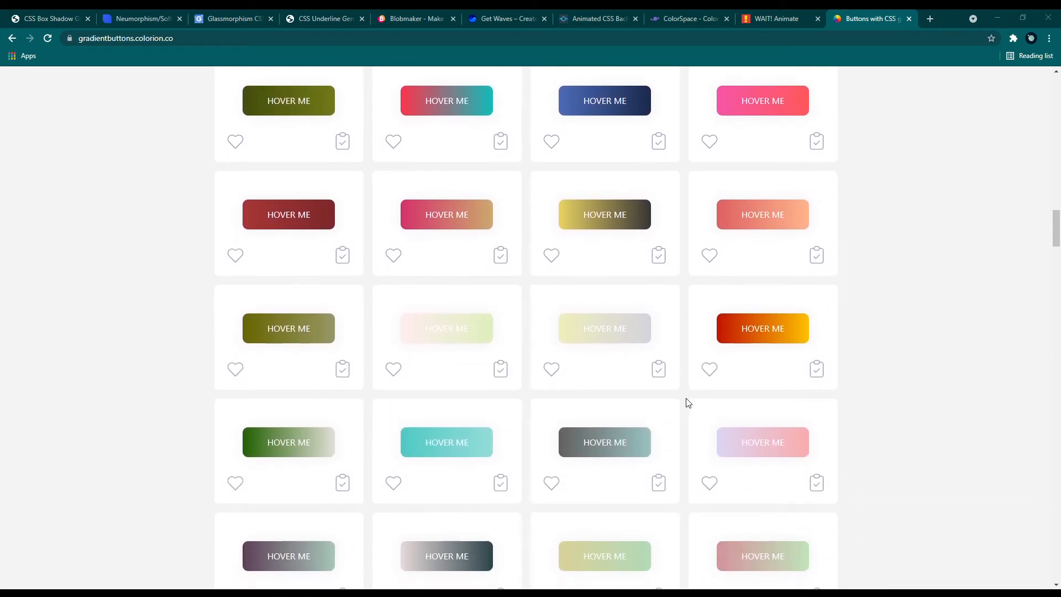
scroll(down, 3)
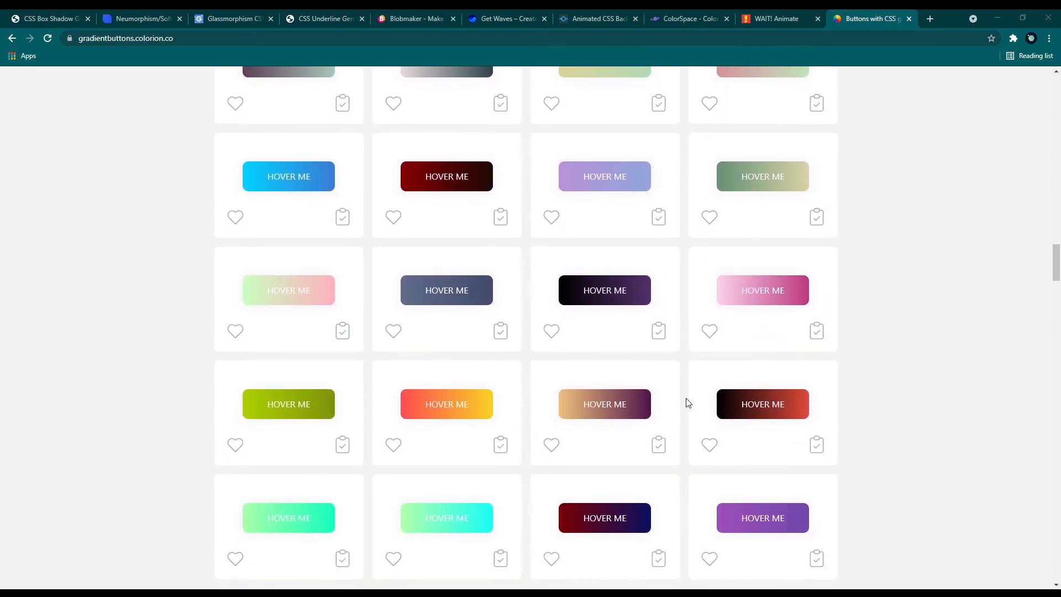
scroll(down, 3)
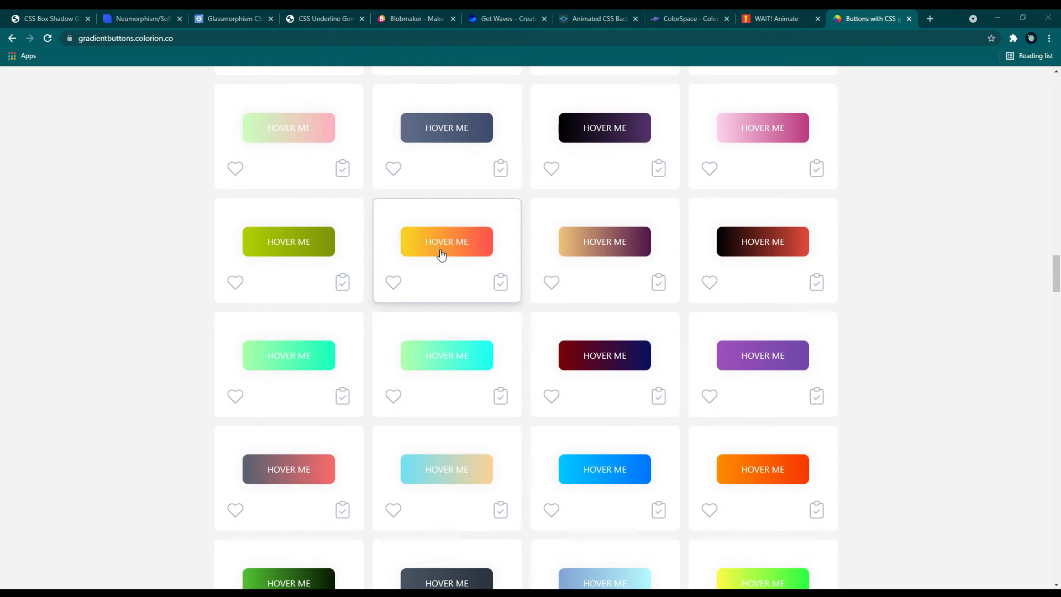
mouse_move(447, 251)
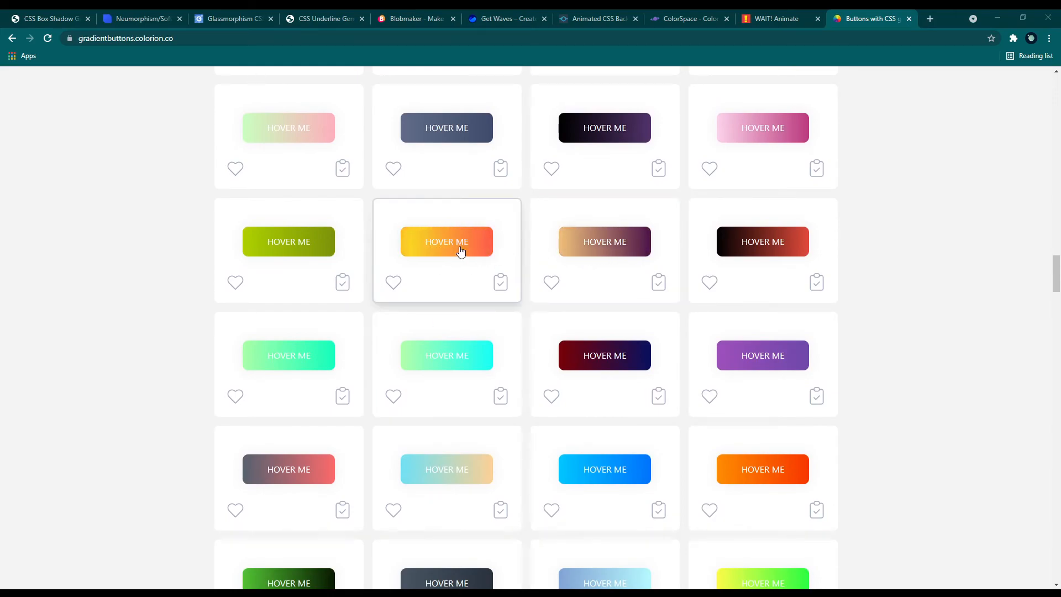
mouse_move(446, 364)
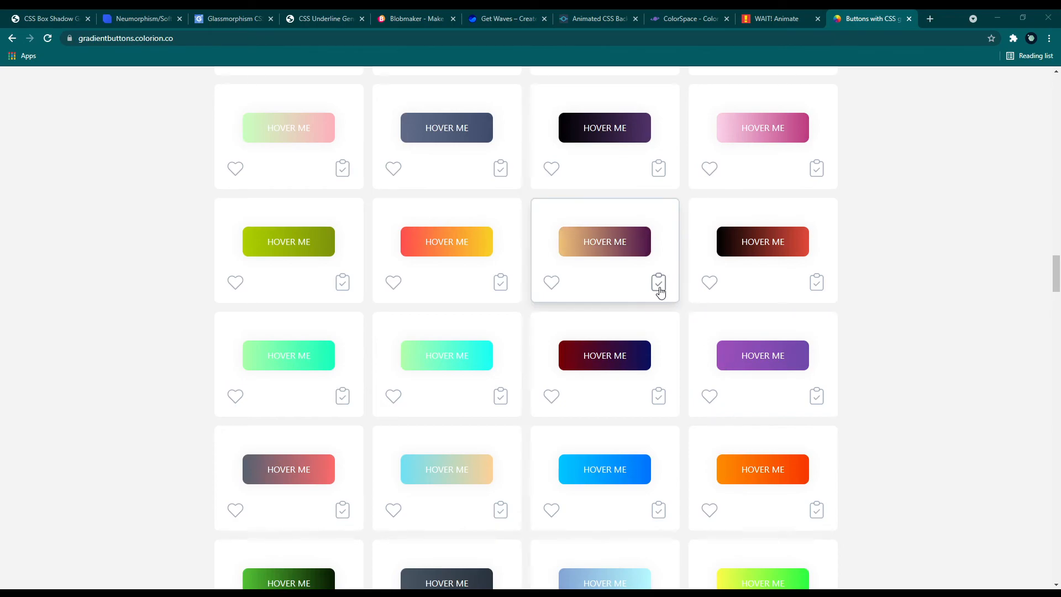
- Copy the CSS for the tan-to-purple and orange-to-yellow gradient buttons
click(658, 282)
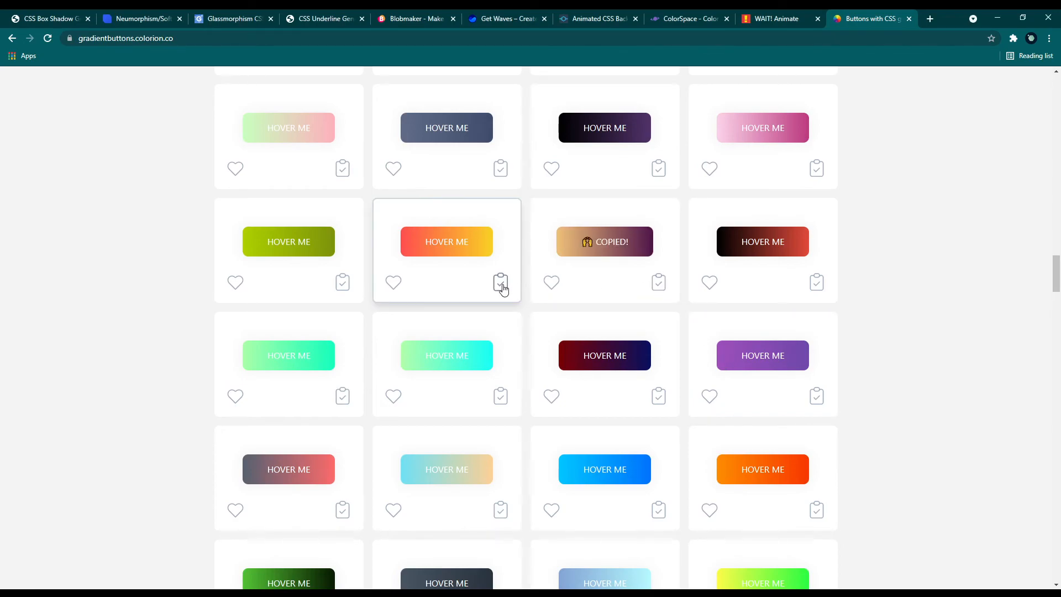
click(658, 169)
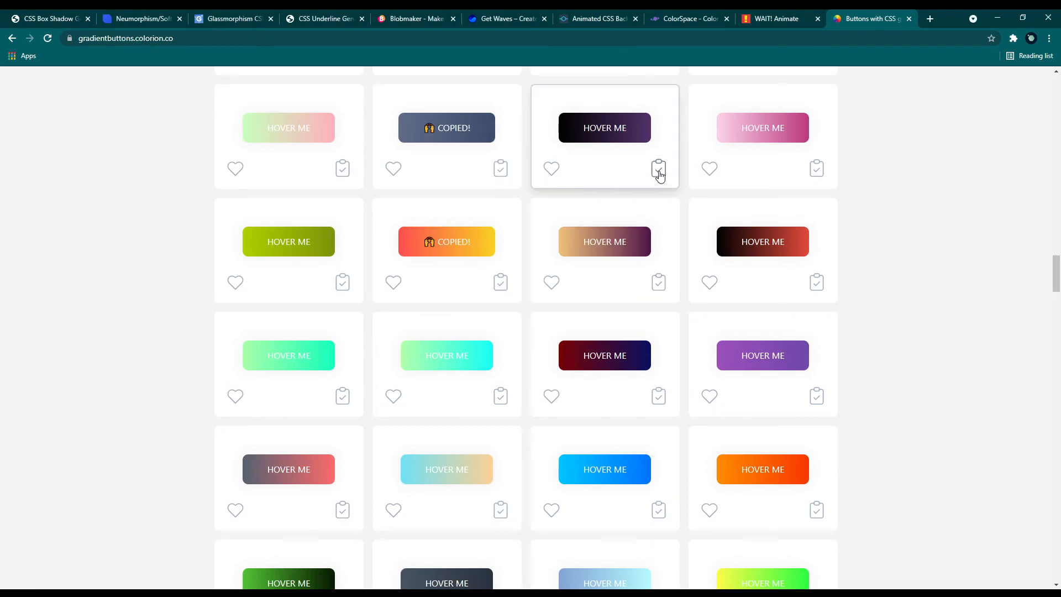